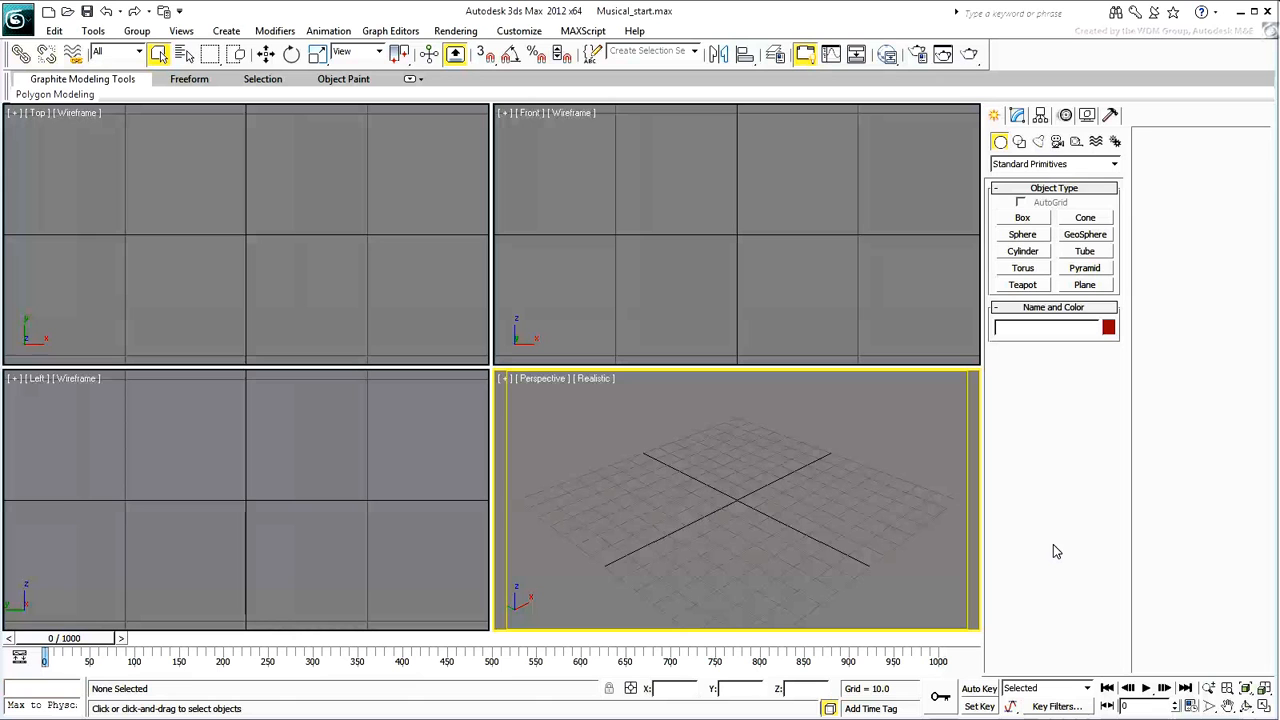
pyautogui.moveTo(1033, 258)
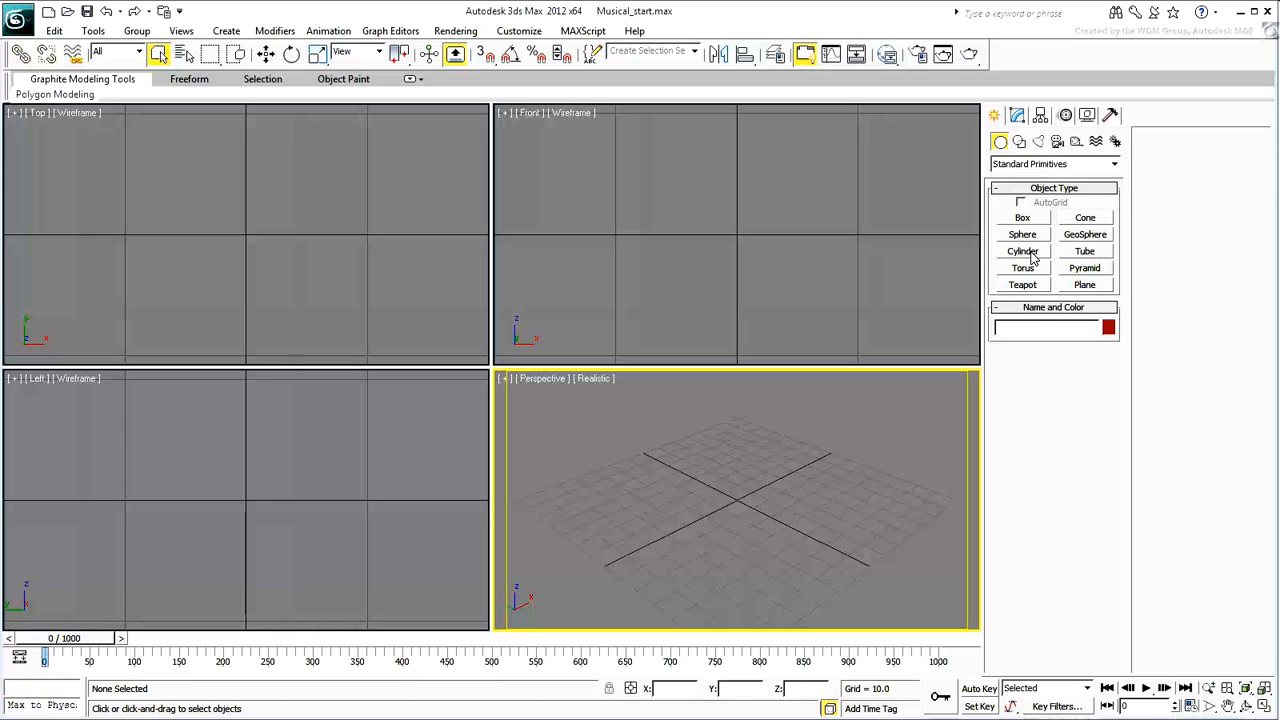
# Create a text spline reading 'TRUMPET' in the Front viewport.
pyautogui.click(1018, 141)
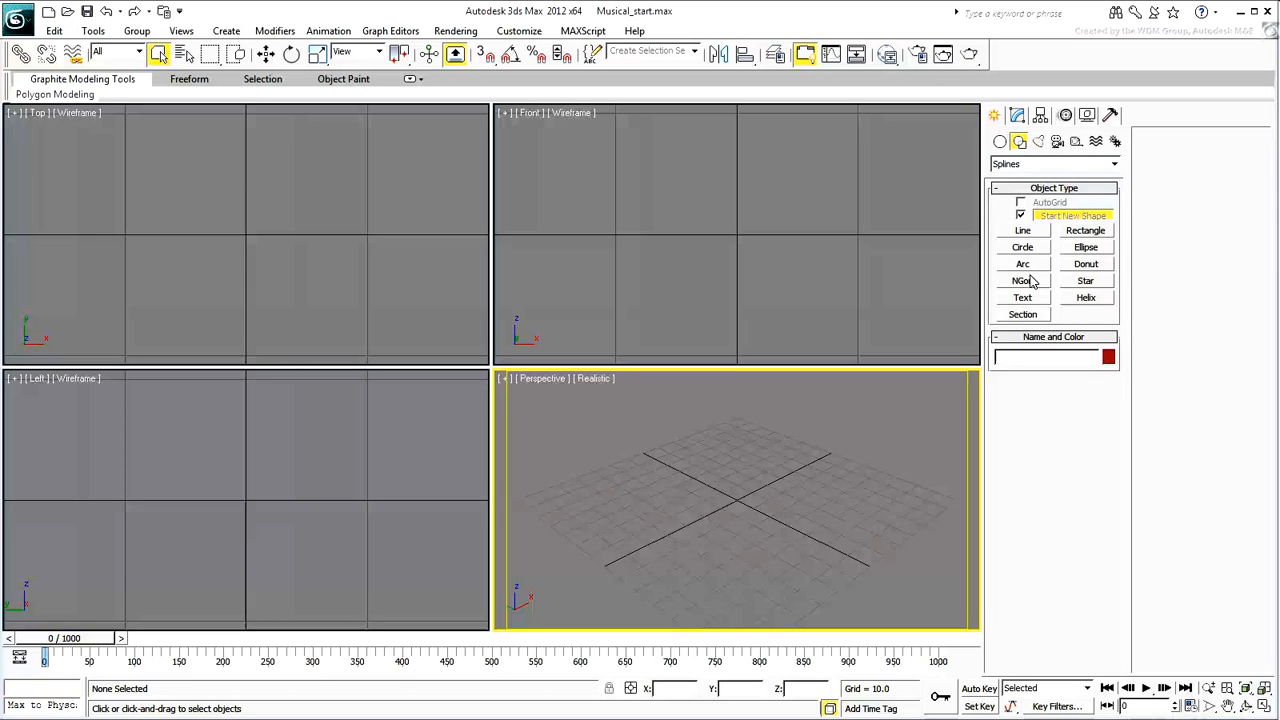
pyautogui.click(1022, 297)
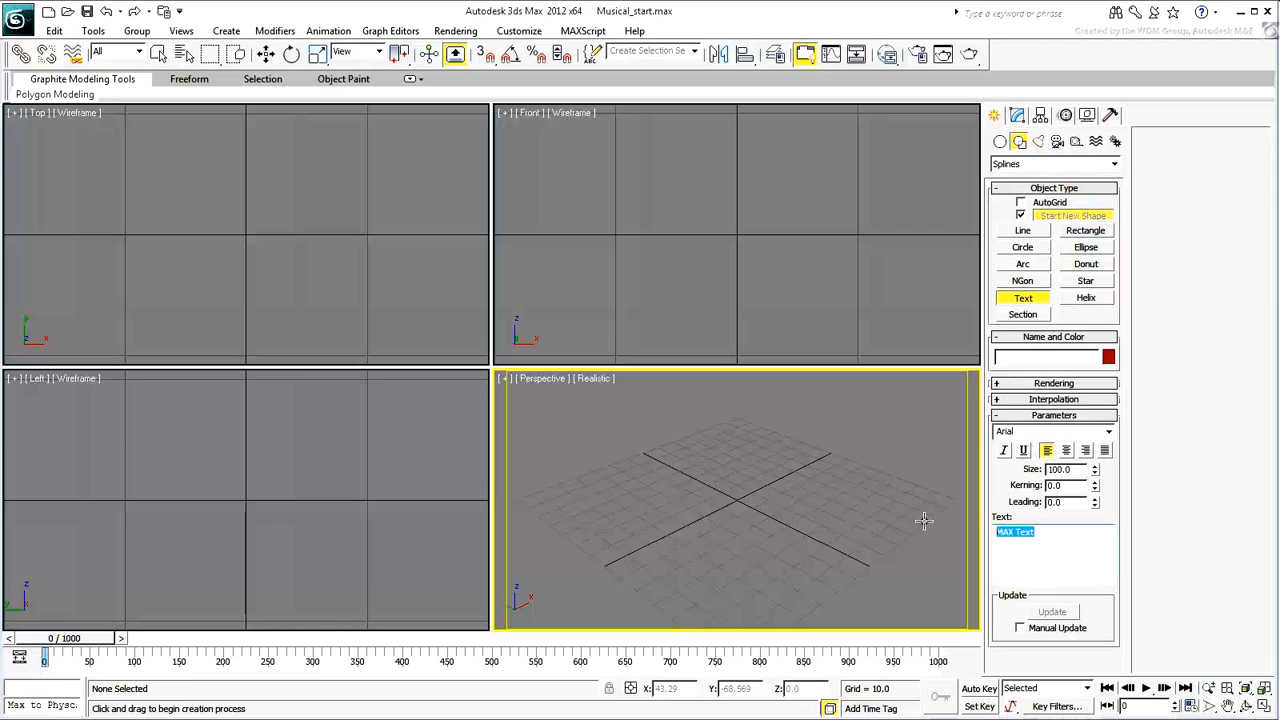
pyautogui.write('TRUMPET')
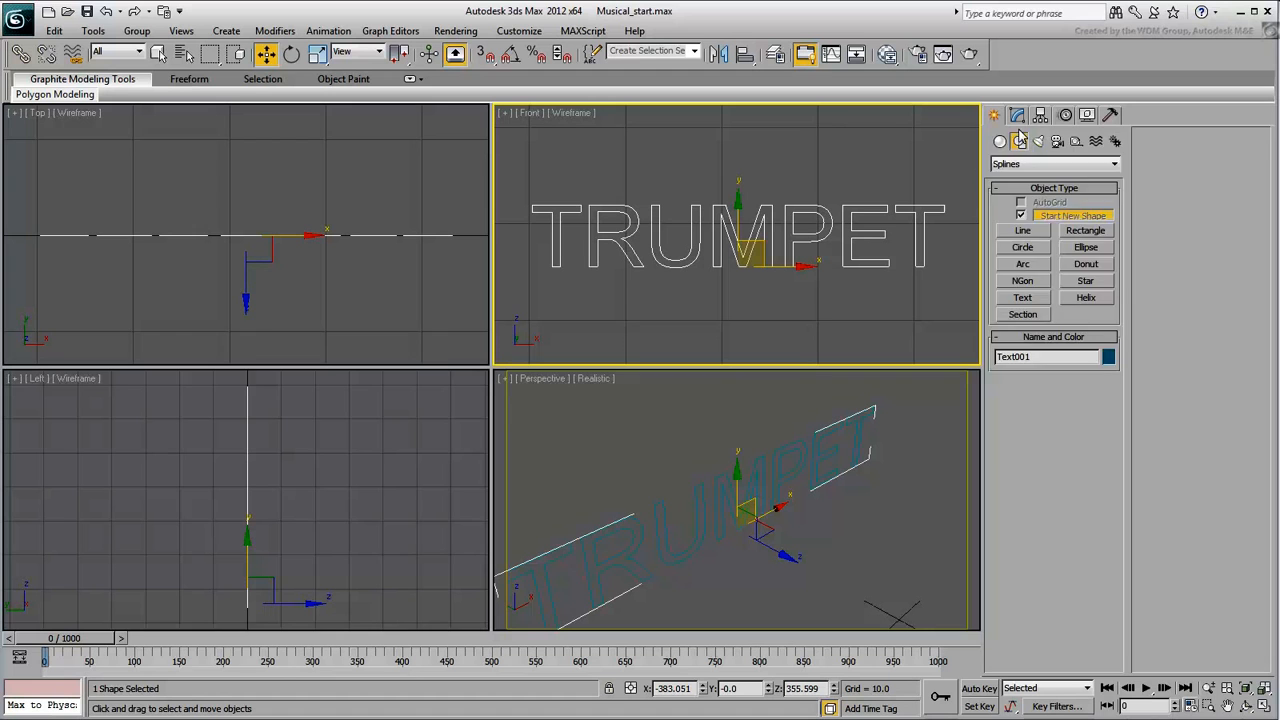
# Set the text font to Bauhaus 93 and extrude the letters 60 units.
pyautogui.click(1017, 114)
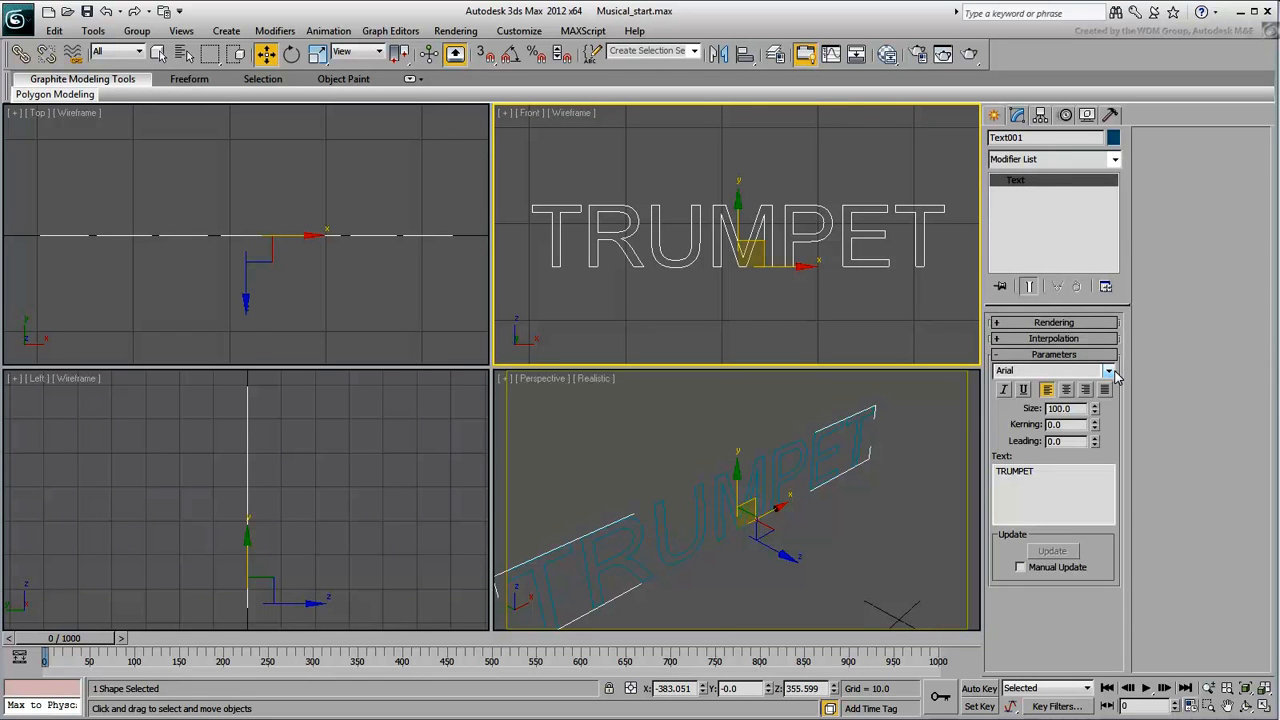
pyautogui.click(1108, 371)
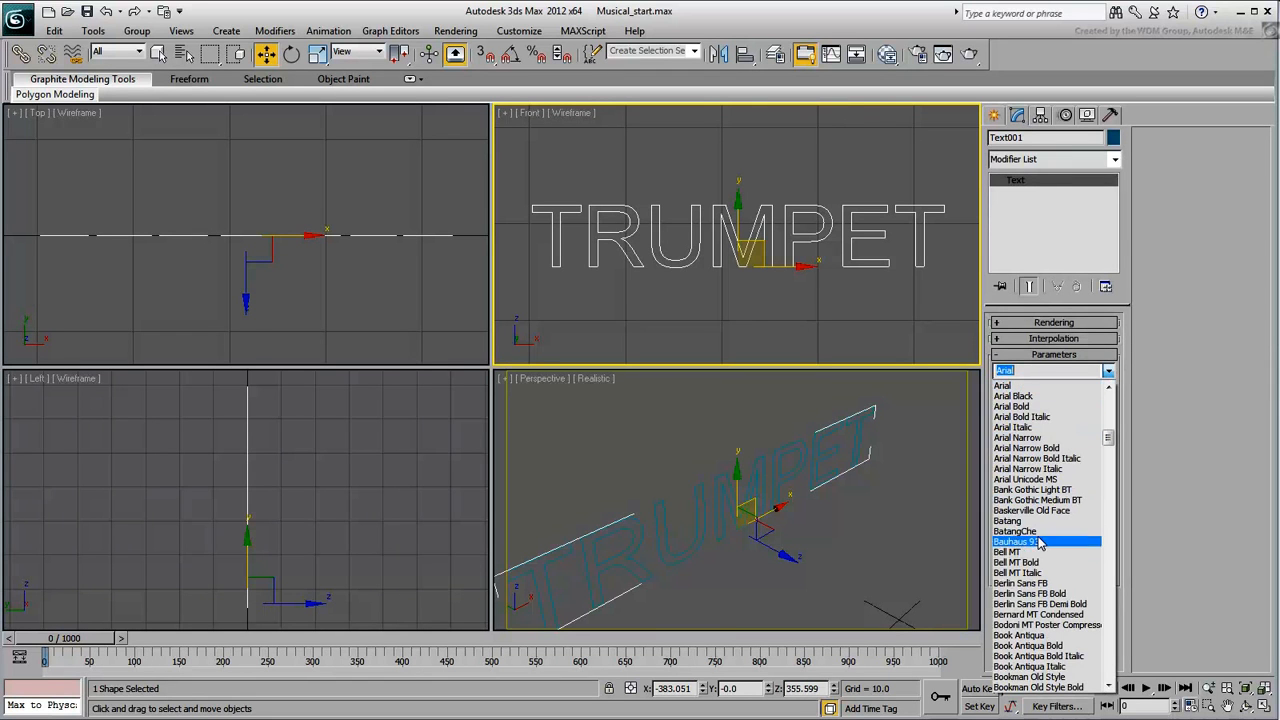
pyautogui.click(1015, 541)
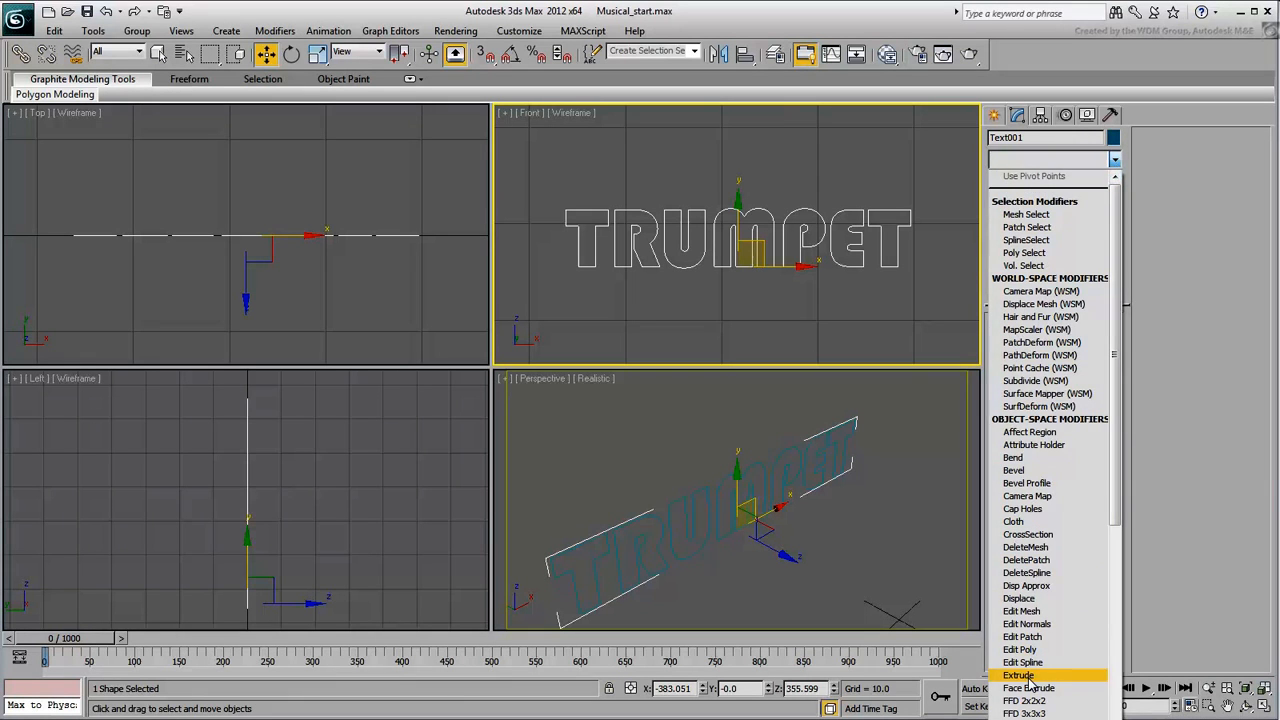
pyautogui.click(1018, 675)
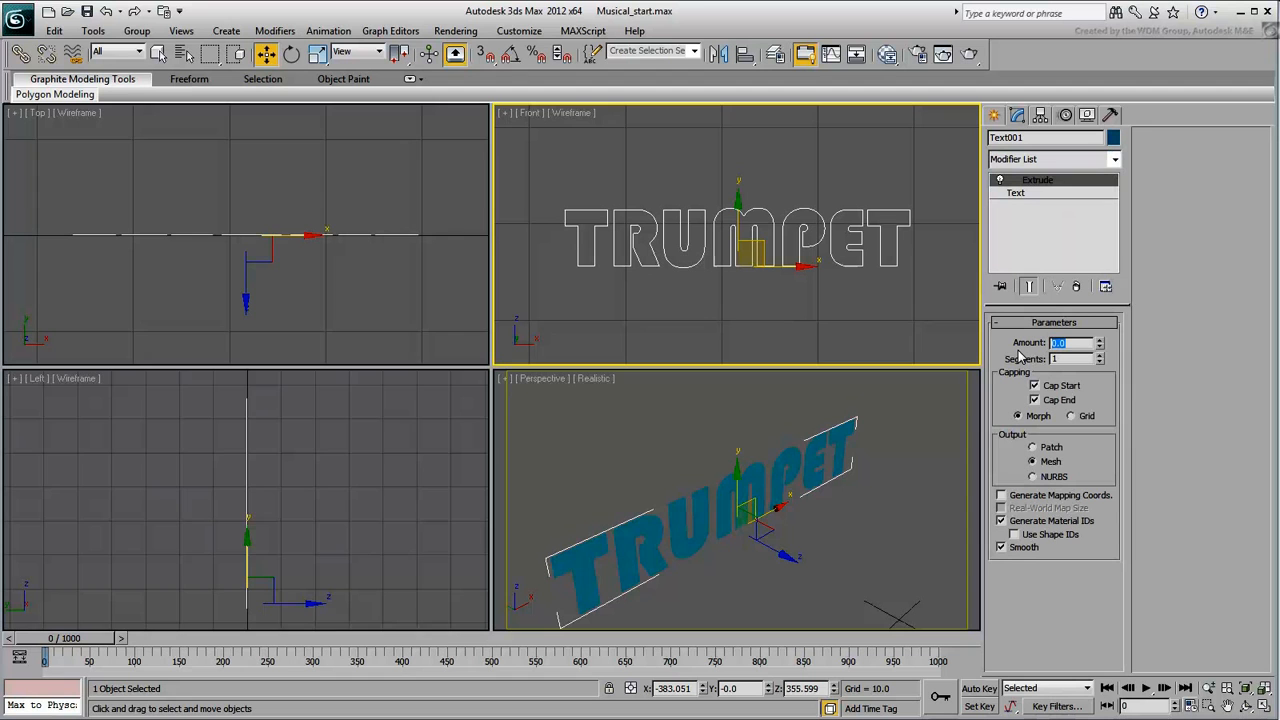
pyautogui.write('60.0')
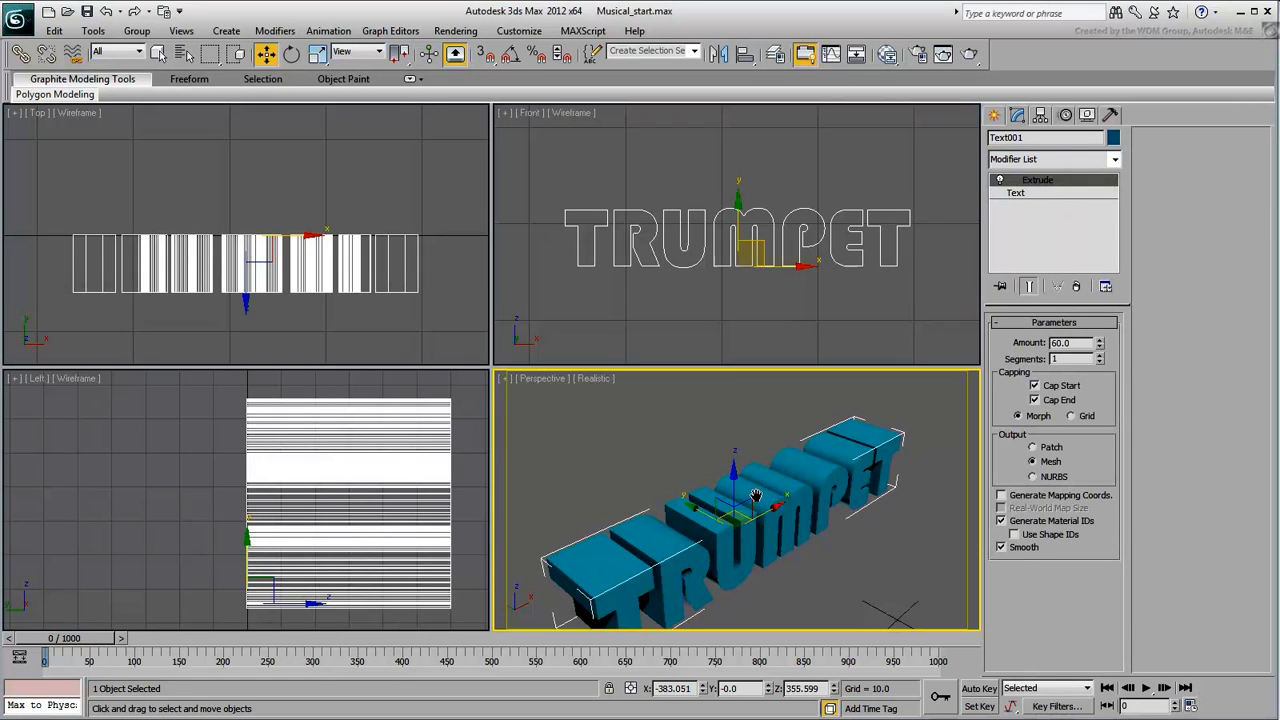
pyautogui.moveTo(755, 497); pyautogui.dragTo(788, 508)
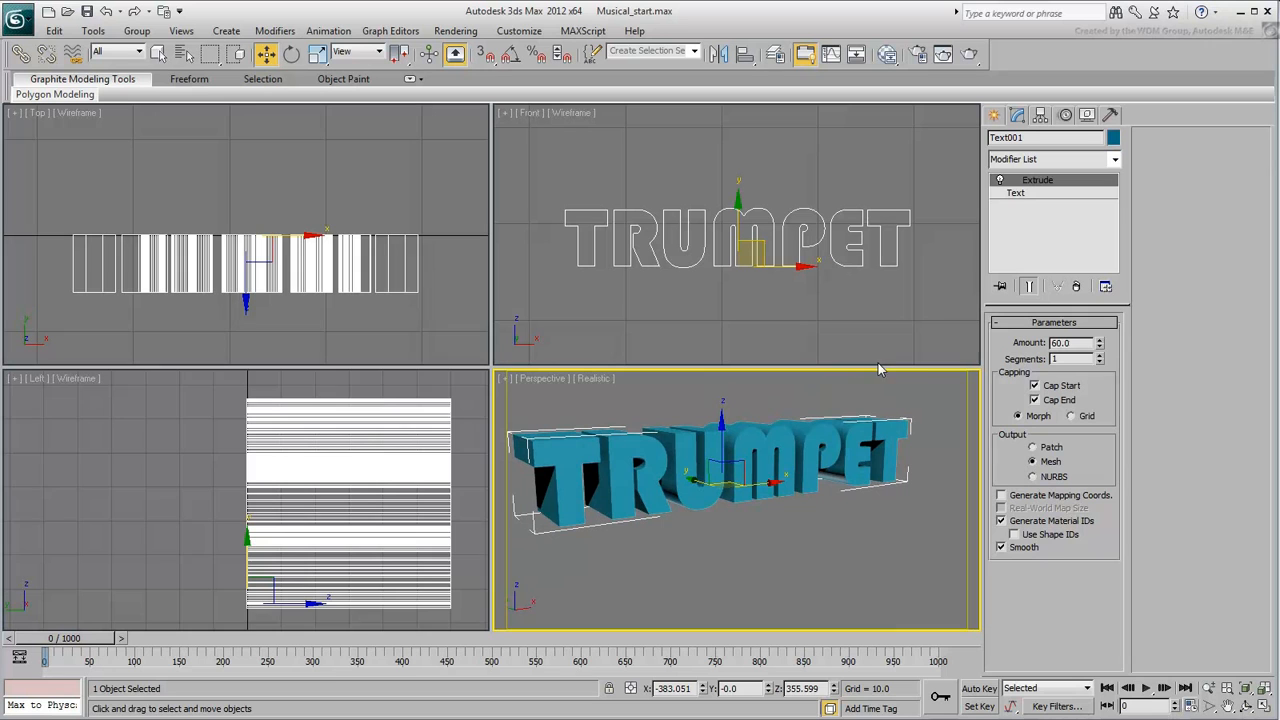
# Change the TRUMPET text font to Berlin Sans FB Bold.
pyautogui.click(1016, 192)
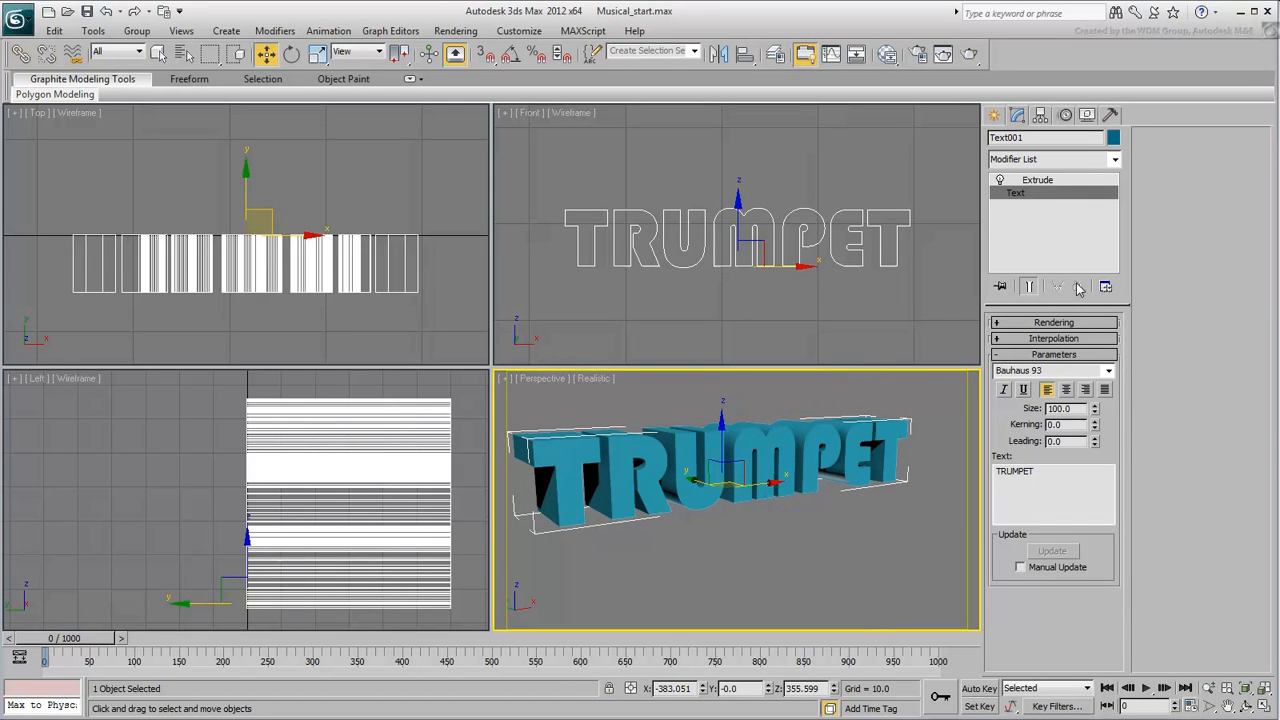
pyautogui.click(1108, 371)
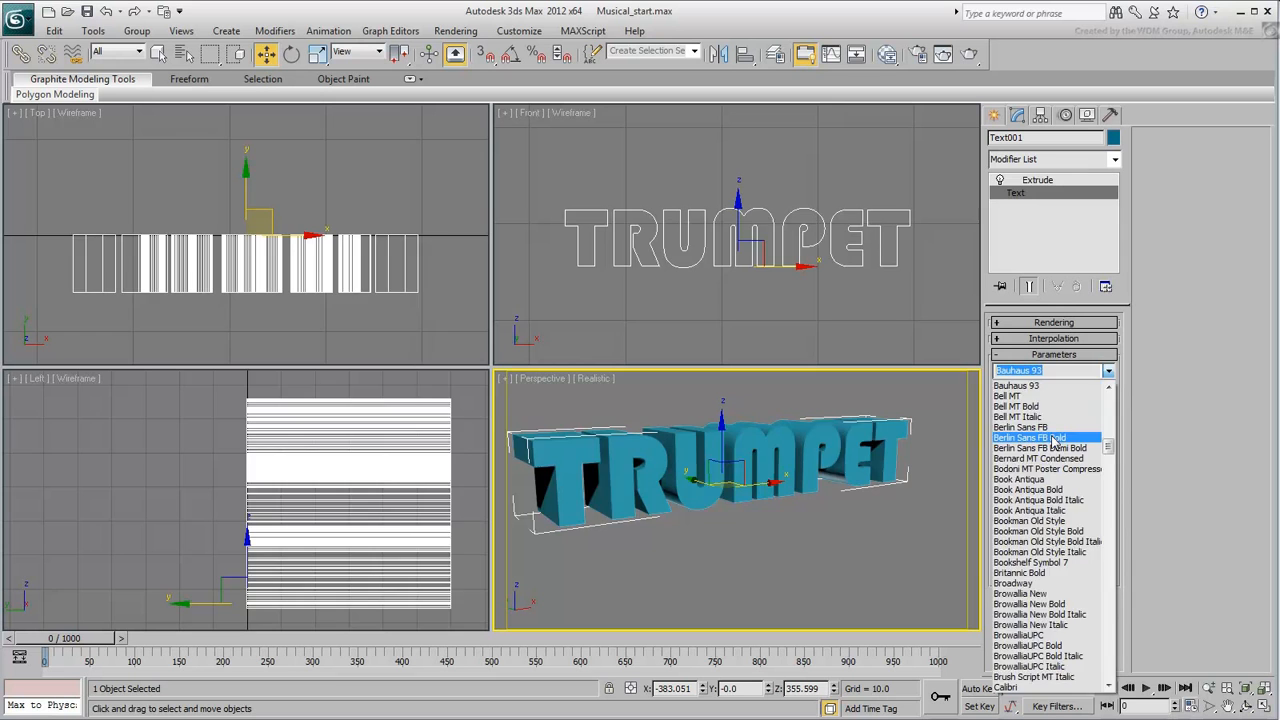
pyautogui.click(1030, 437)
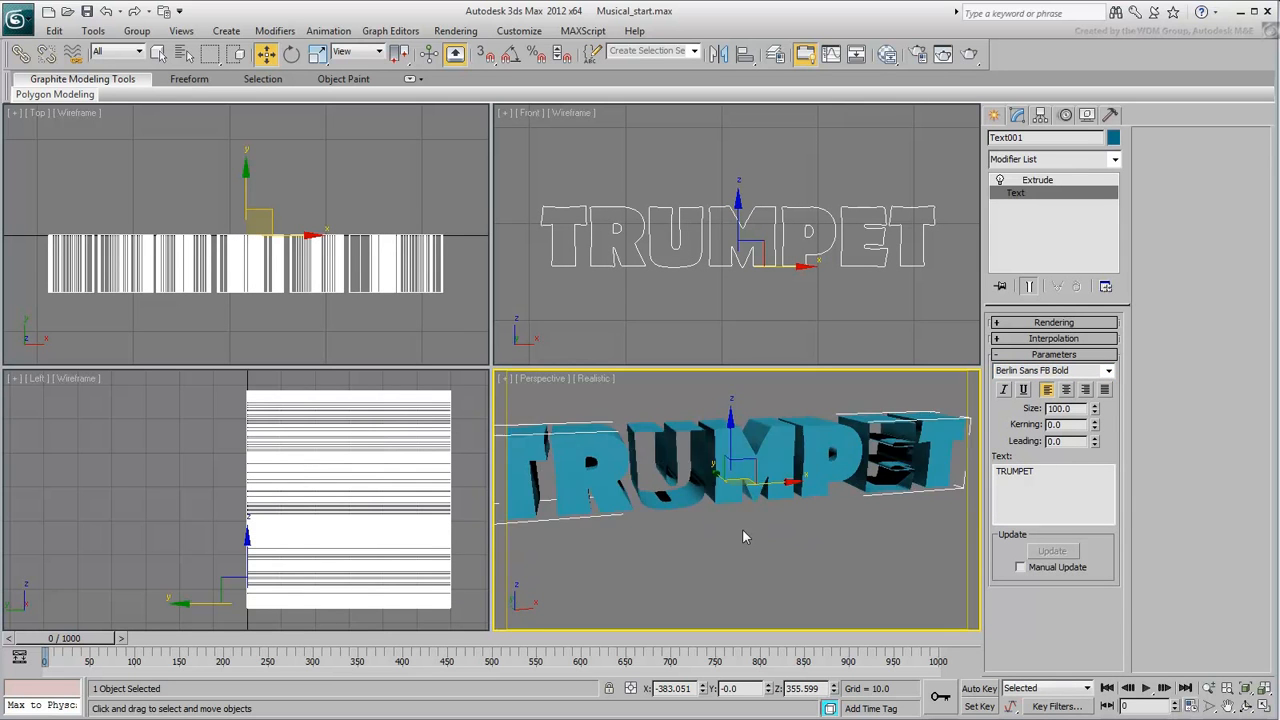
pyautogui.click(1108, 370)
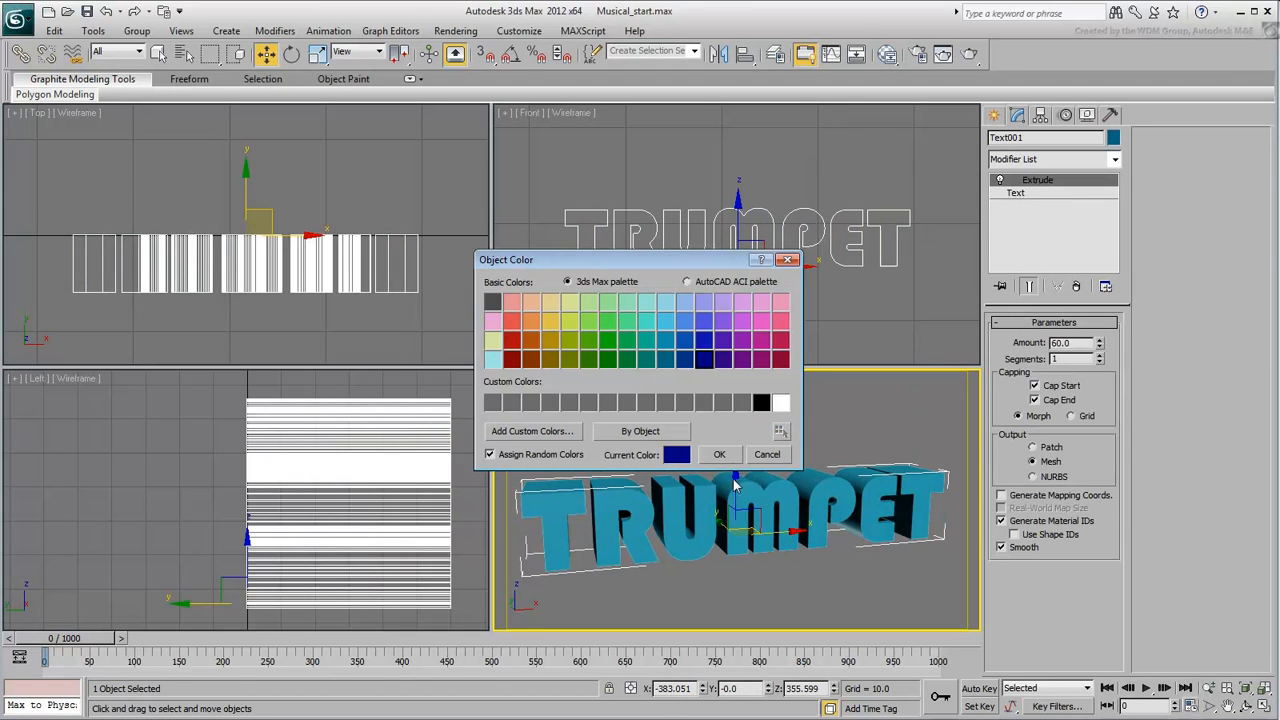
# Set the TRUMPET object colour to dark blue and apply a Quadify Mesh modifier.
pyautogui.click(718, 454)
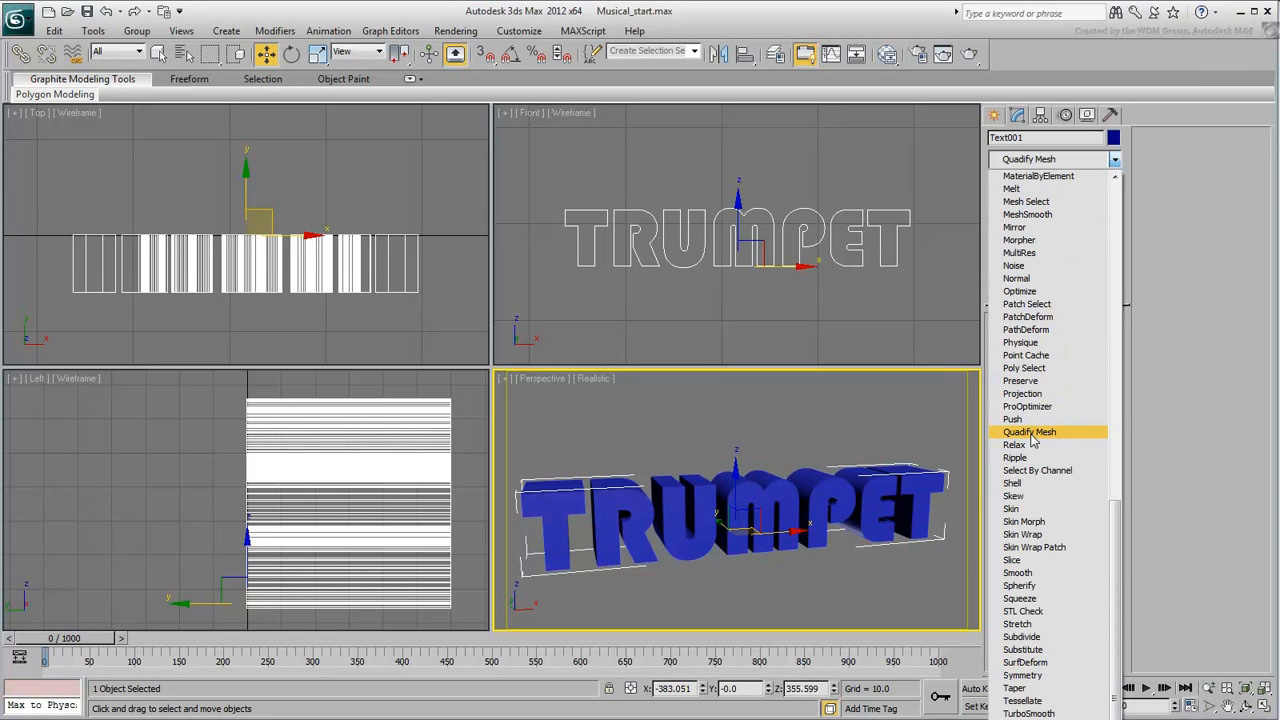
pyautogui.click(1029, 432)
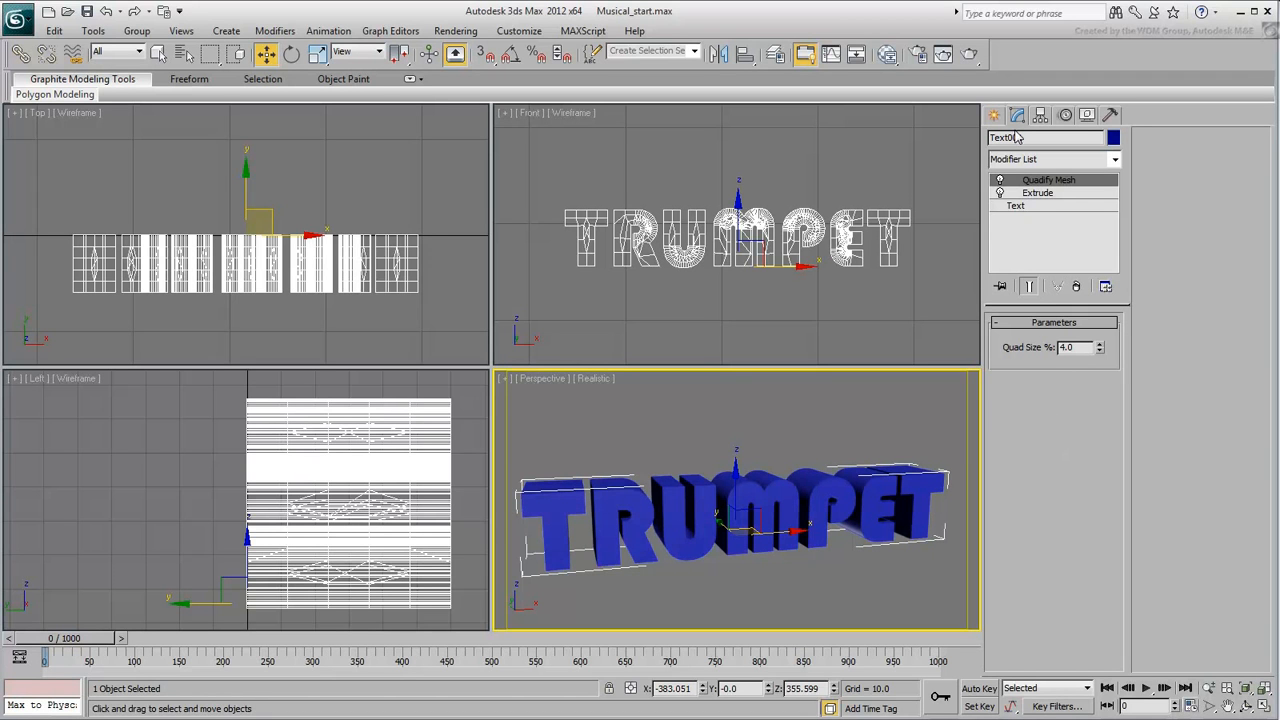
pyautogui.click(1115, 159)
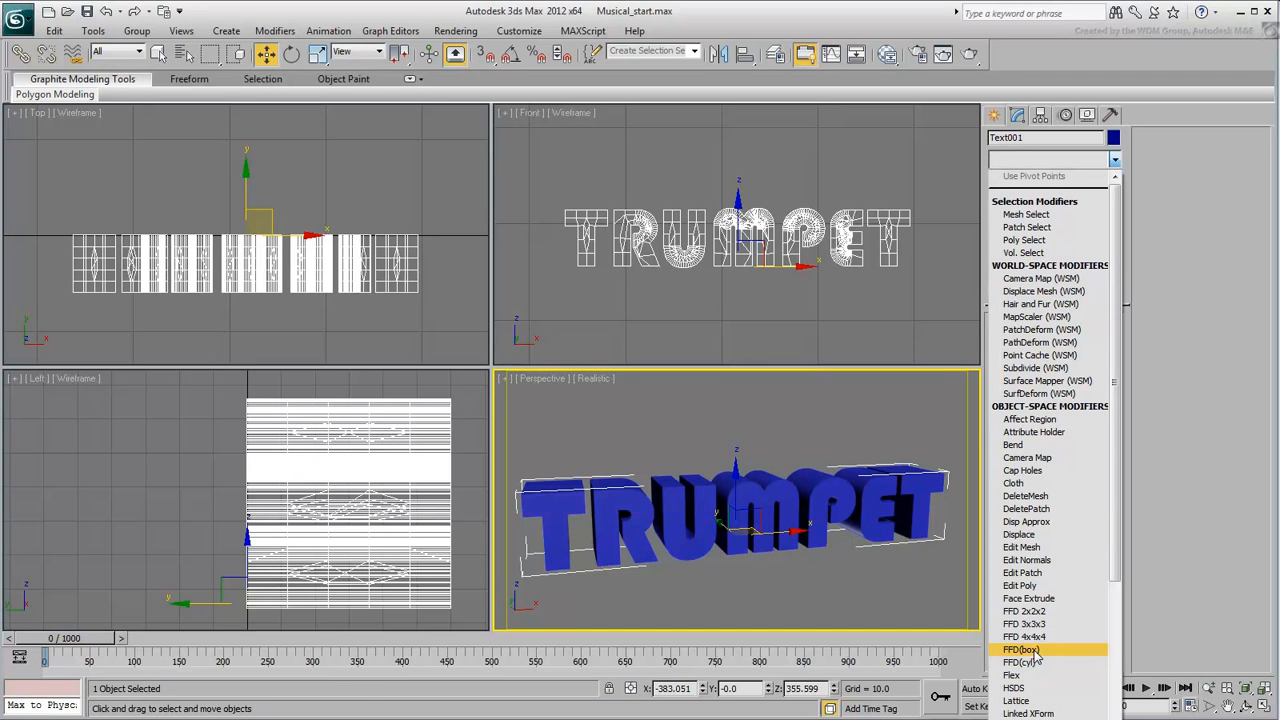
# Apply an FFD(box) modifier with 3×4×3 control points and expand it in the stack.
pyautogui.click(1024, 636)
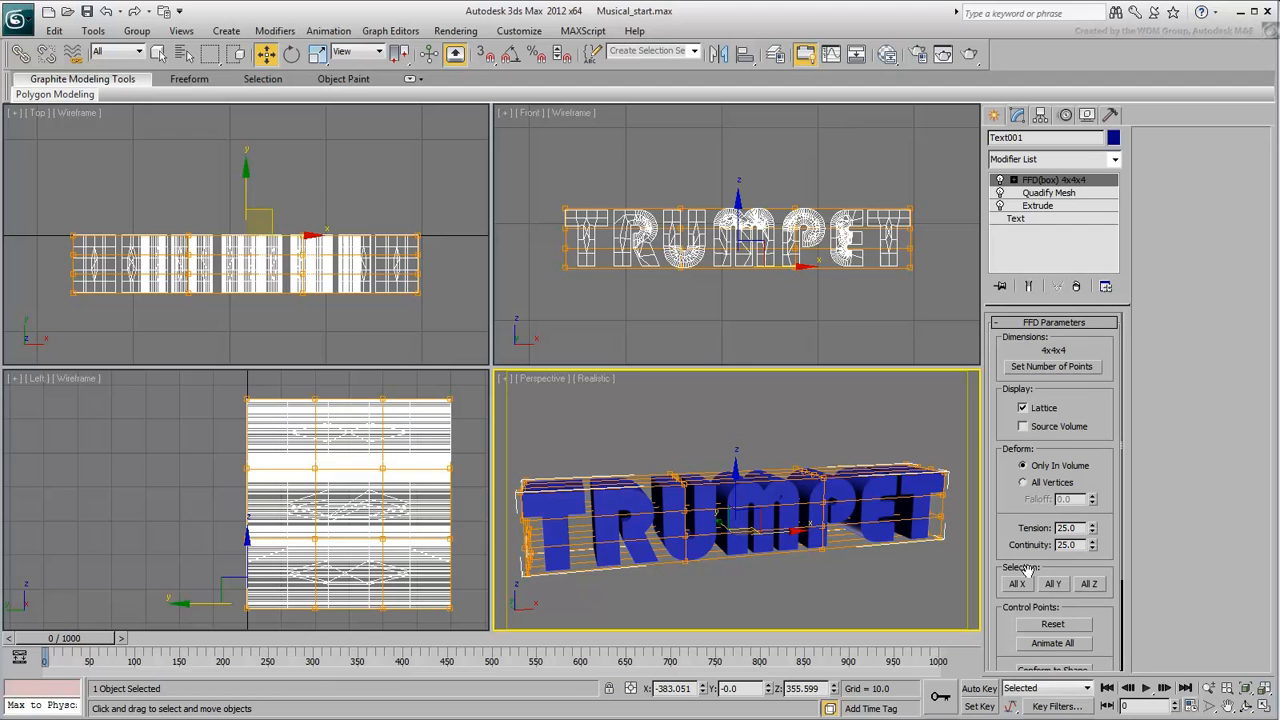
pyautogui.click(1051, 366)
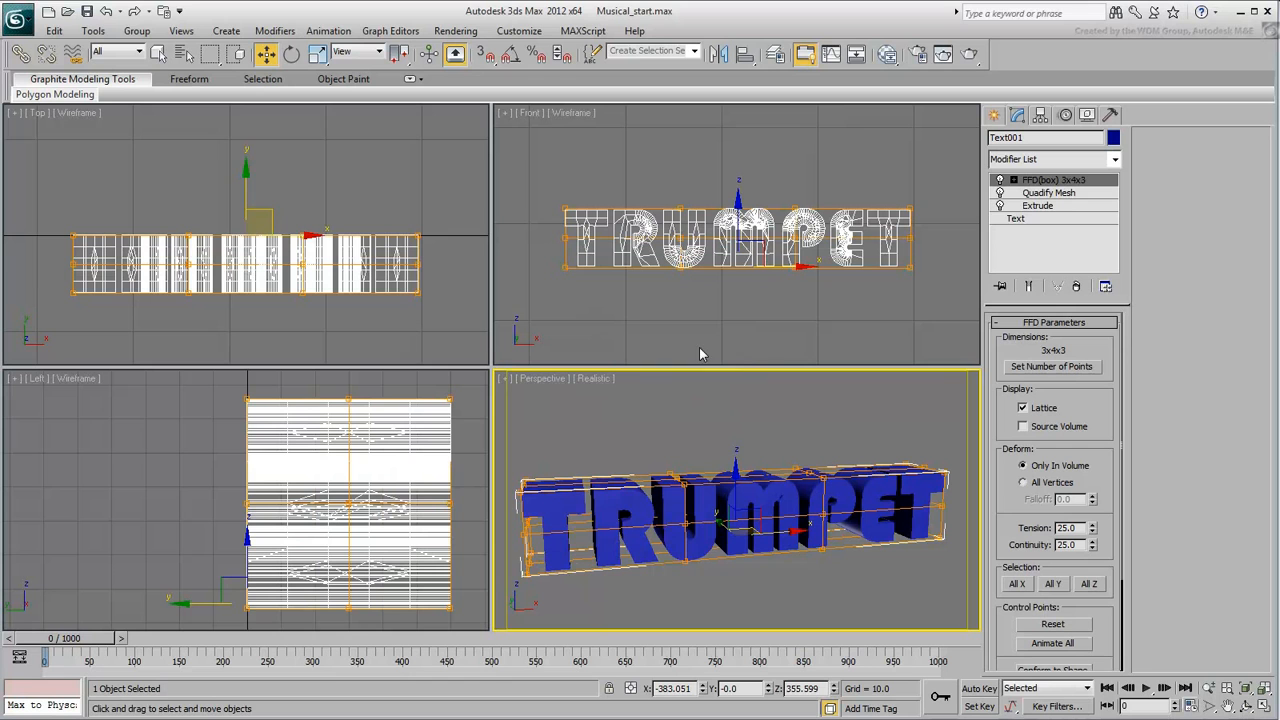
pyautogui.moveTo(786, 337)
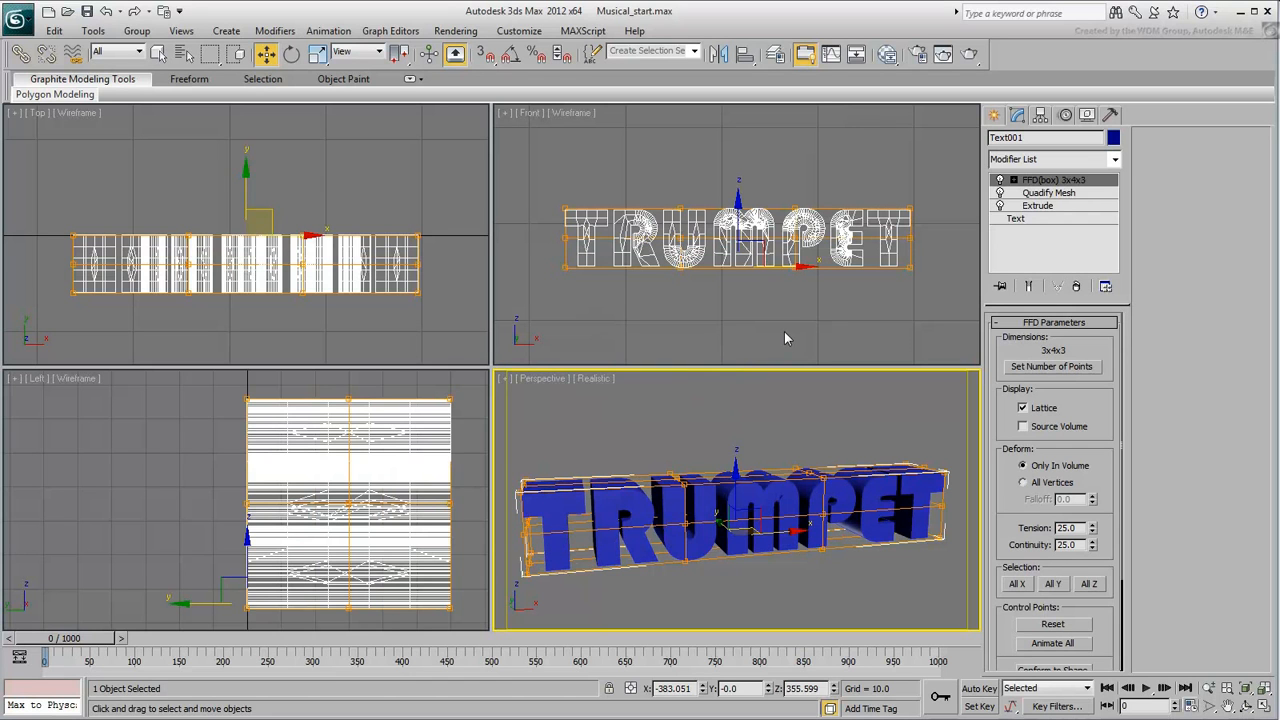
pyautogui.click(1001, 180)
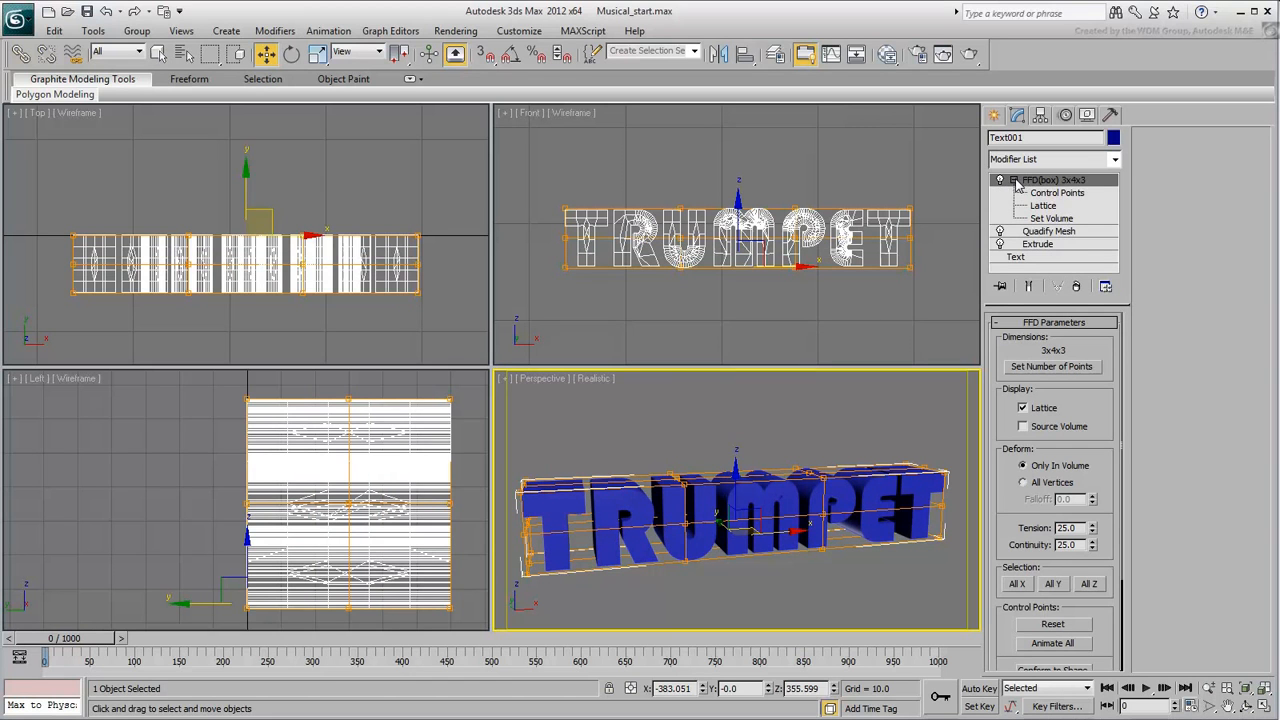
# Edit the FFD control points to flare one end of the letters into a bell.
pyautogui.click(1058, 192)
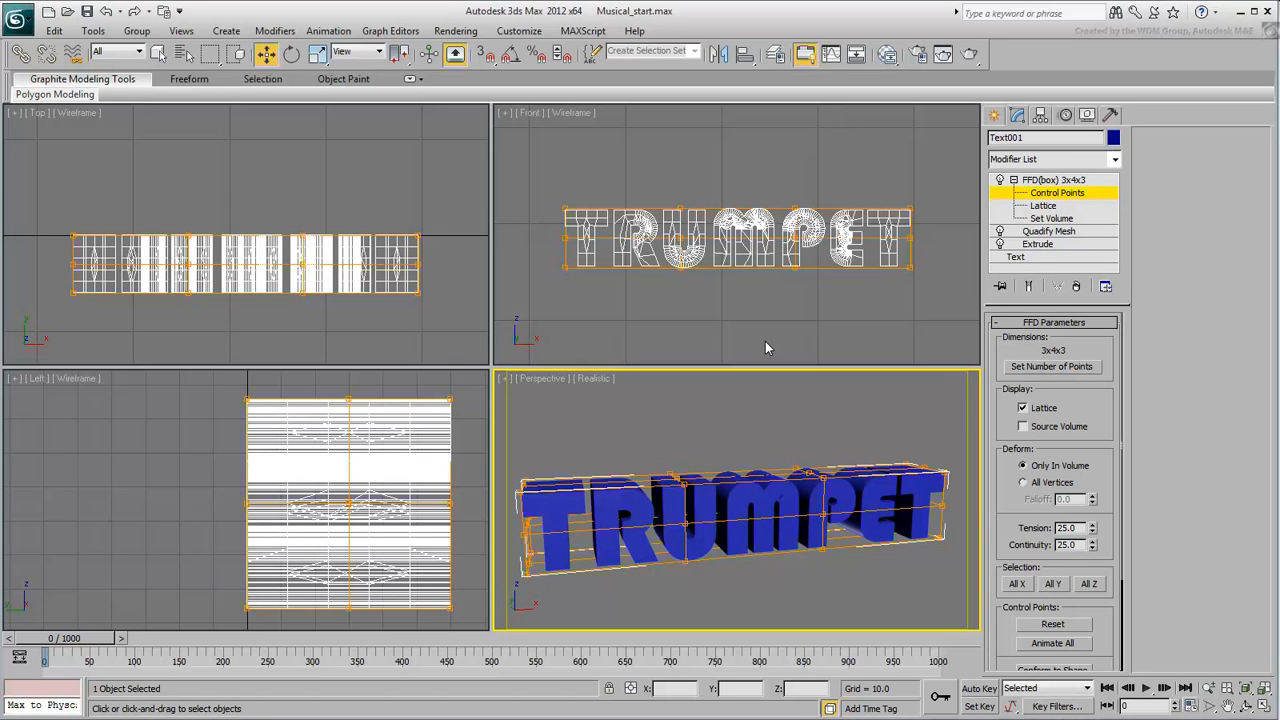
pyautogui.moveTo(351, 458)
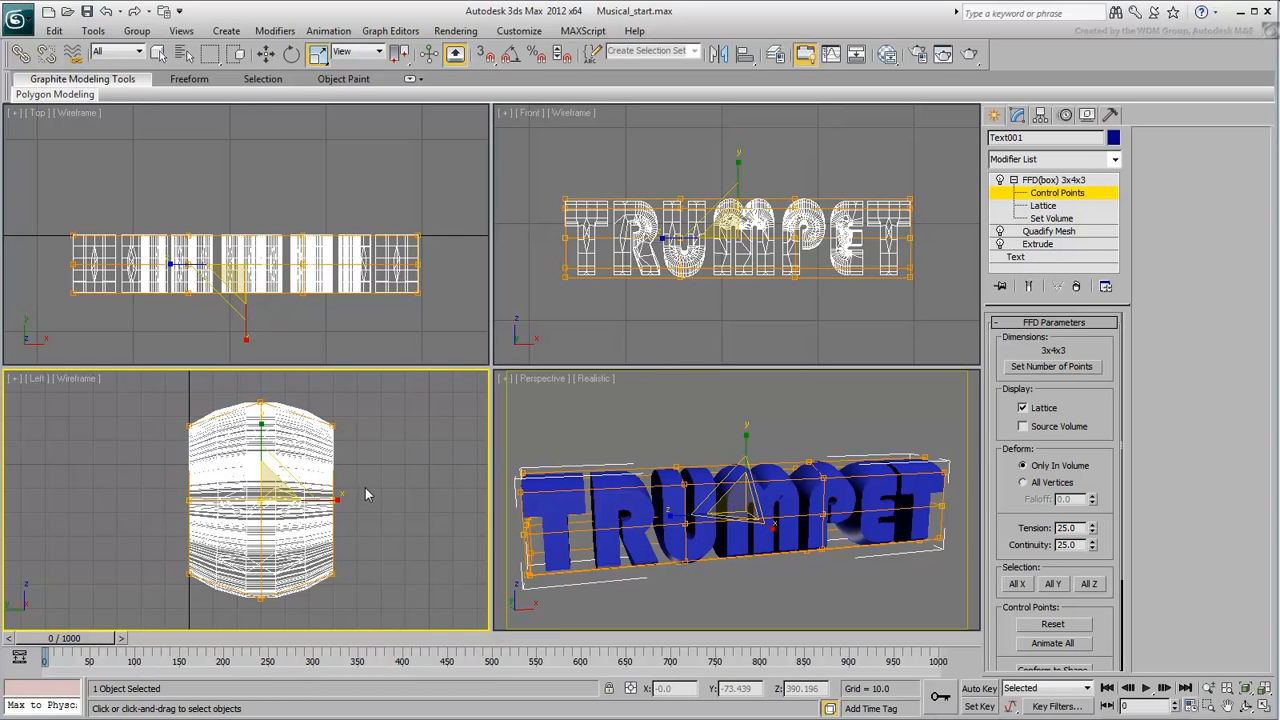
pyautogui.moveTo(349, 503)
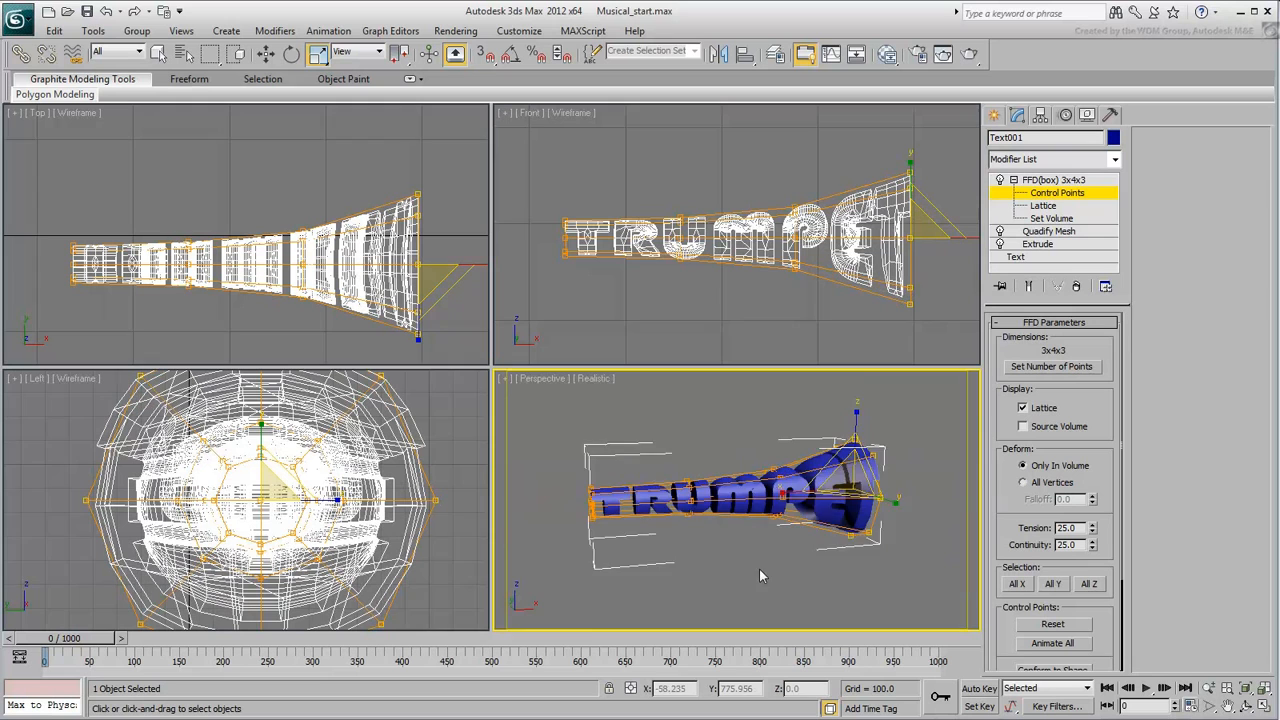
pyautogui.click(1113, 137)
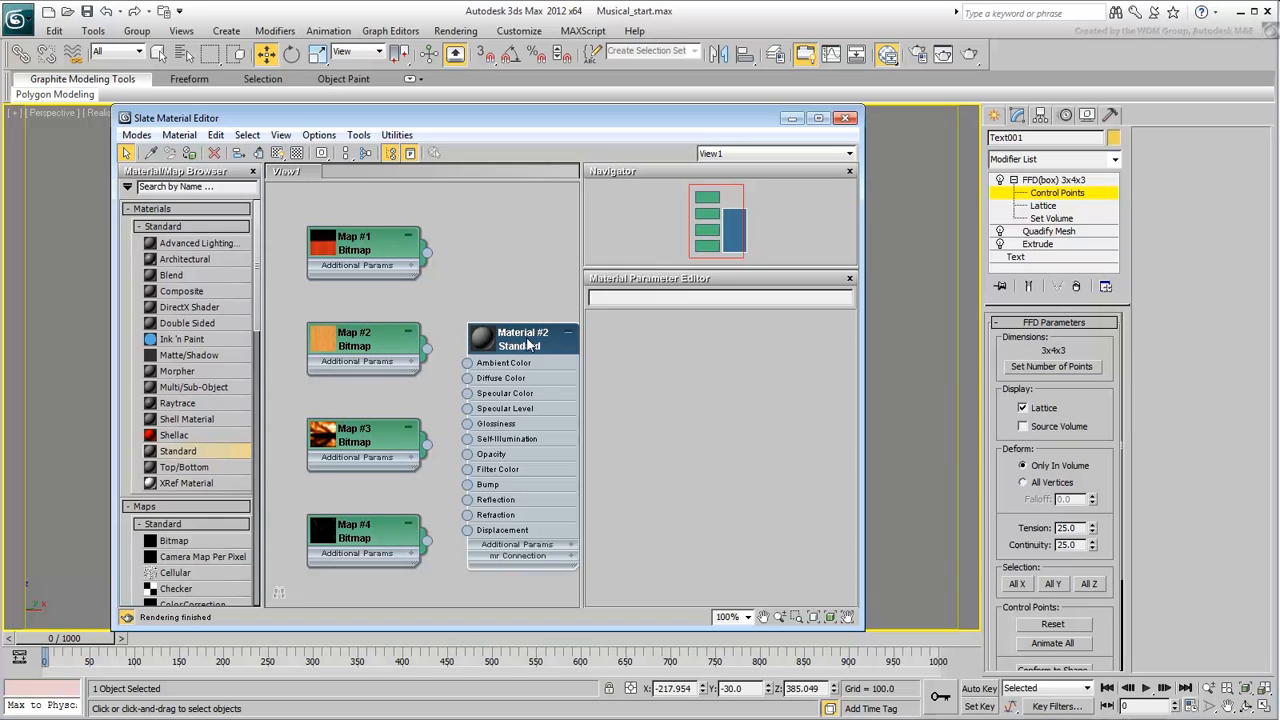
# Set the material's Diffuse colour to orange-gold and close the Slate Material Editor.
pyautogui.click(500, 378)
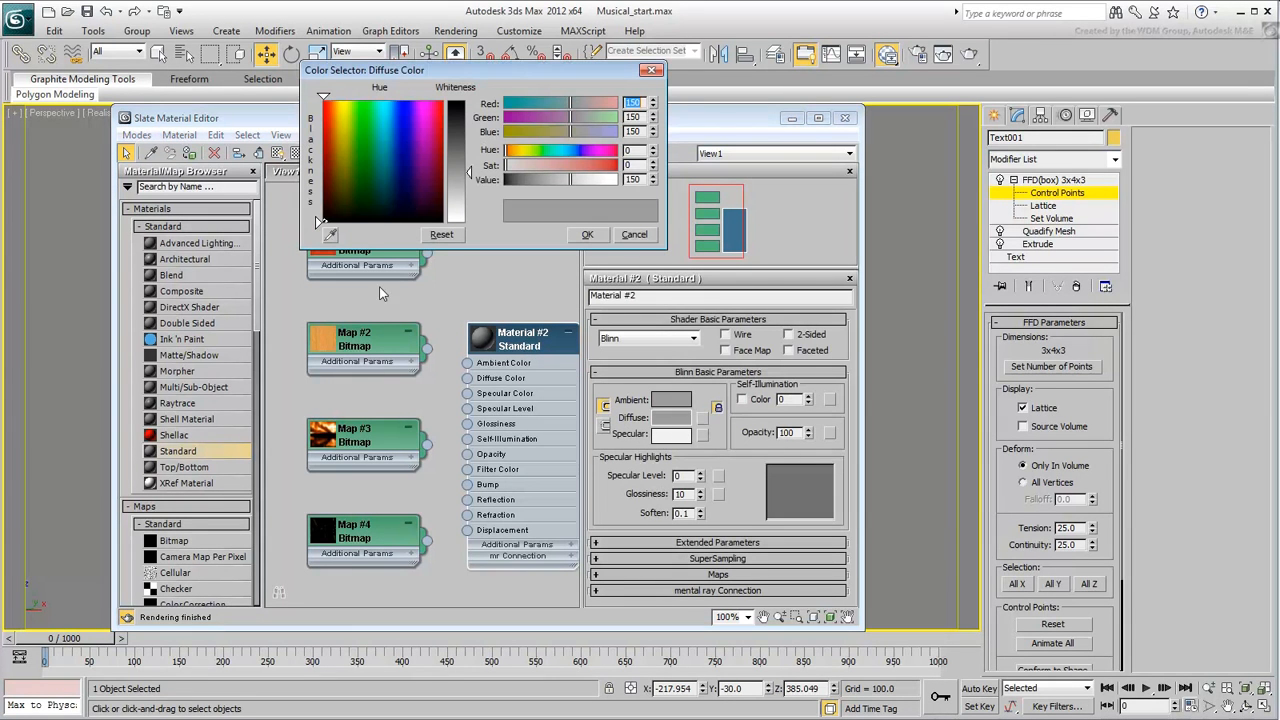
pyautogui.click(335, 131)
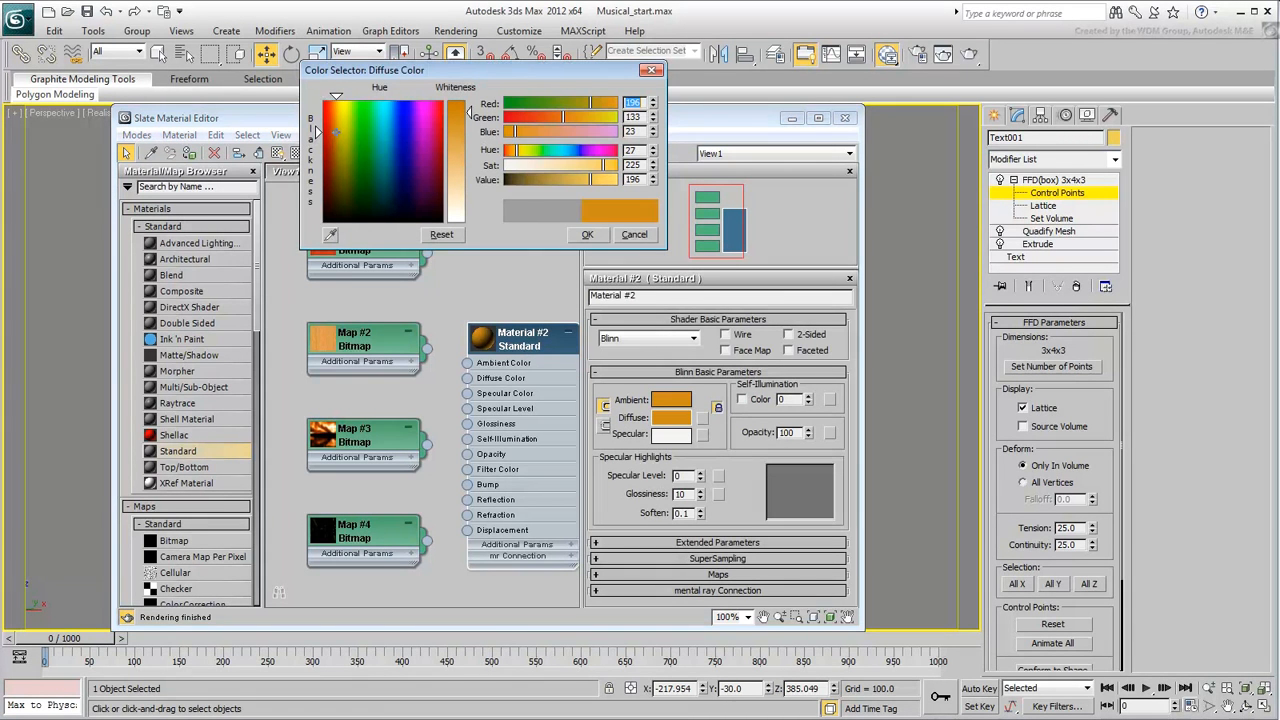
pyautogui.click(587, 234)
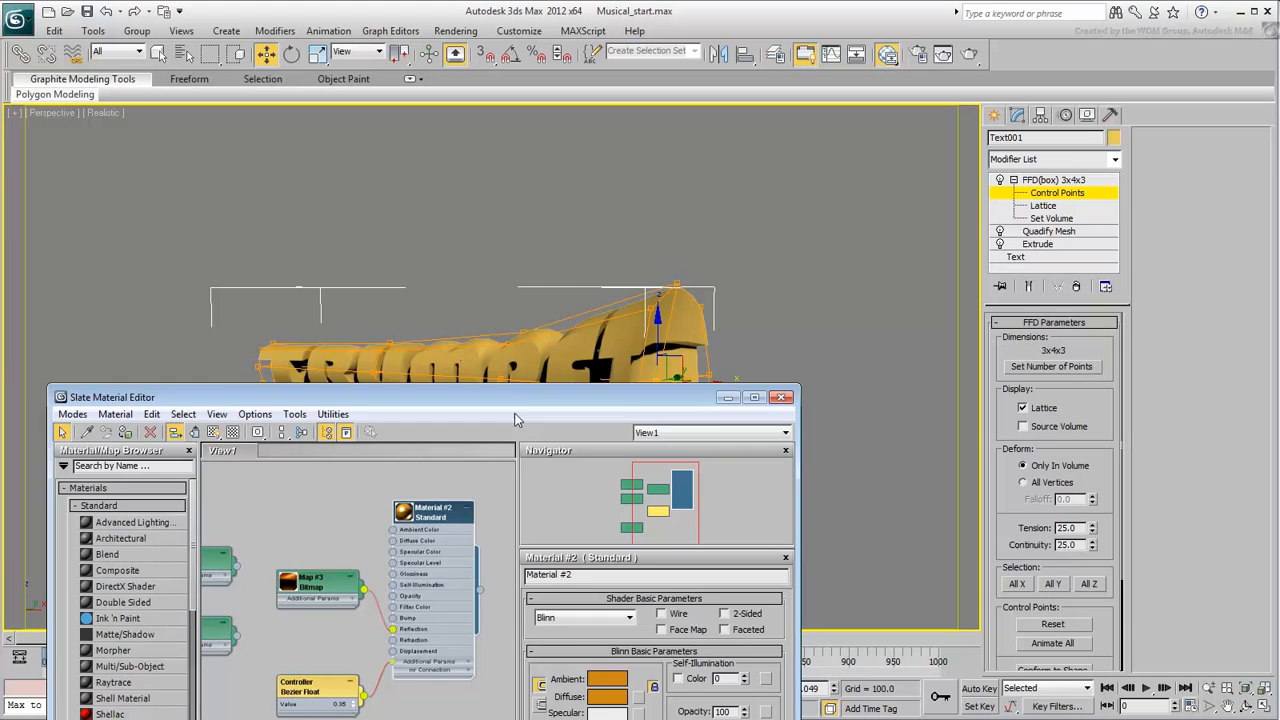
pyautogui.click(781, 397)
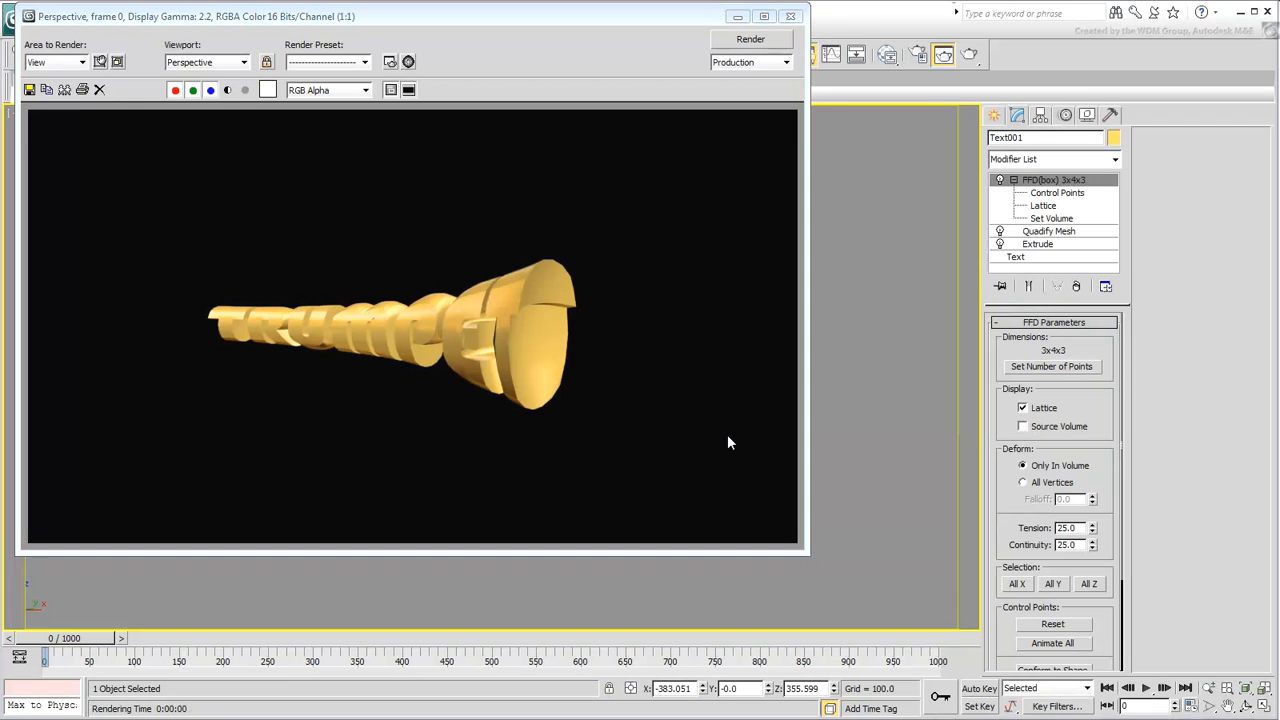
pyautogui.moveTo(770, 115)
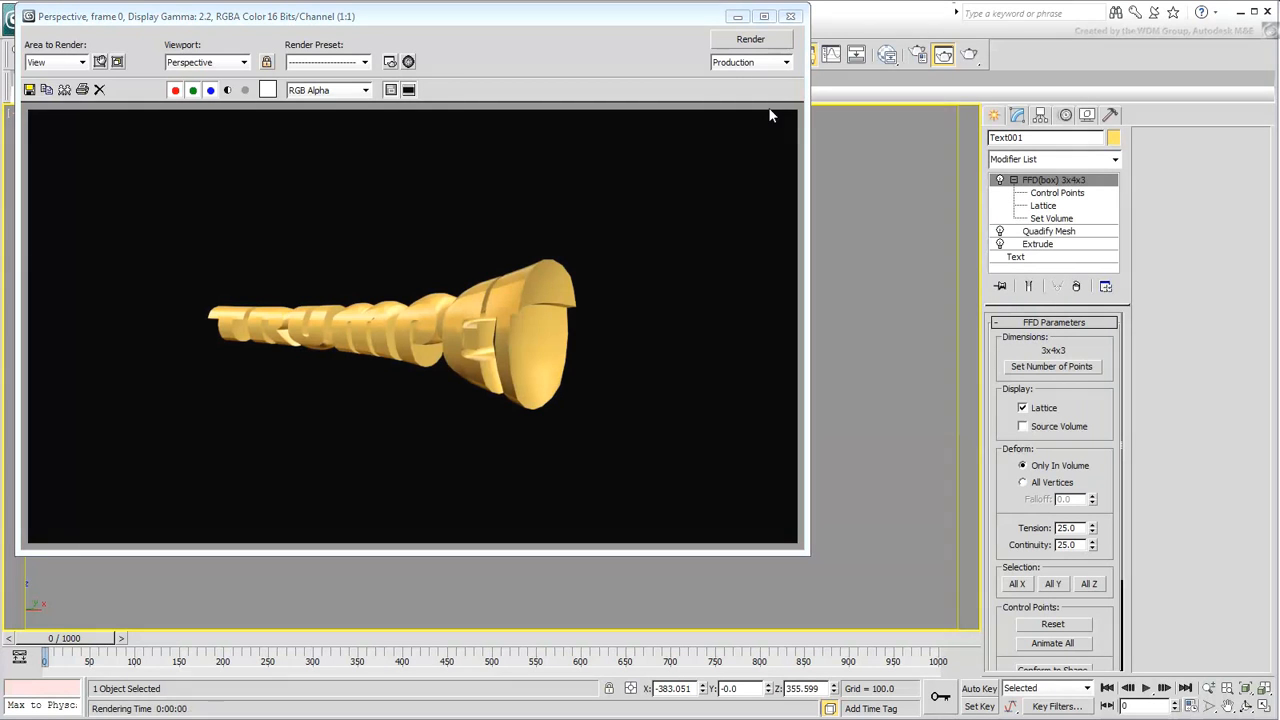
# Check the Quadify Mesh and FFD stack levels, then re-render the perspective view.
pyautogui.click(790, 16)
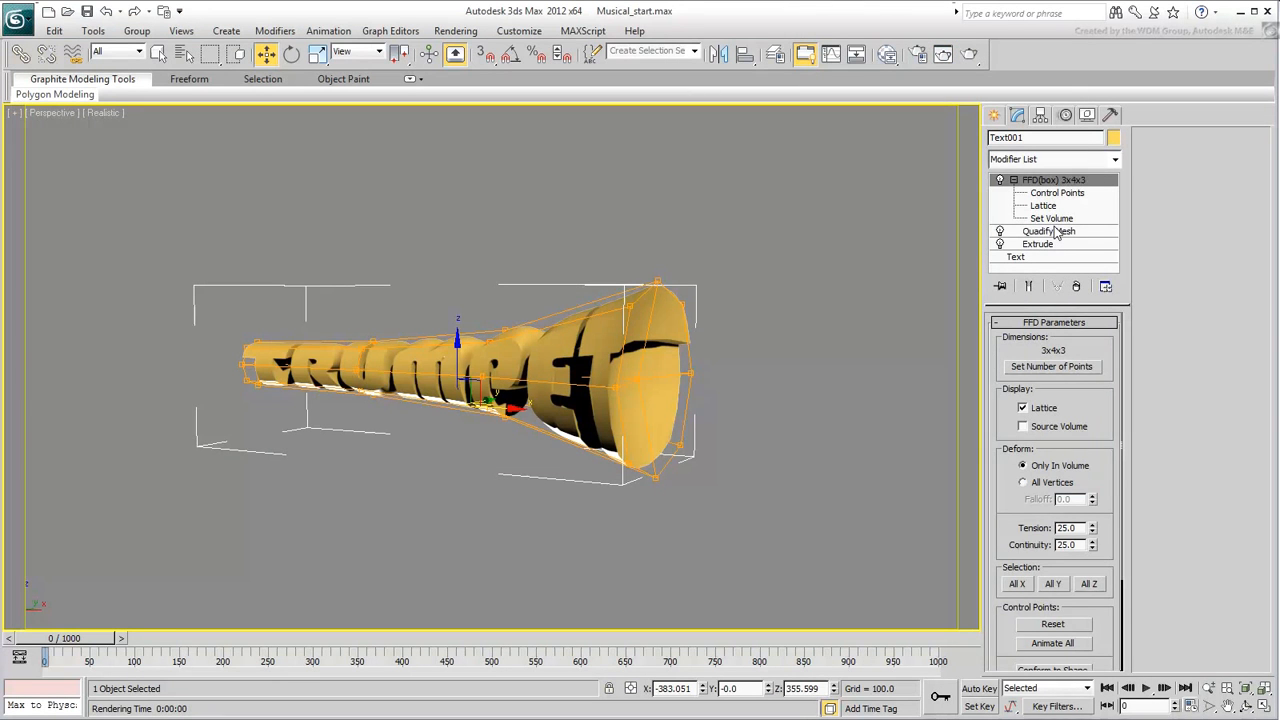
pyautogui.click(1048, 231)
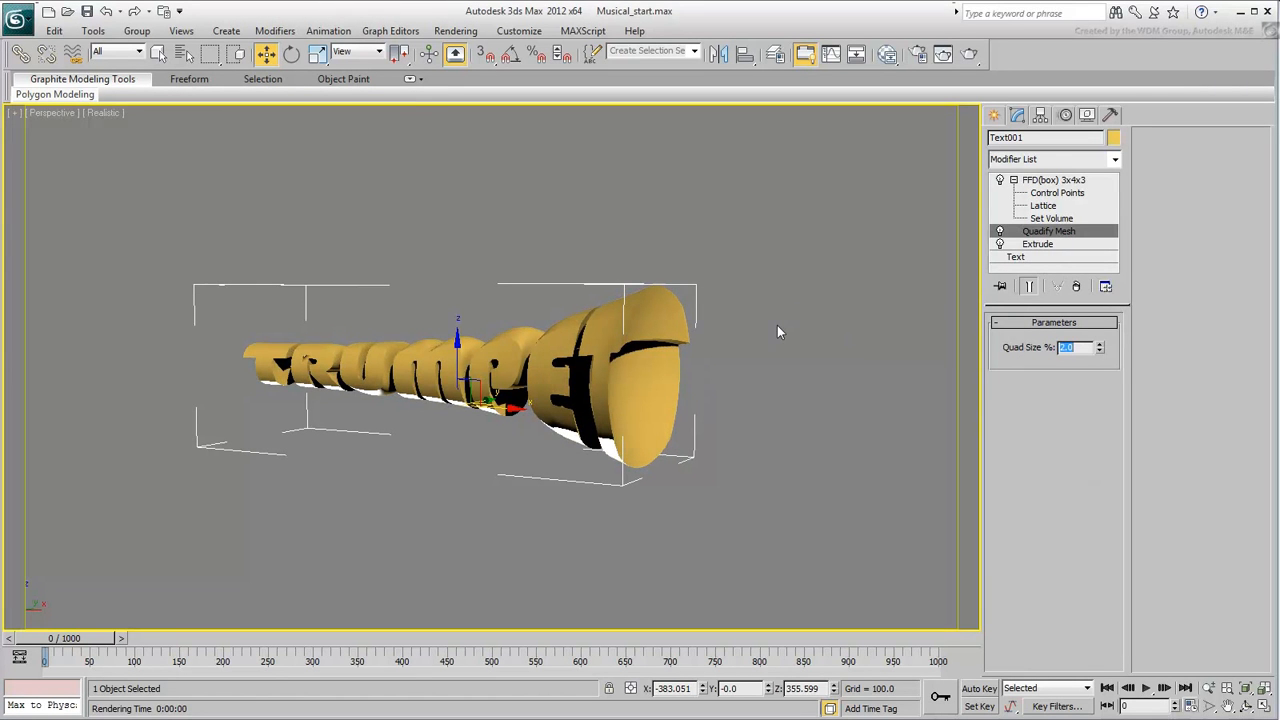
pyautogui.click(1050, 179)
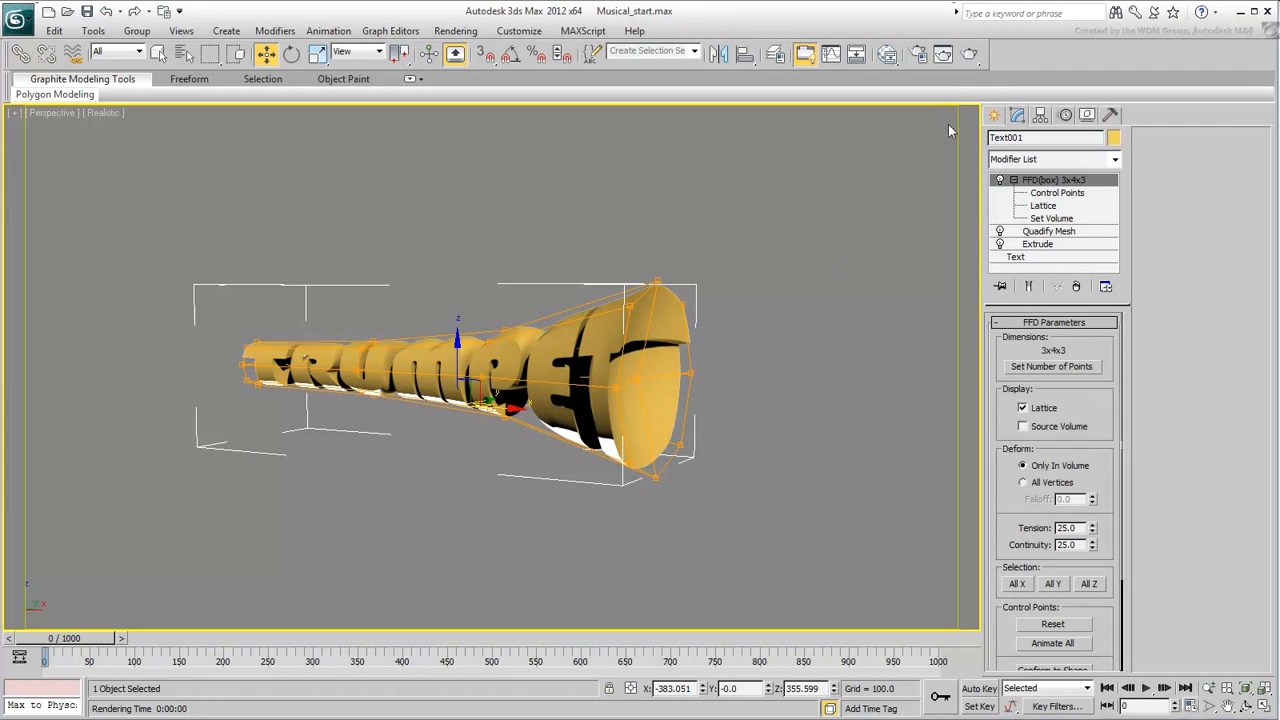
pyautogui.click(455, 54)
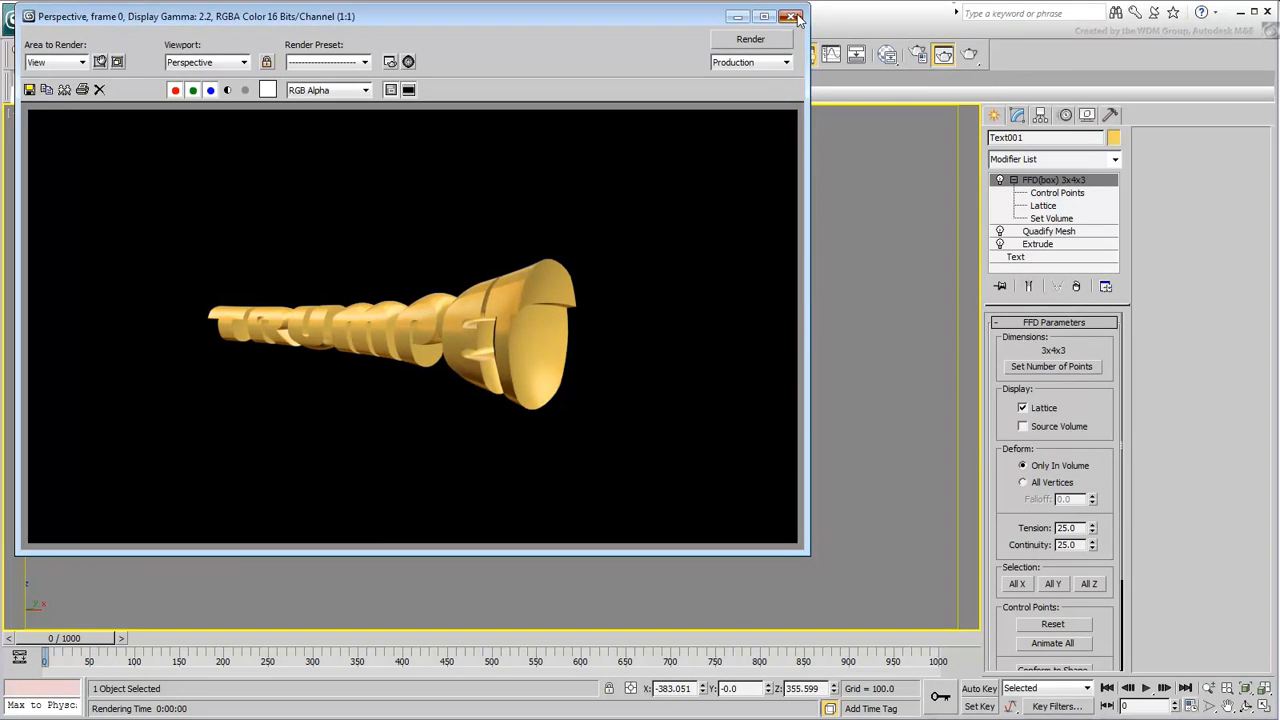
pyautogui.click(791, 16)
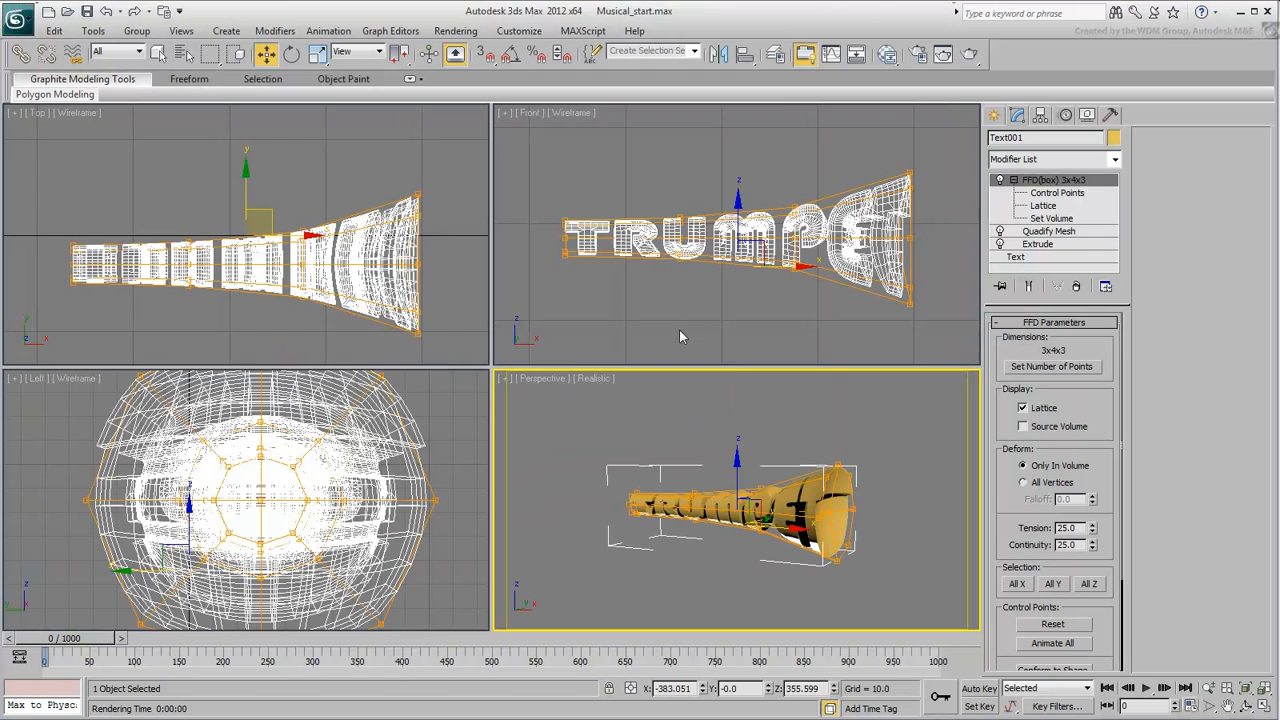
# Use Affect Pivot Only to move the pivot to the trumpet's mouthpiece end.
pyautogui.click(715, 275)
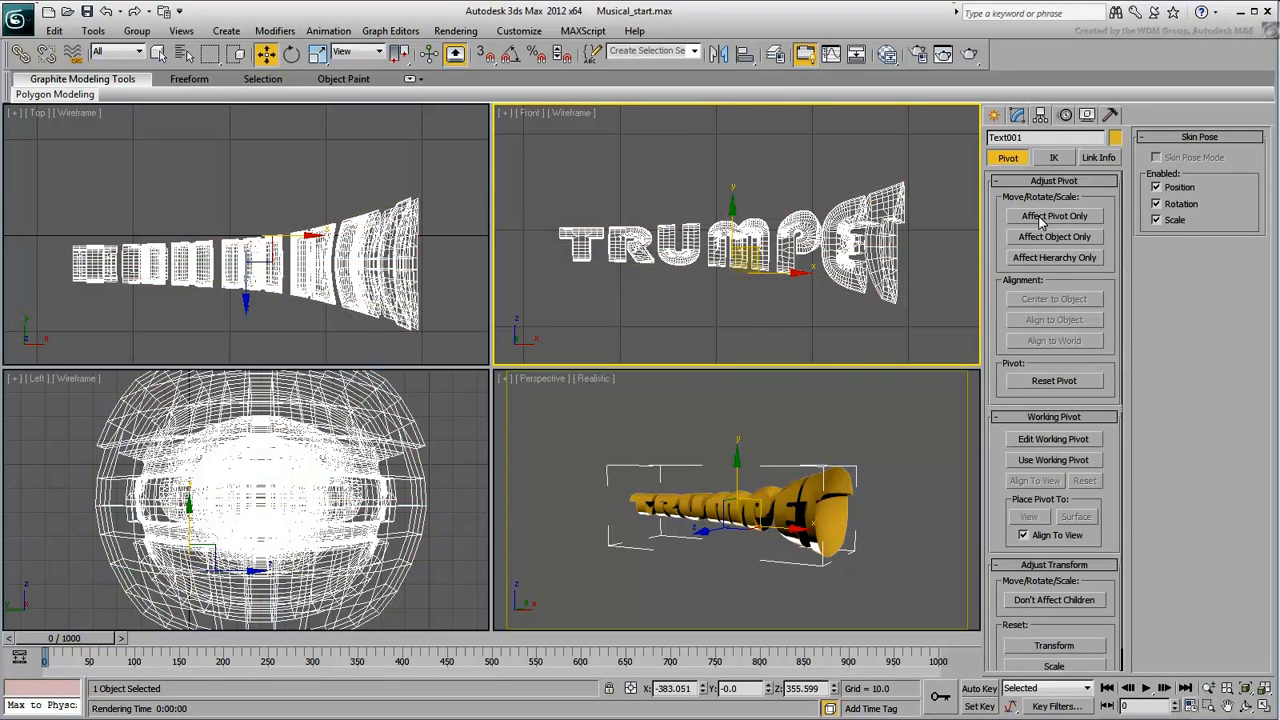
pyautogui.click(1053, 216)
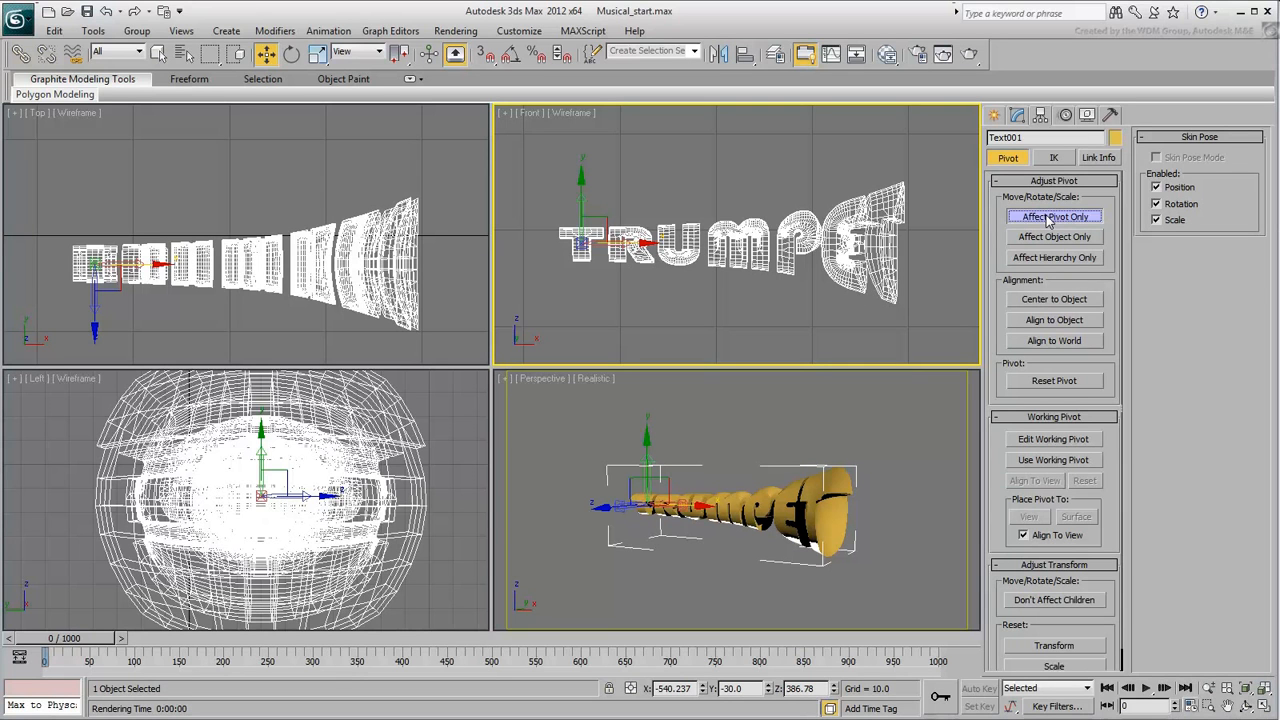
pyautogui.click(1053, 216)
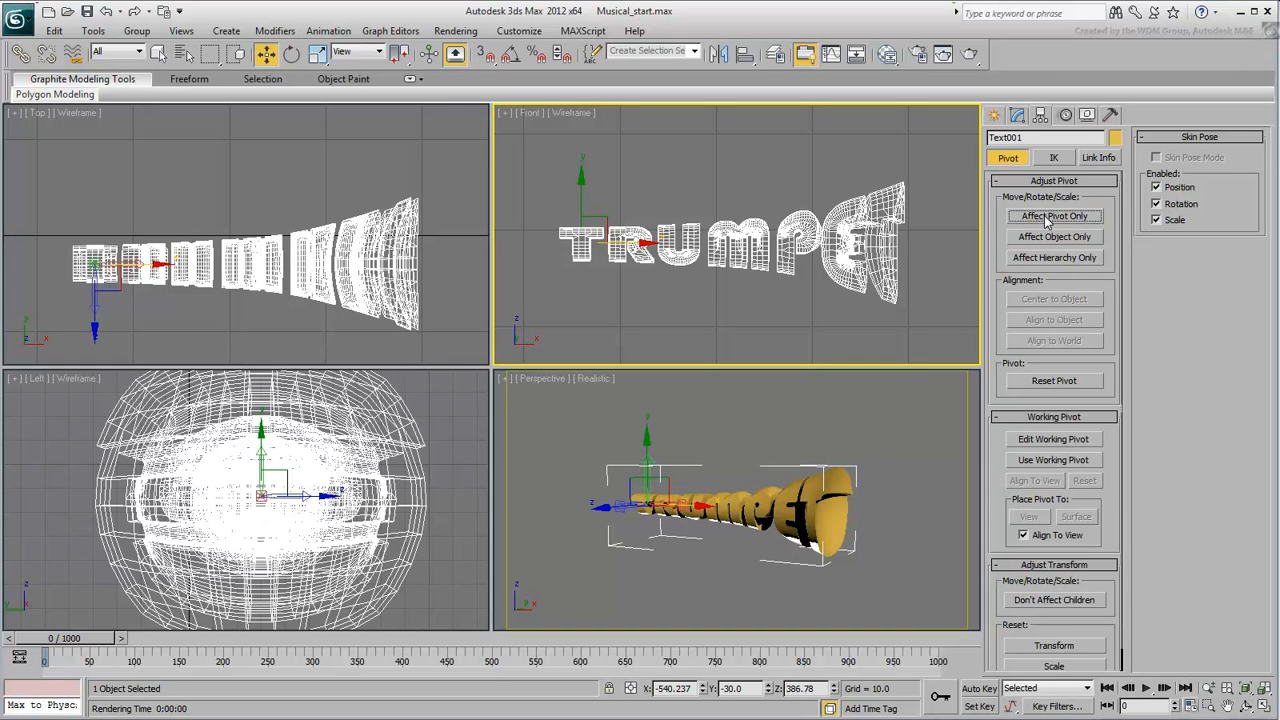
pyautogui.click(1053, 216)
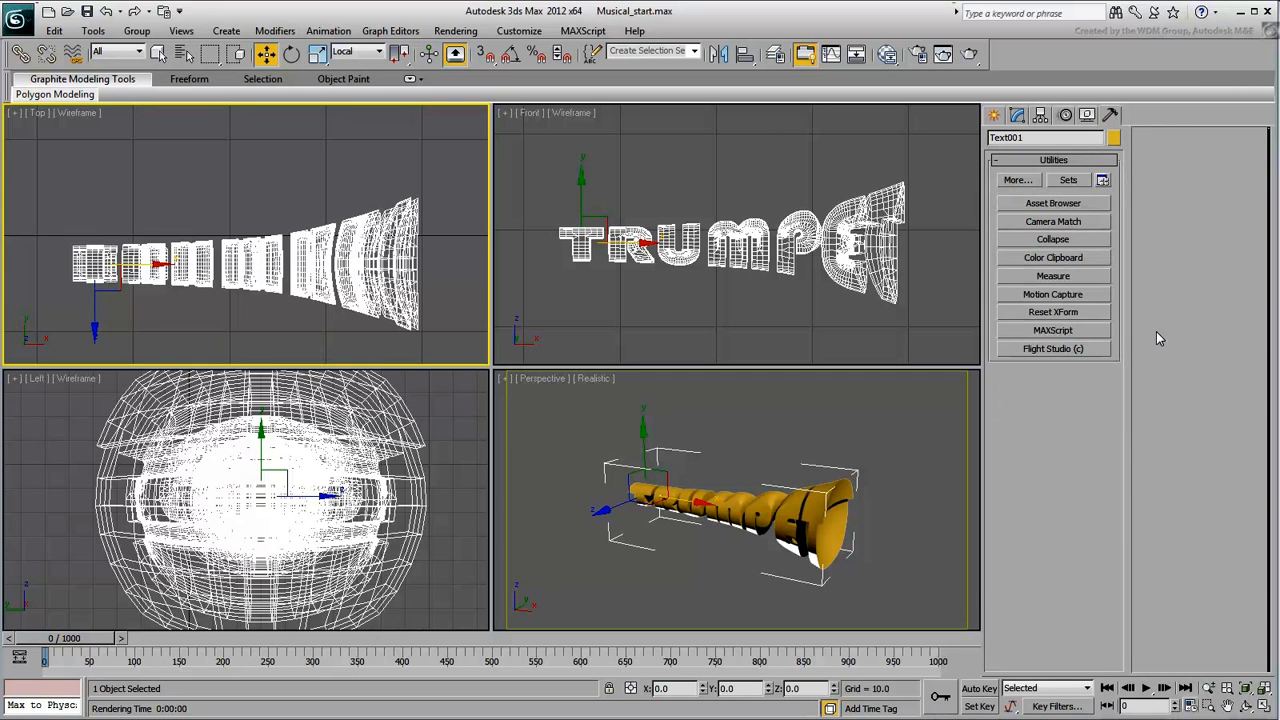
# Apply Reset XForm to the selected trumpet from the Utilities panel.
pyautogui.click(1052, 312)
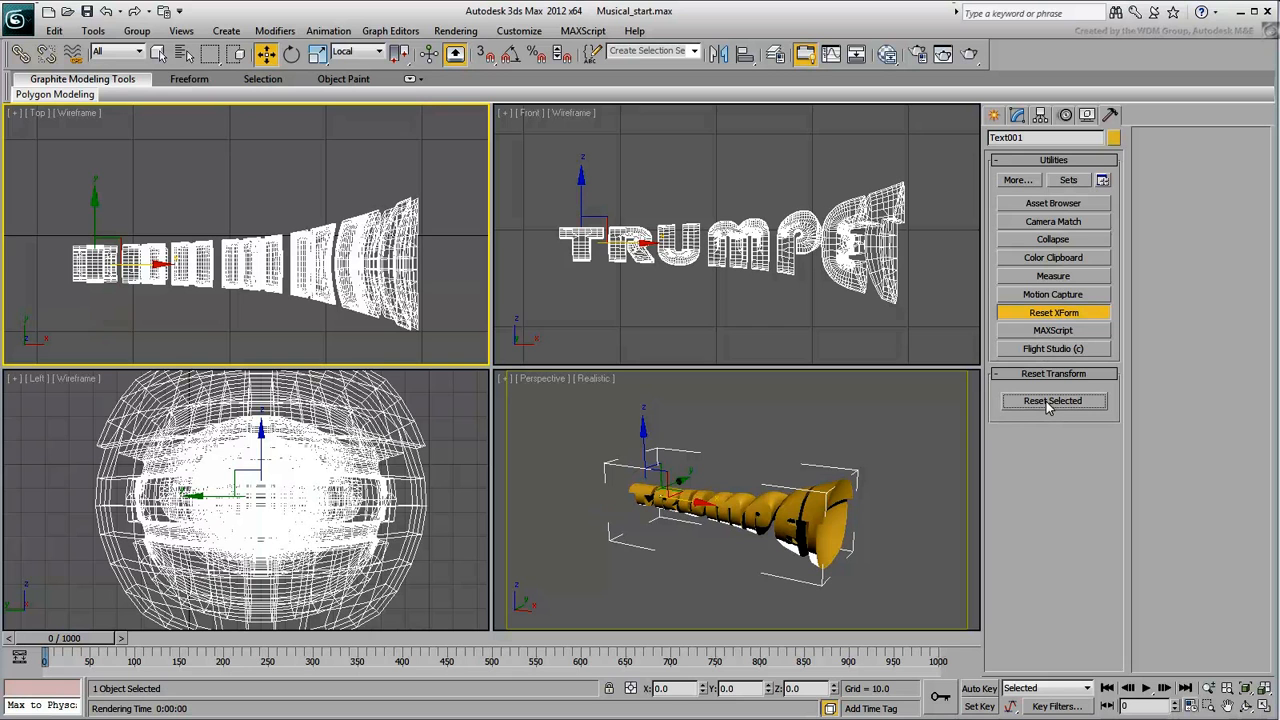
pyautogui.moveTo(960, 444)
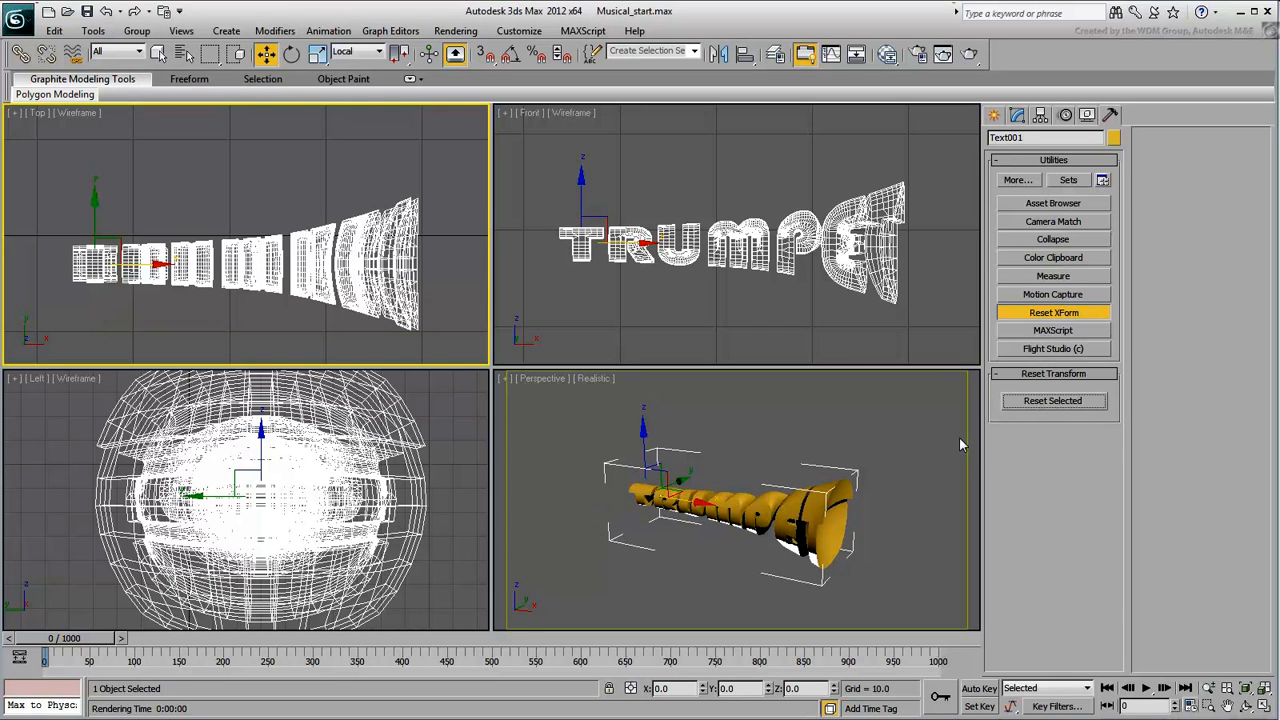
pyautogui.moveTo(947, 415)
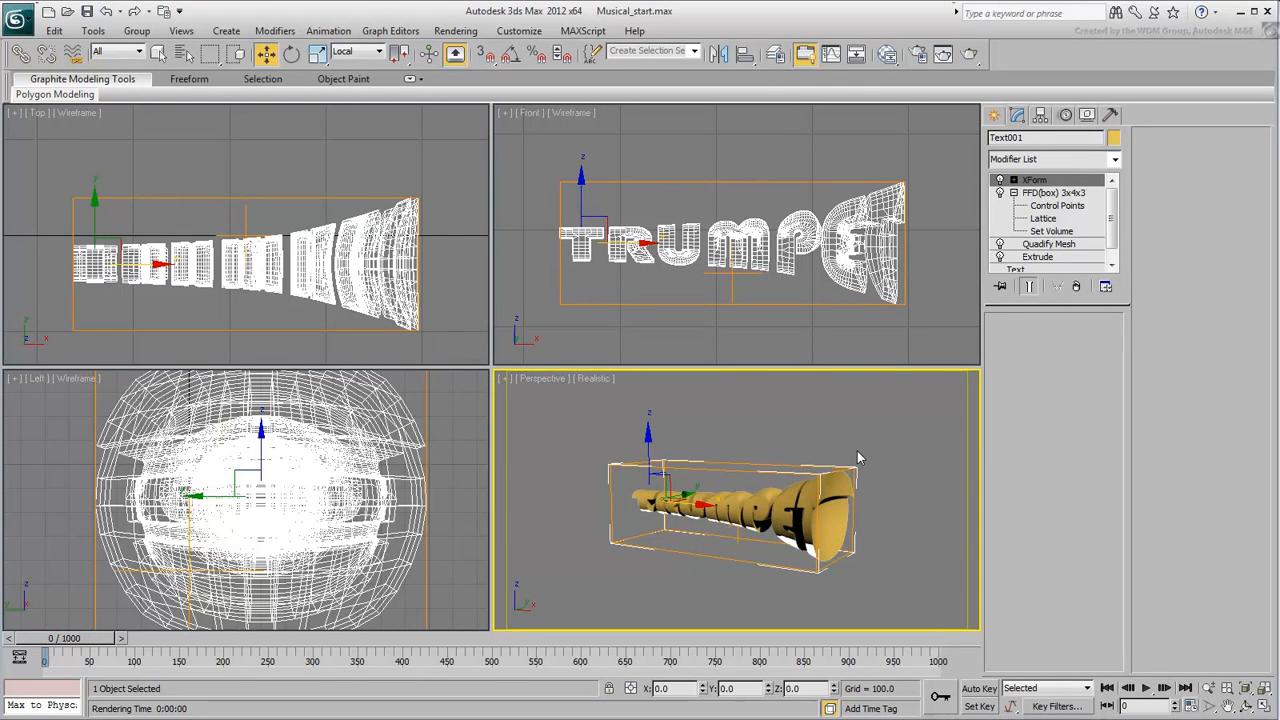
# Maximize the Perspective view and convert the trumpet to an Editable Poly.
pyautogui.press('alt+w')
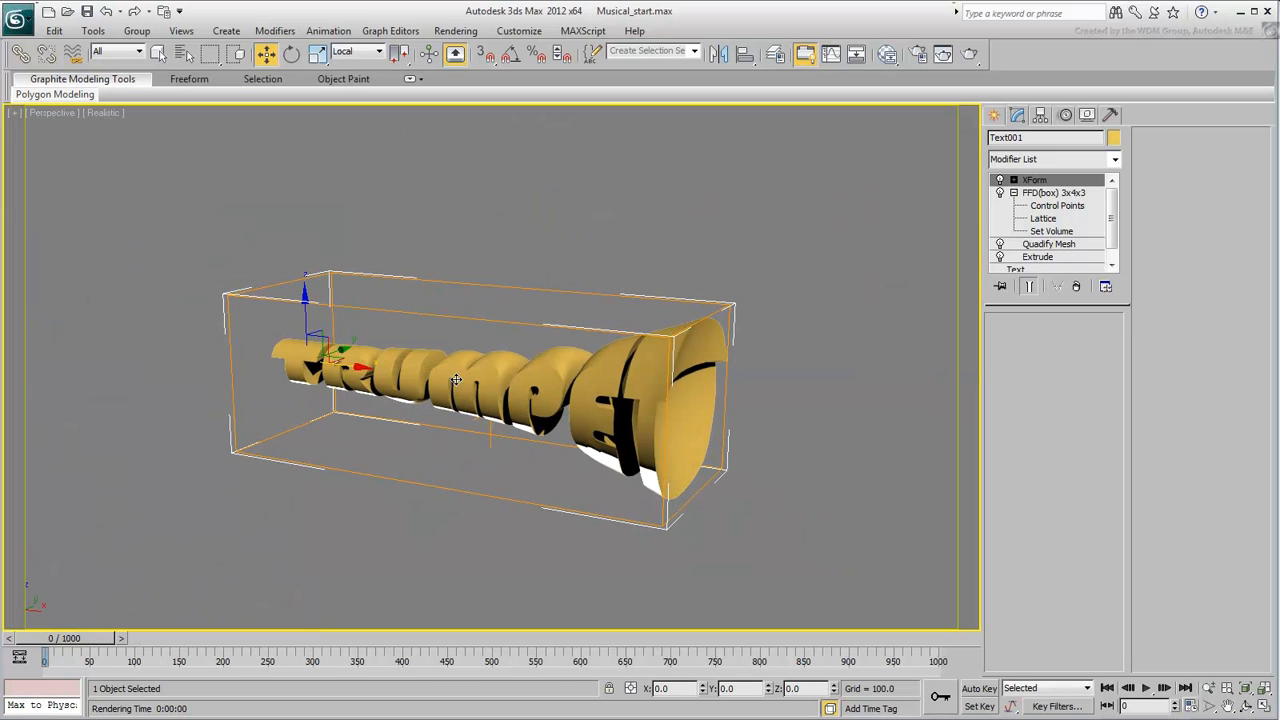
pyautogui.rightClick(455, 380)
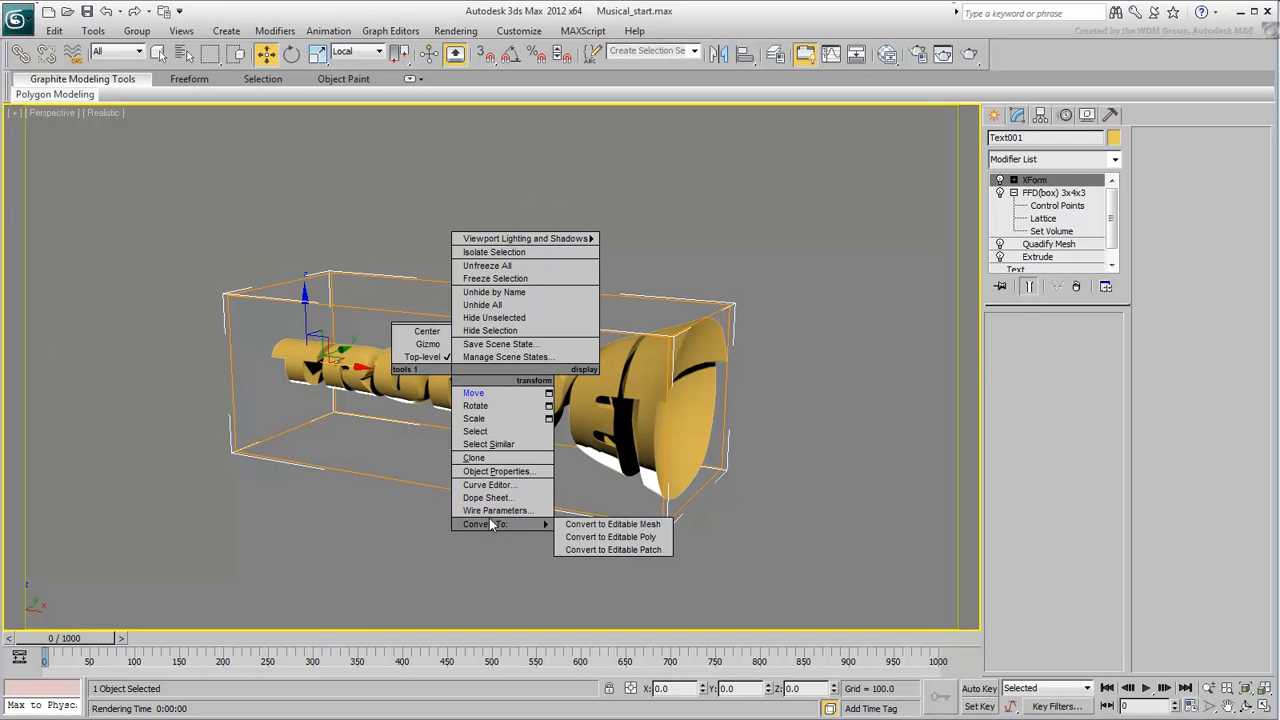
pyautogui.click(610, 537)
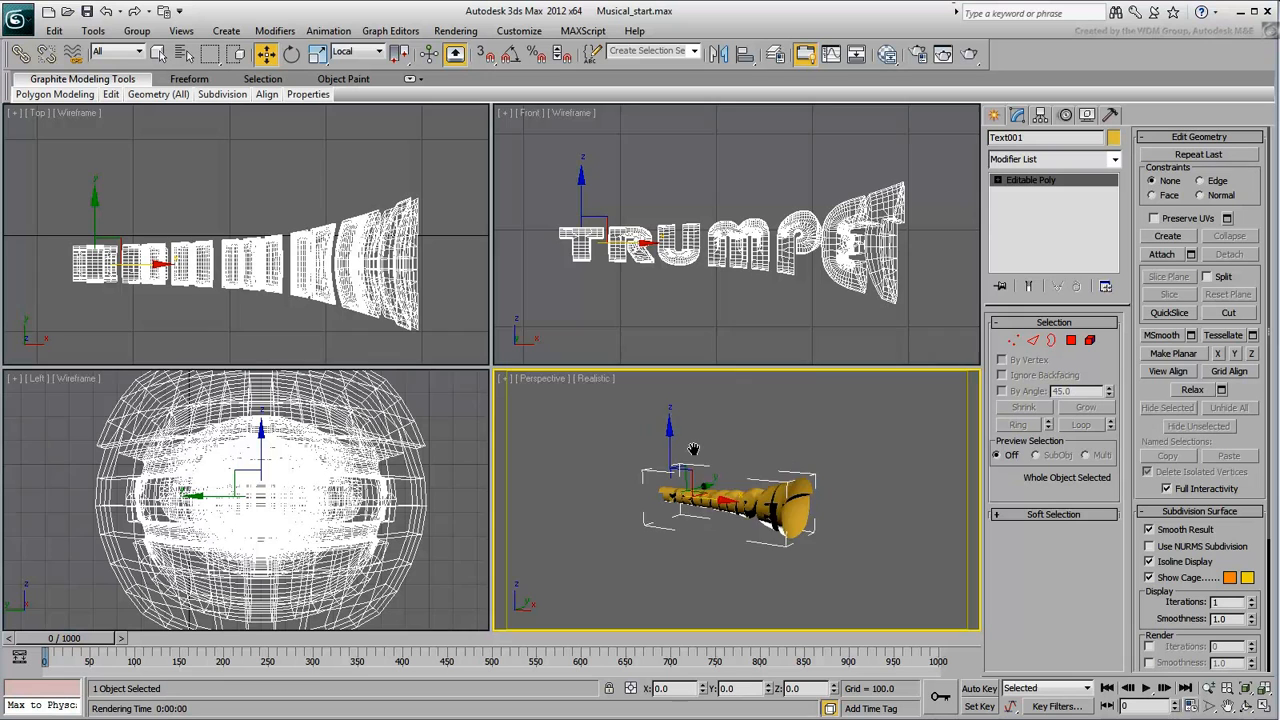
pyautogui.scroll(-3)
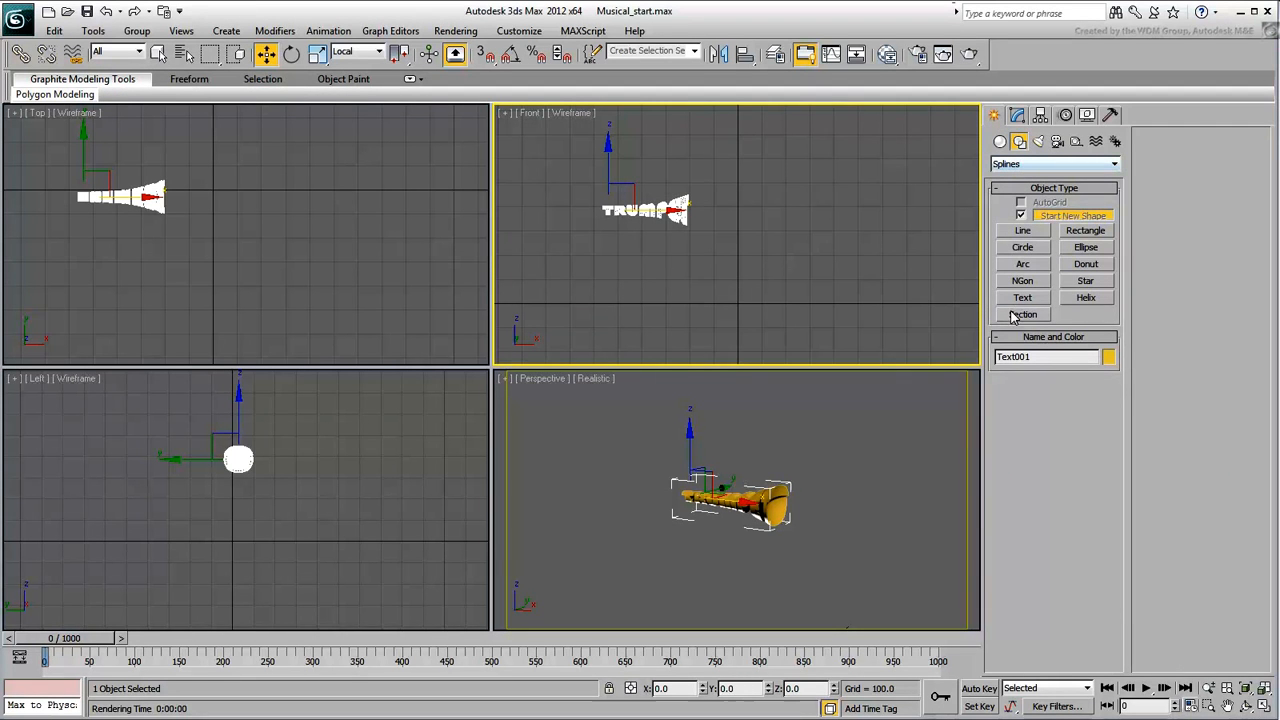
# Create a text shape reading 'HI CONGA' in the Front viewport below the trumpet.
pyautogui.click(1022, 297)
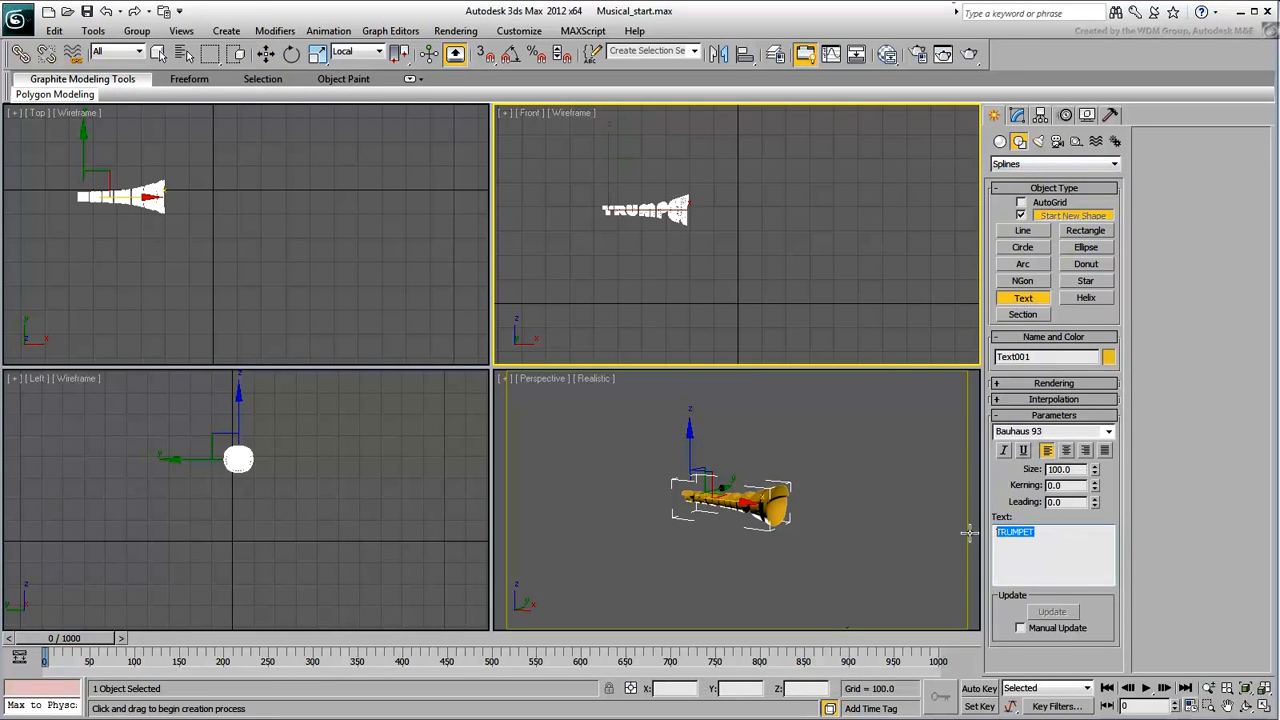
pyautogui.write('HI CONGA')
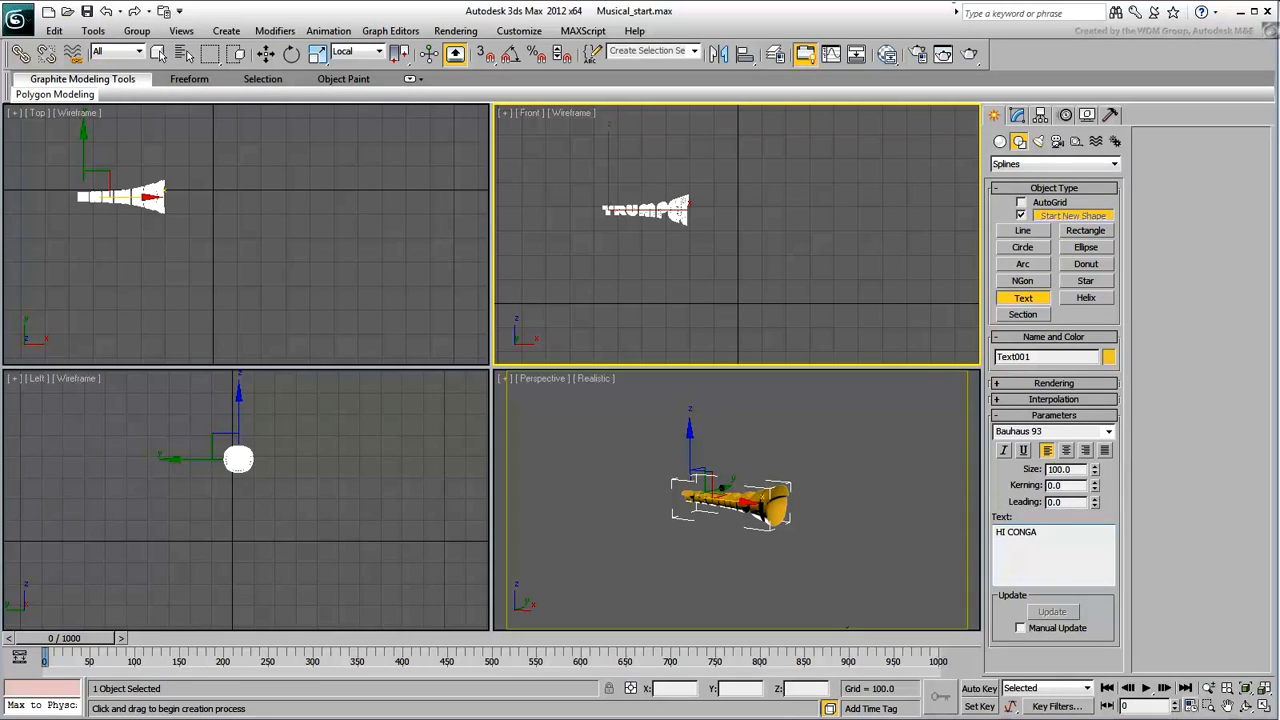
pyautogui.click(740, 278)
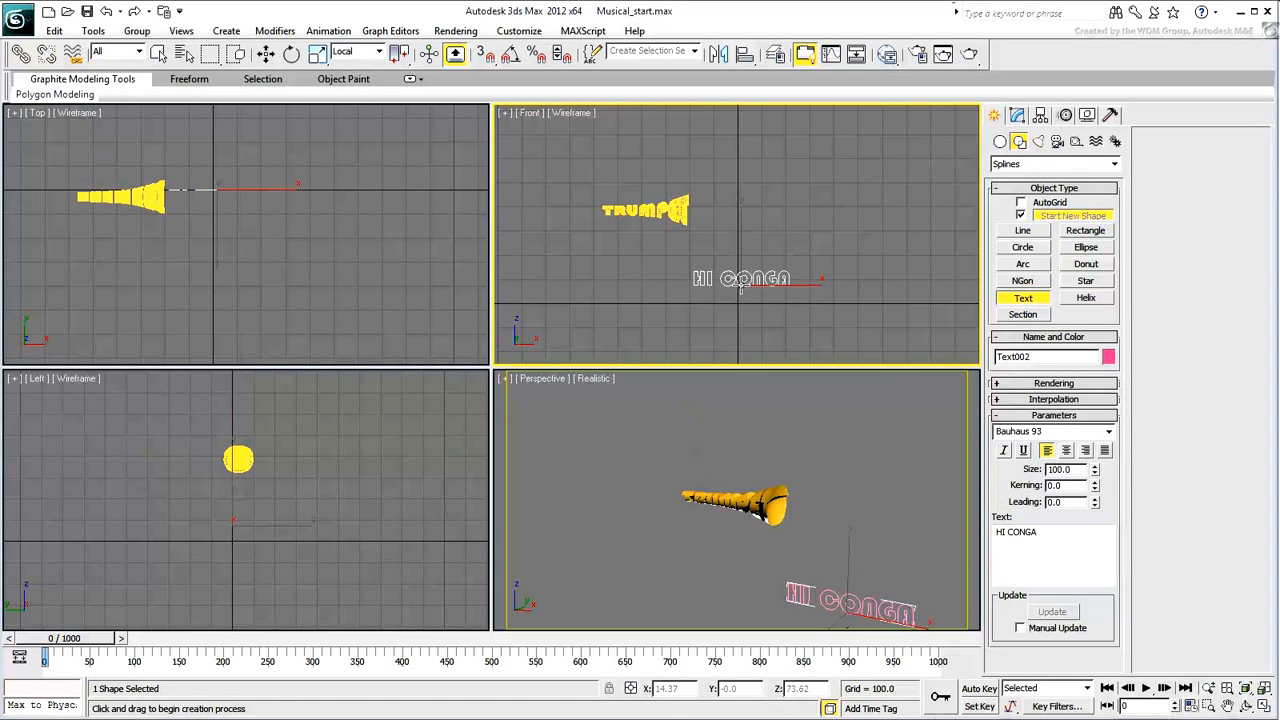
# Set the HI CONGA text font to Snap ITC and finish creating text.
pyautogui.click(1106, 431)
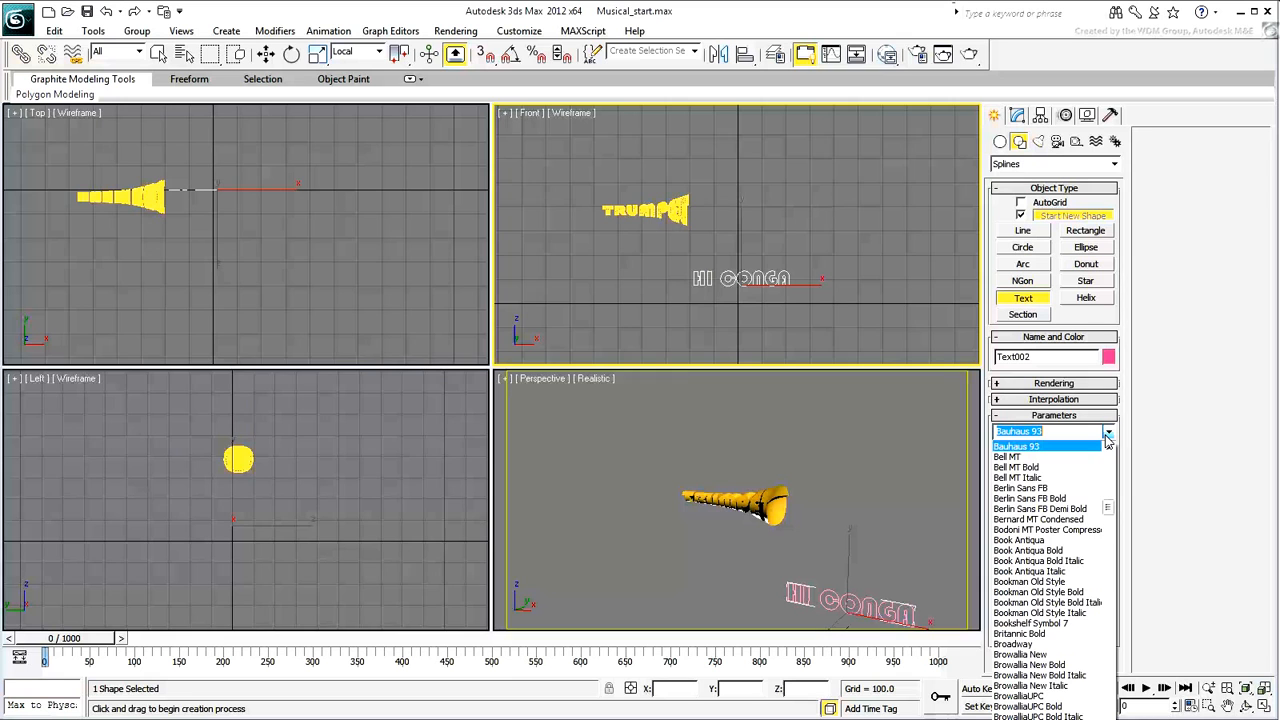
pyautogui.write('s')
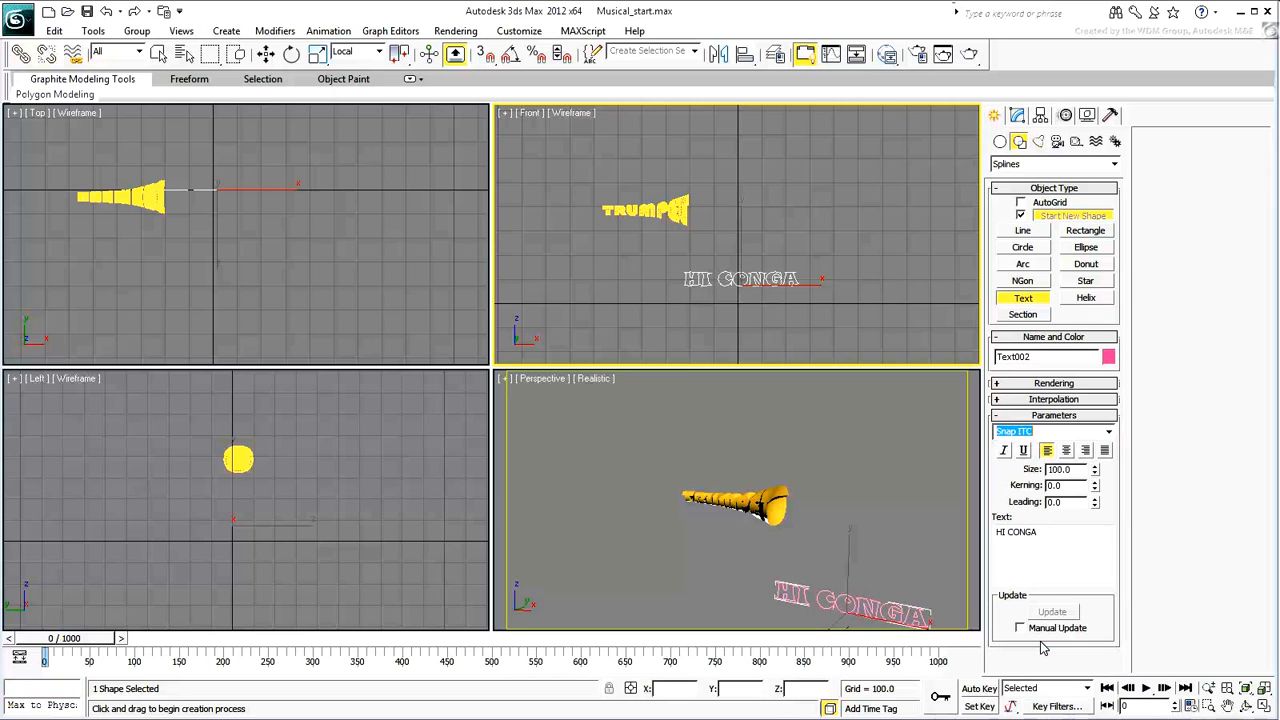
pyautogui.moveTo(1059, 567)
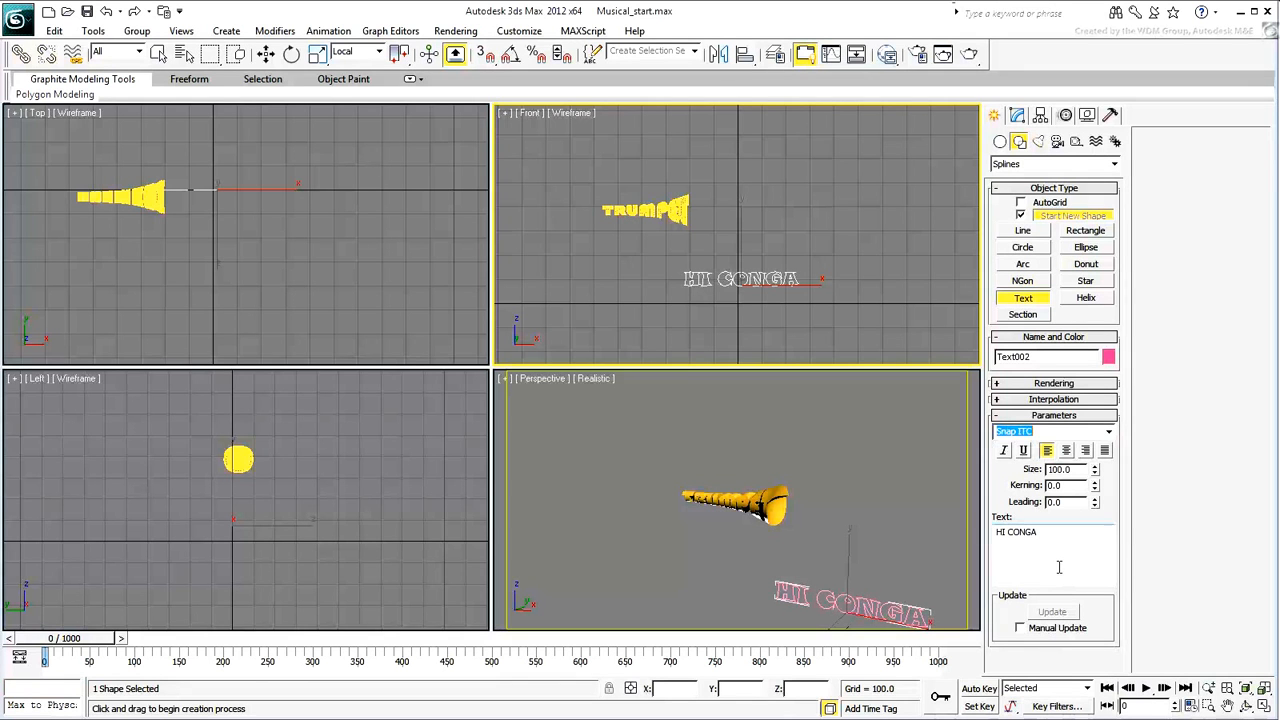
pyautogui.click(1060, 469)
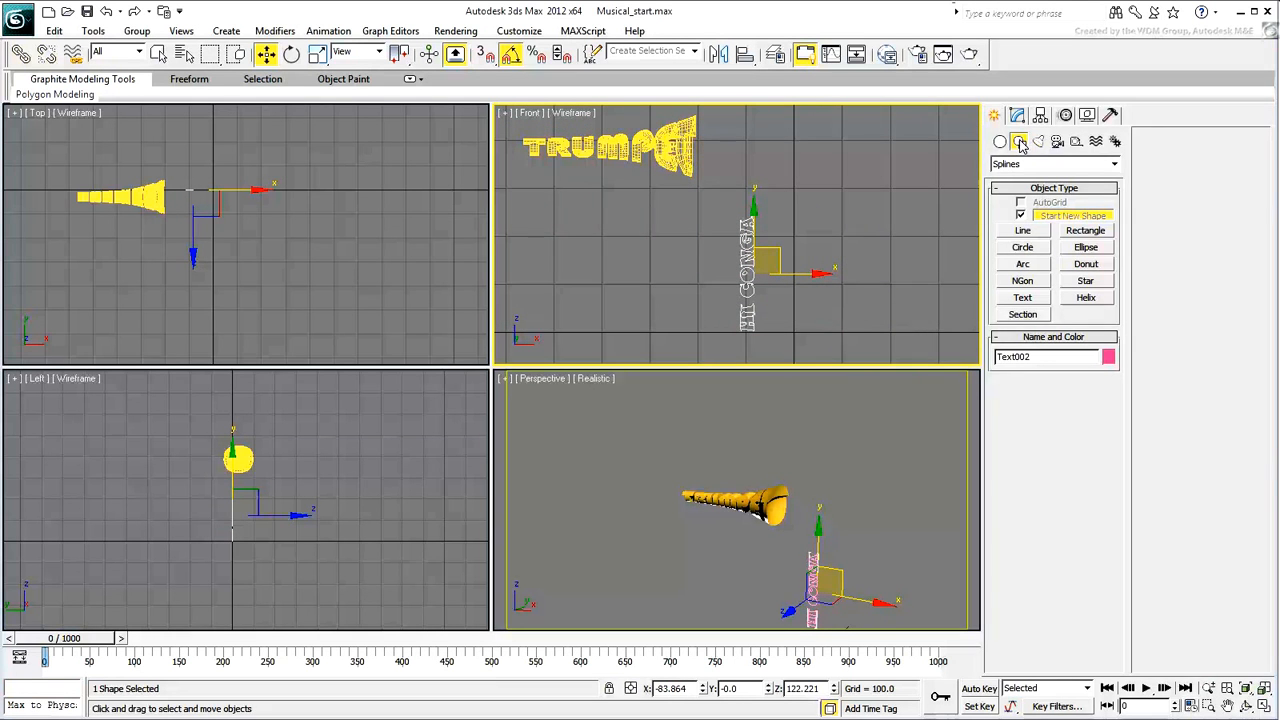
# Extrude HI CONGA 30 units into solid letters, showing the result while editing the text.
pyautogui.click(1113, 160)
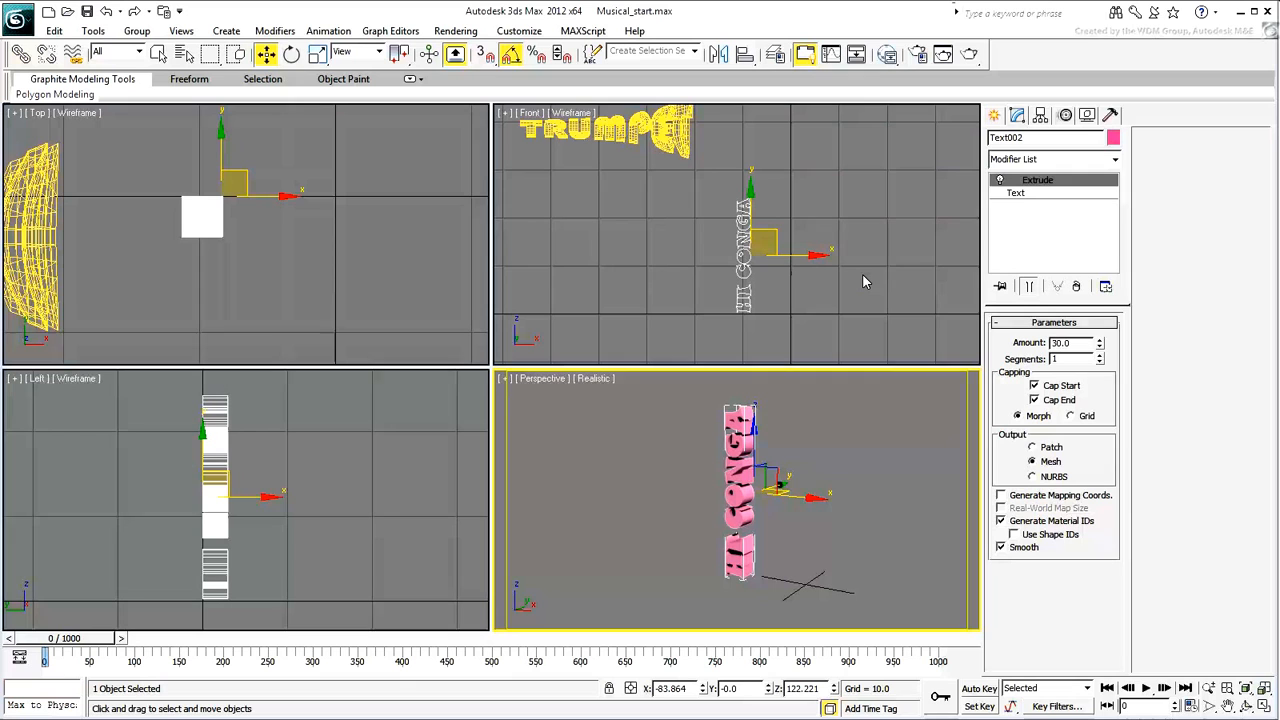
pyautogui.click(1016, 192)
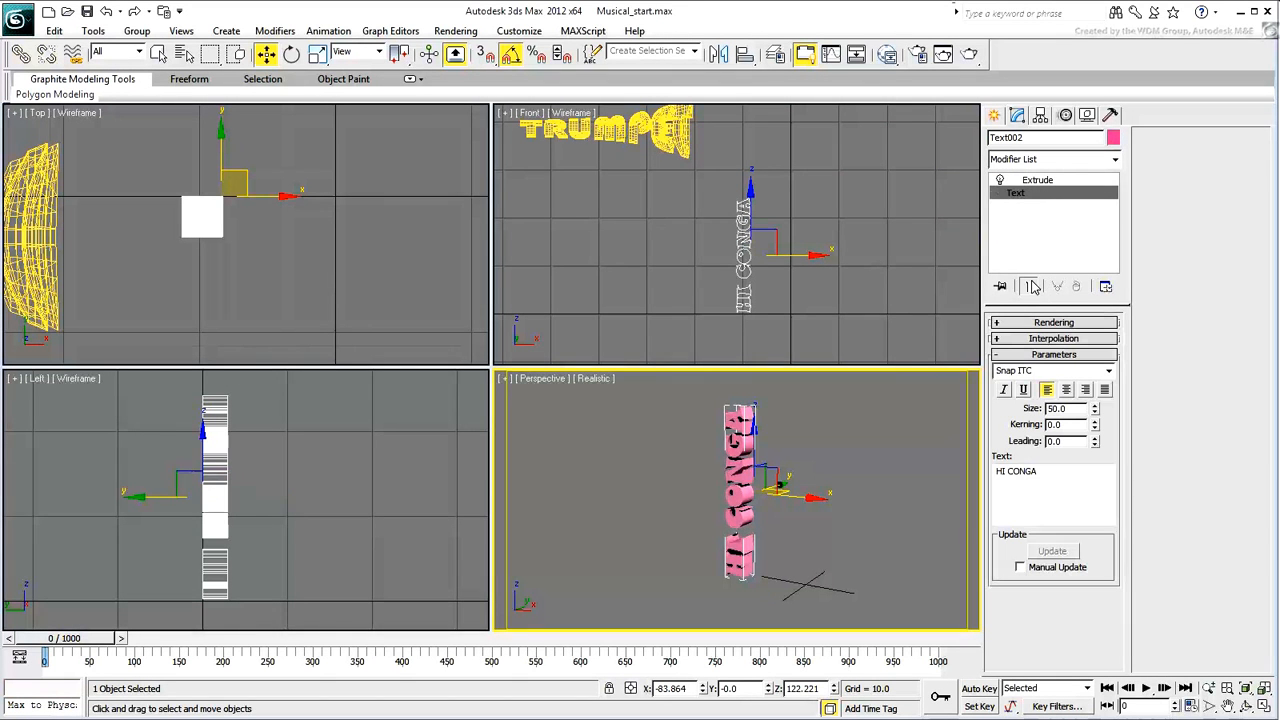
pyautogui.click(1016, 471)
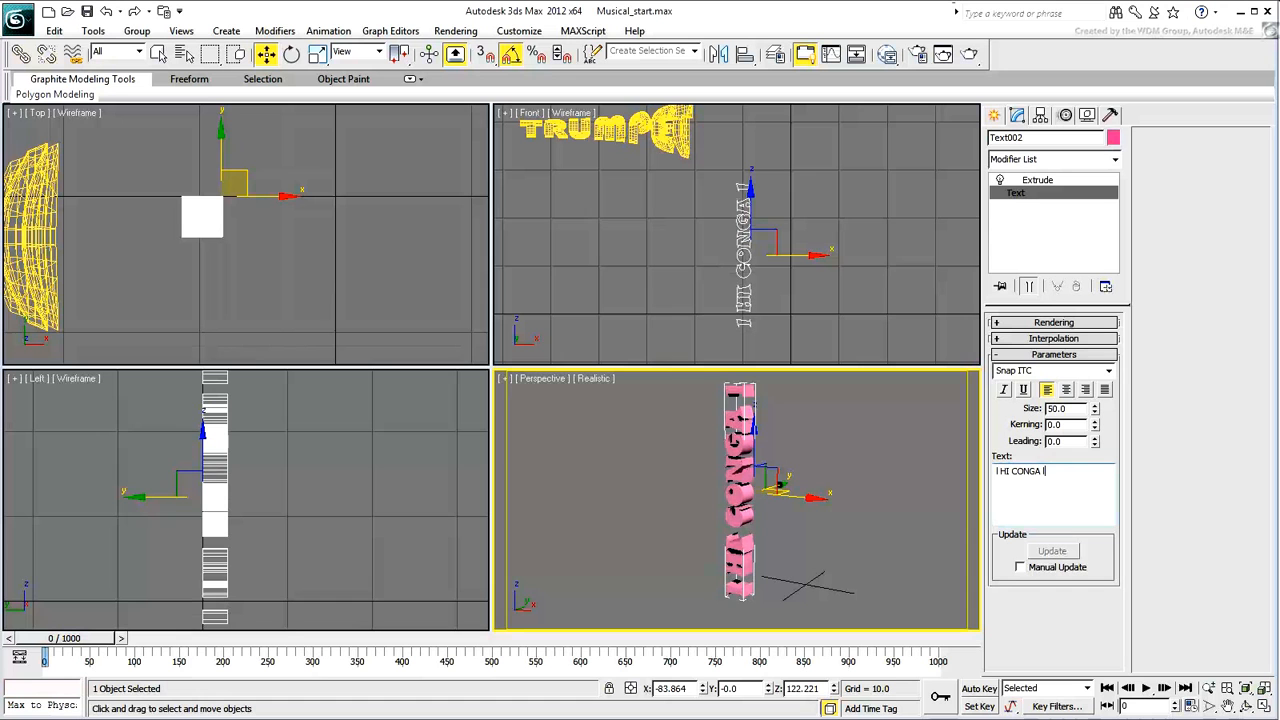
pyautogui.moveTo(772, 238)
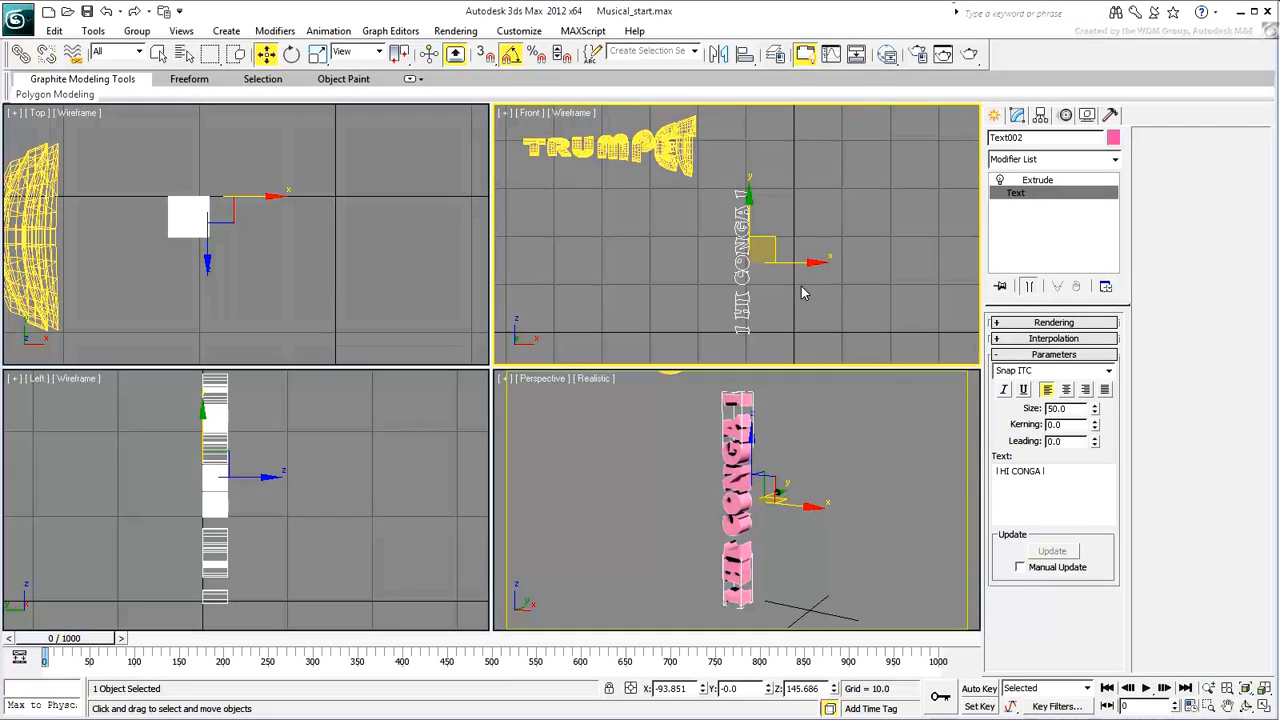
# Add Quadify Mesh and FFD 3x3x3 modifiers, then enter the lattice's Control Points level.
pyautogui.click(1037, 179)
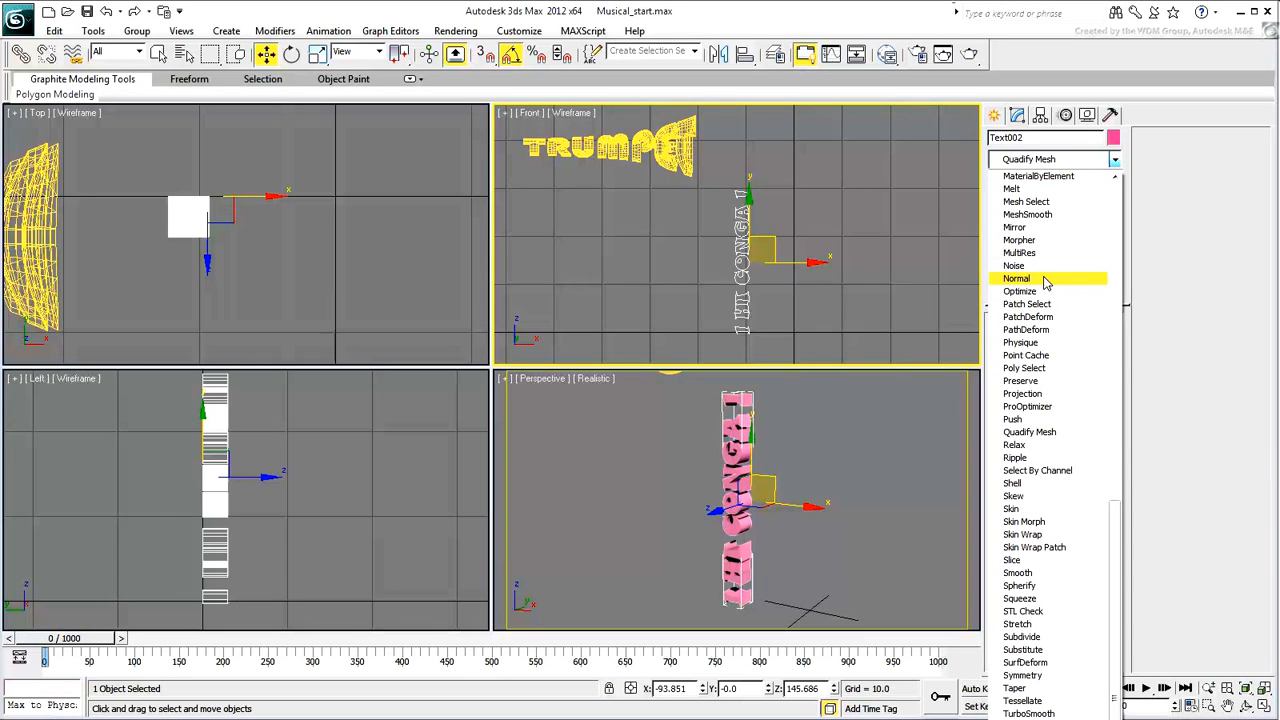
pyautogui.moveTo(1030, 432)
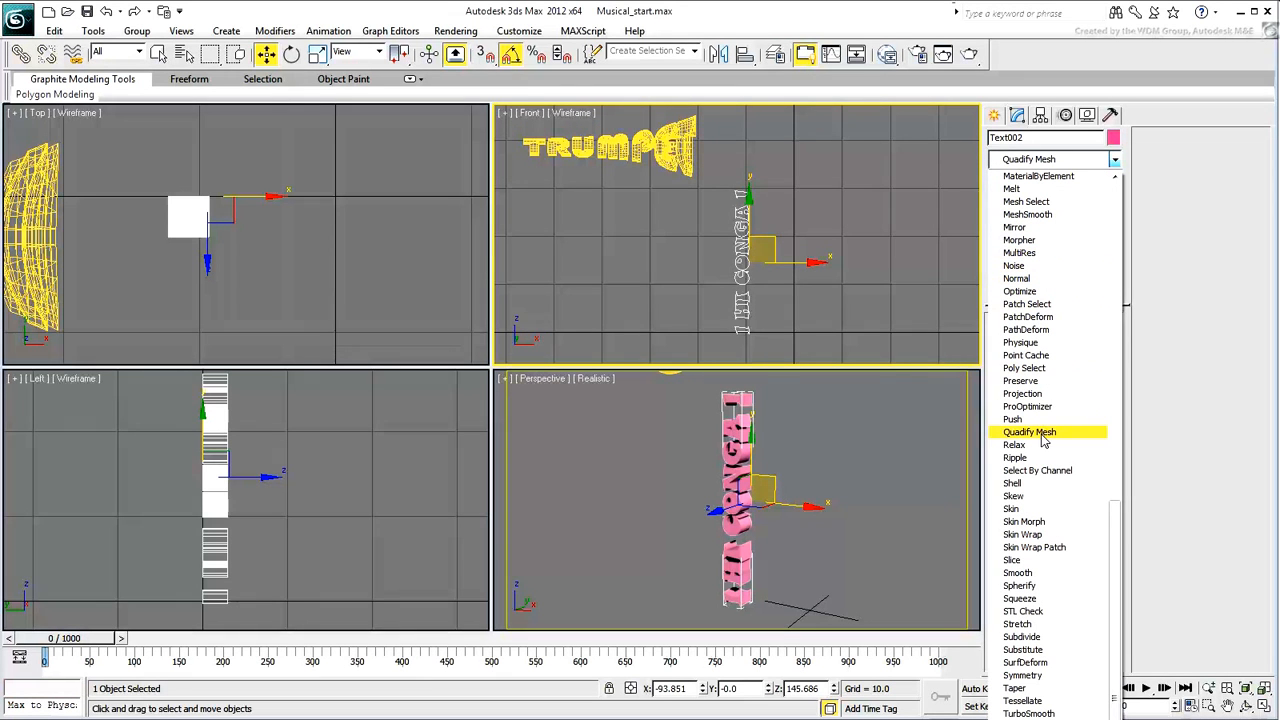
pyautogui.click(1029, 432)
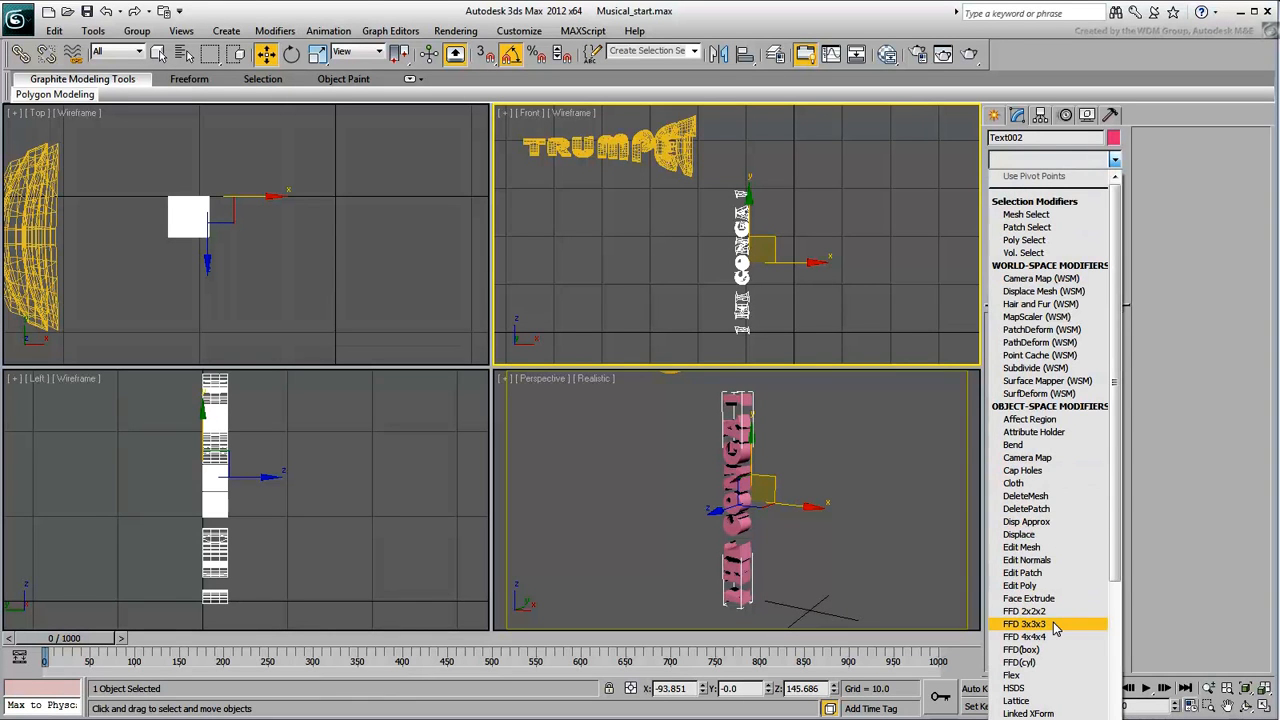
pyautogui.click(1024, 623)
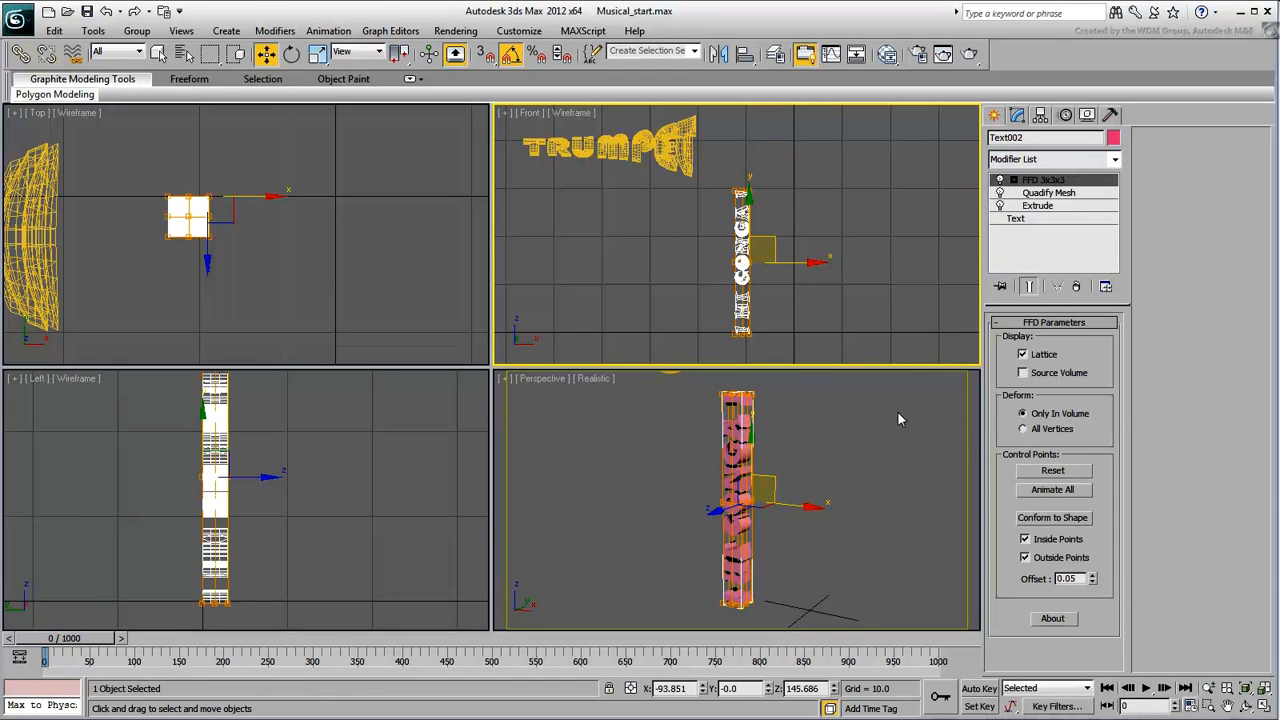
pyautogui.click(1000, 180)
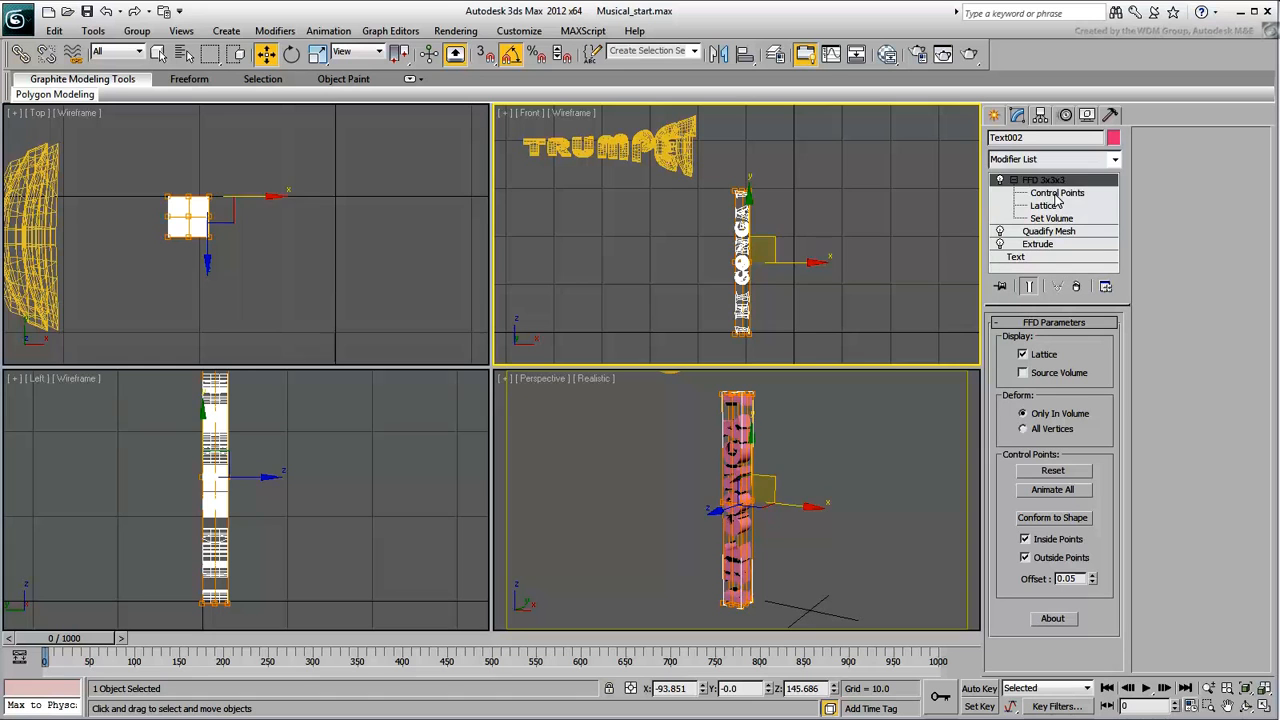
pyautogui.click(1057, 193)
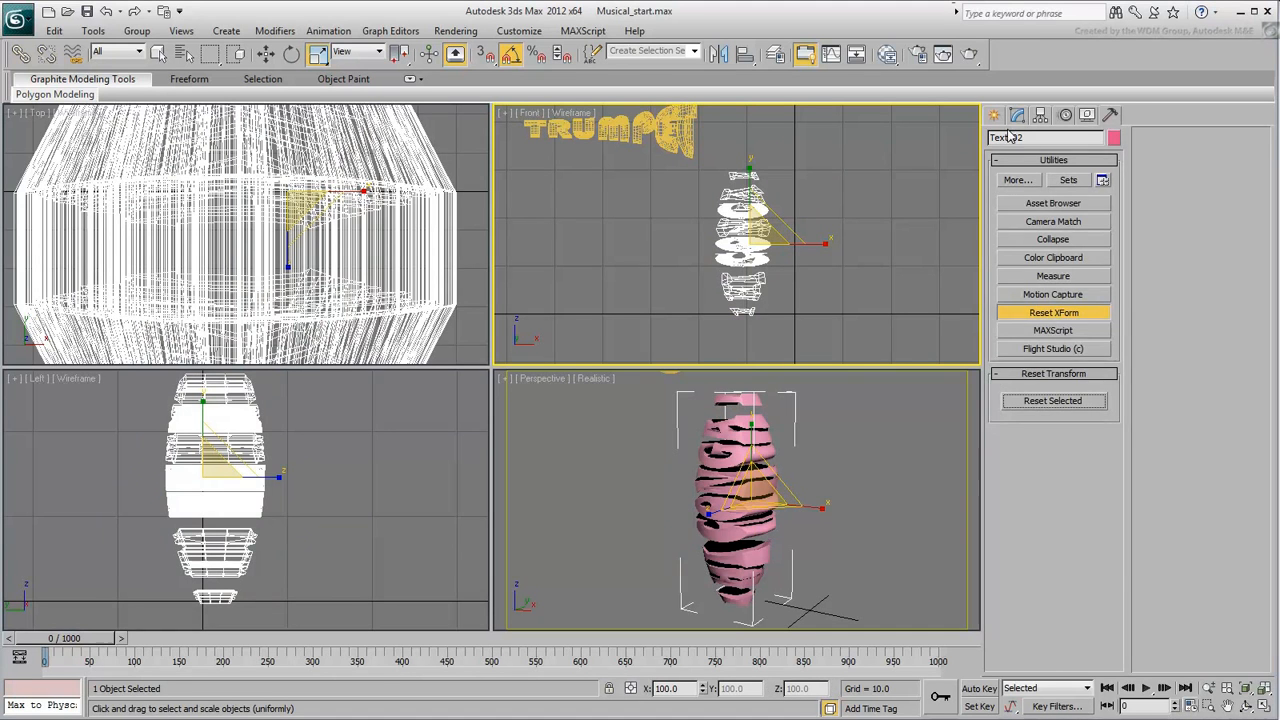
# Reset the drum's XForm, add a Box UVW Map, and assign the tan drum material.
pyautogui.click(1017, 115)
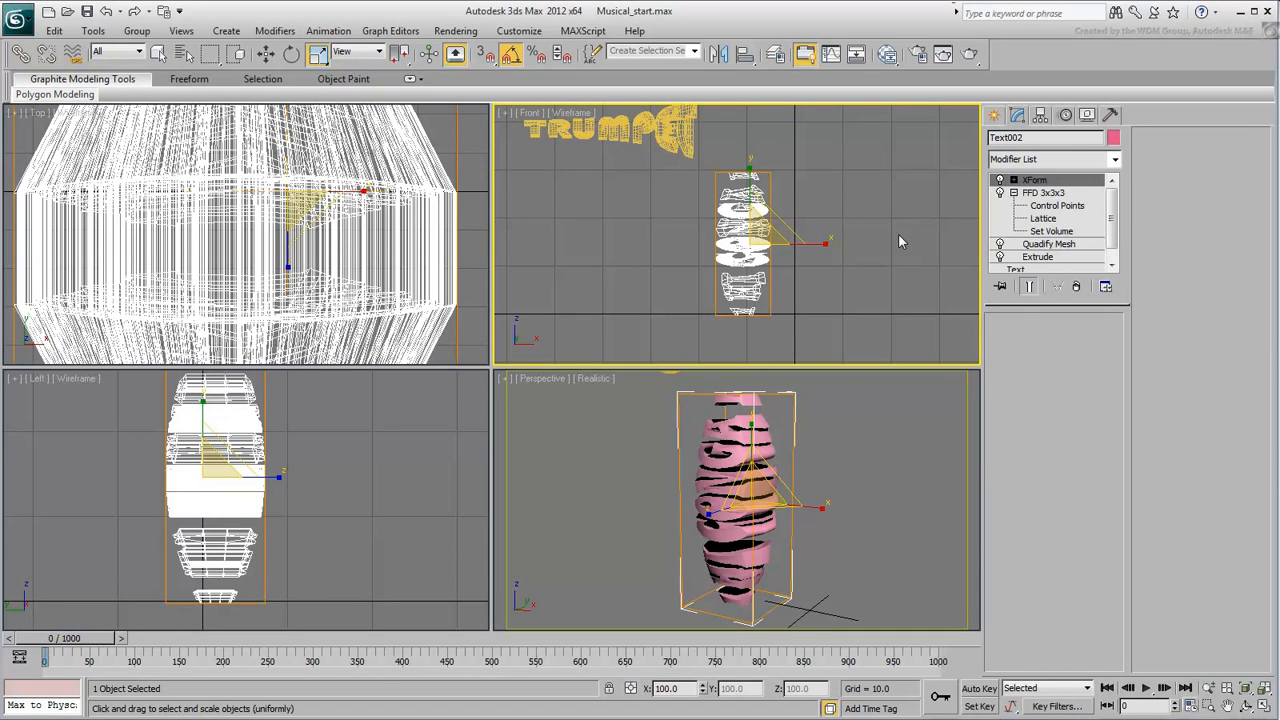
pyautogui.click(1113, 159)
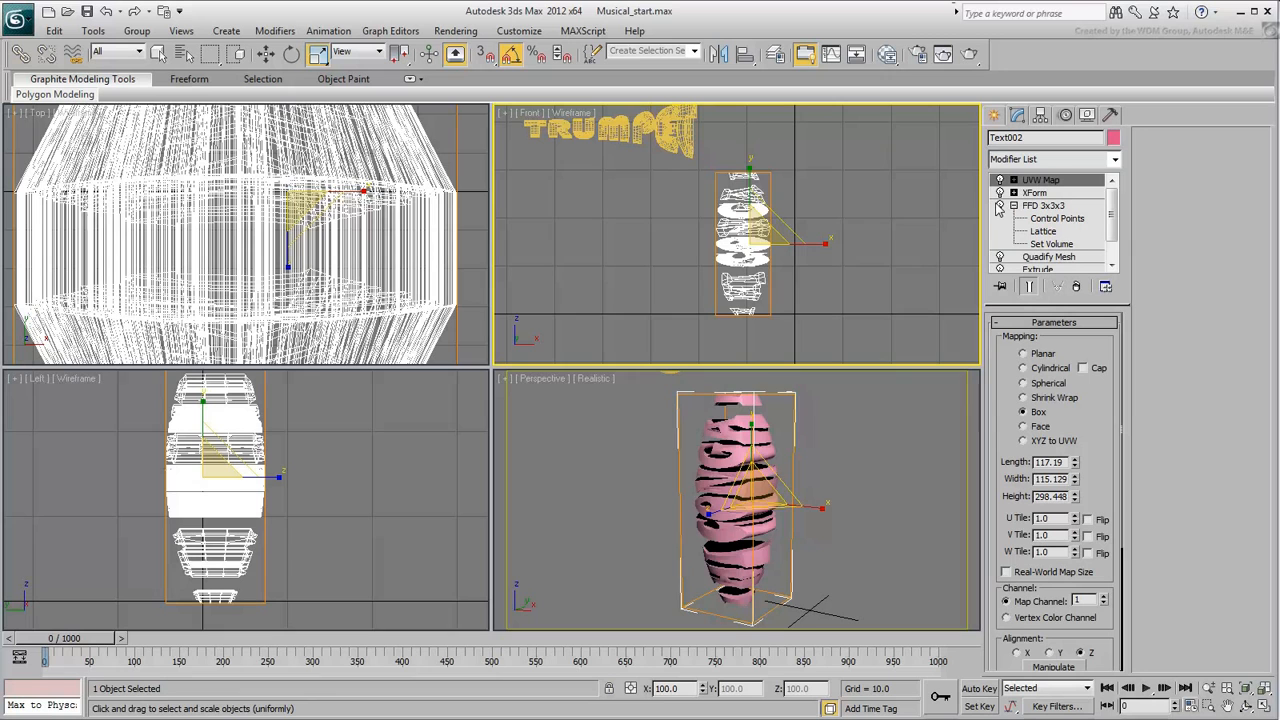
pyautogui.click(510, 54)
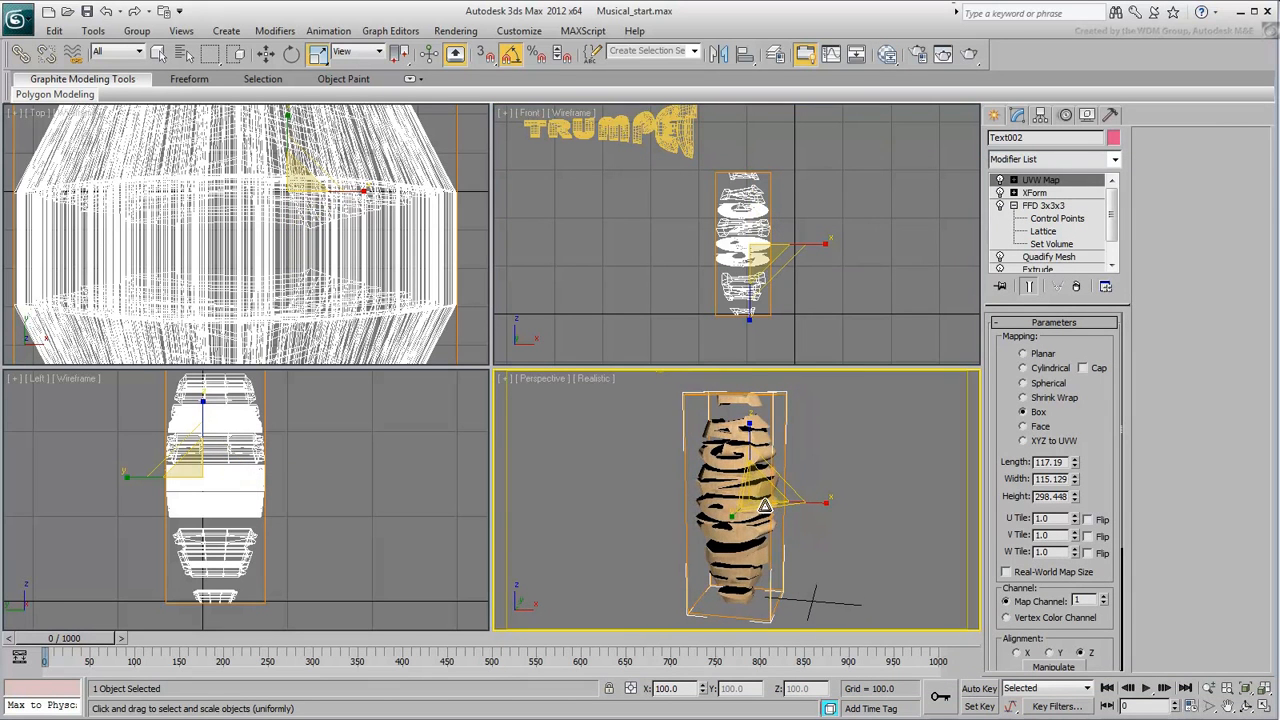
pyautogui.click(1040, 114)
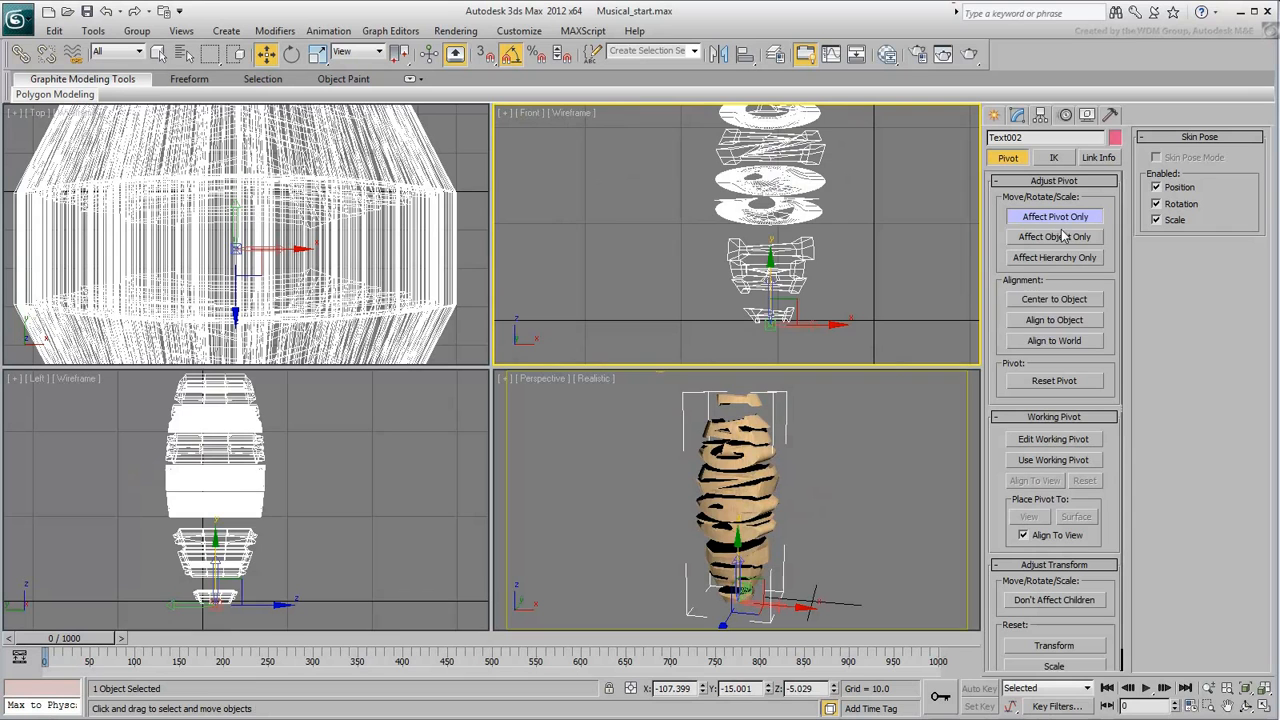
# Finish moving the conga drum's pivot to its base and turn off Affect Pivot Only.
pyautogui.click(1054, 216)
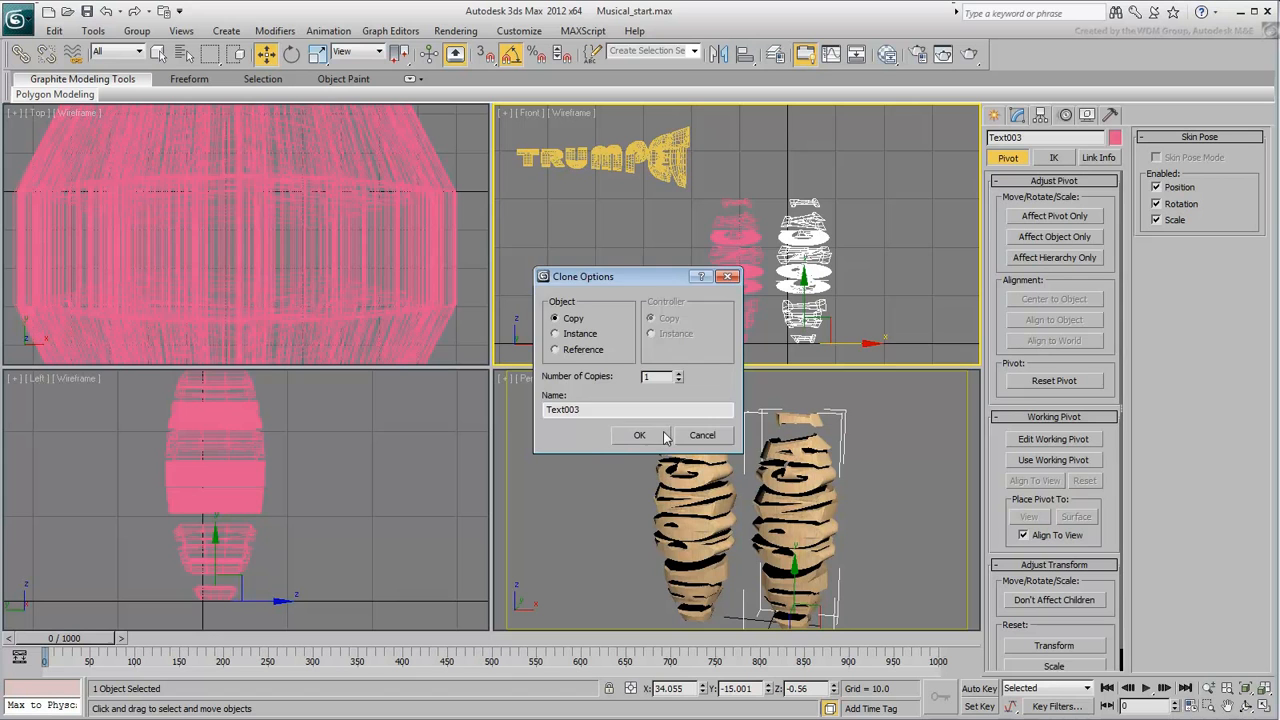
# Clone the drum as an independent copy, Text003, and change its lettering to LO CONGA.
pyautogui.click(639, 434)
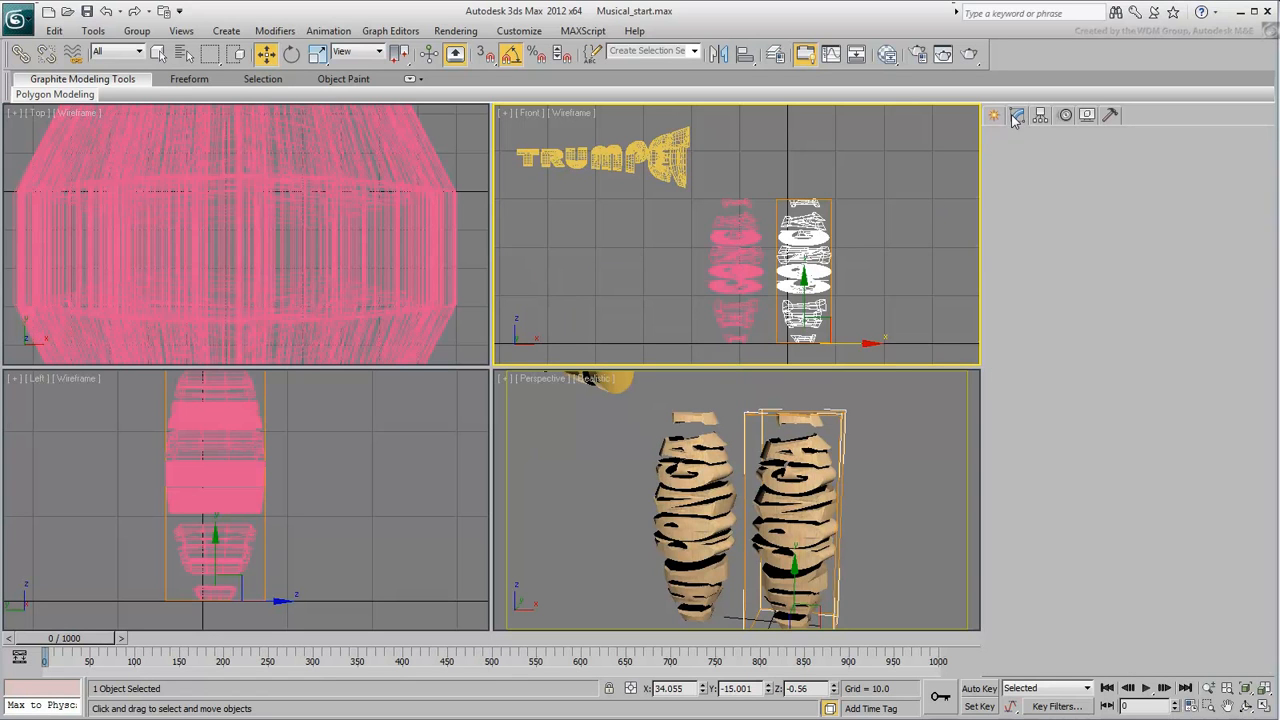
pyautogui.click(1017, 114)
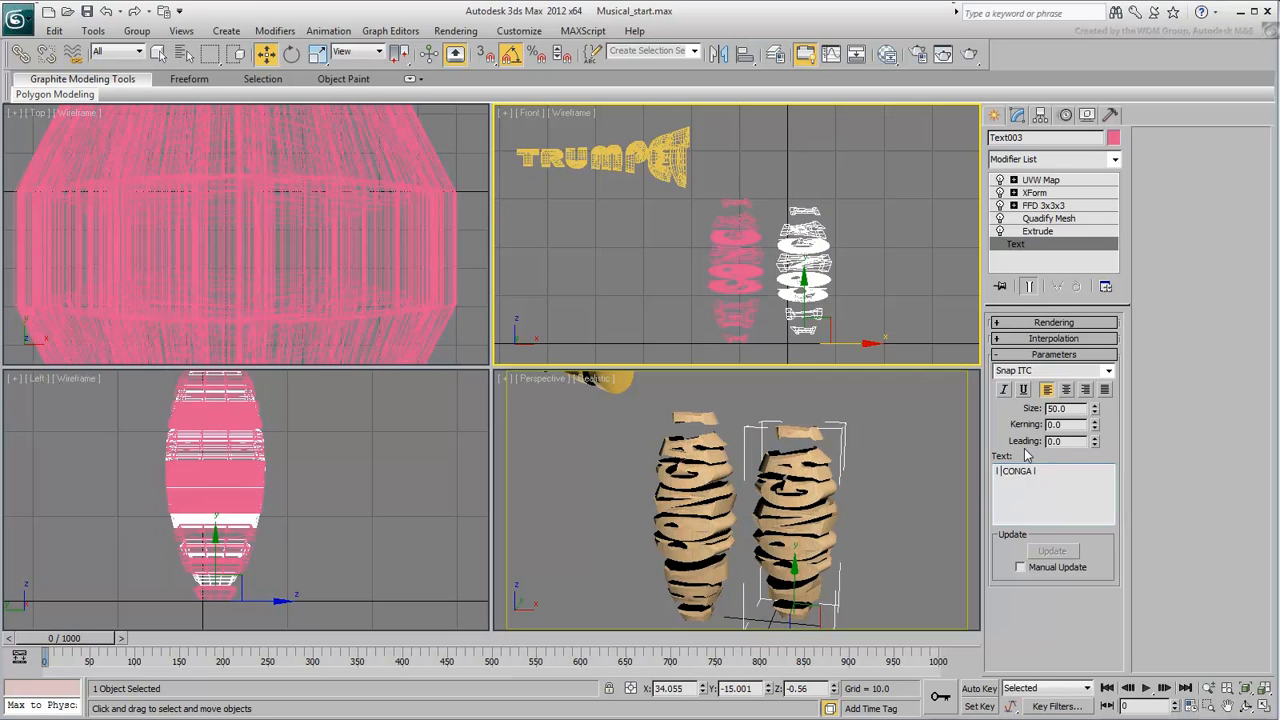
pyautogui.write('LO')
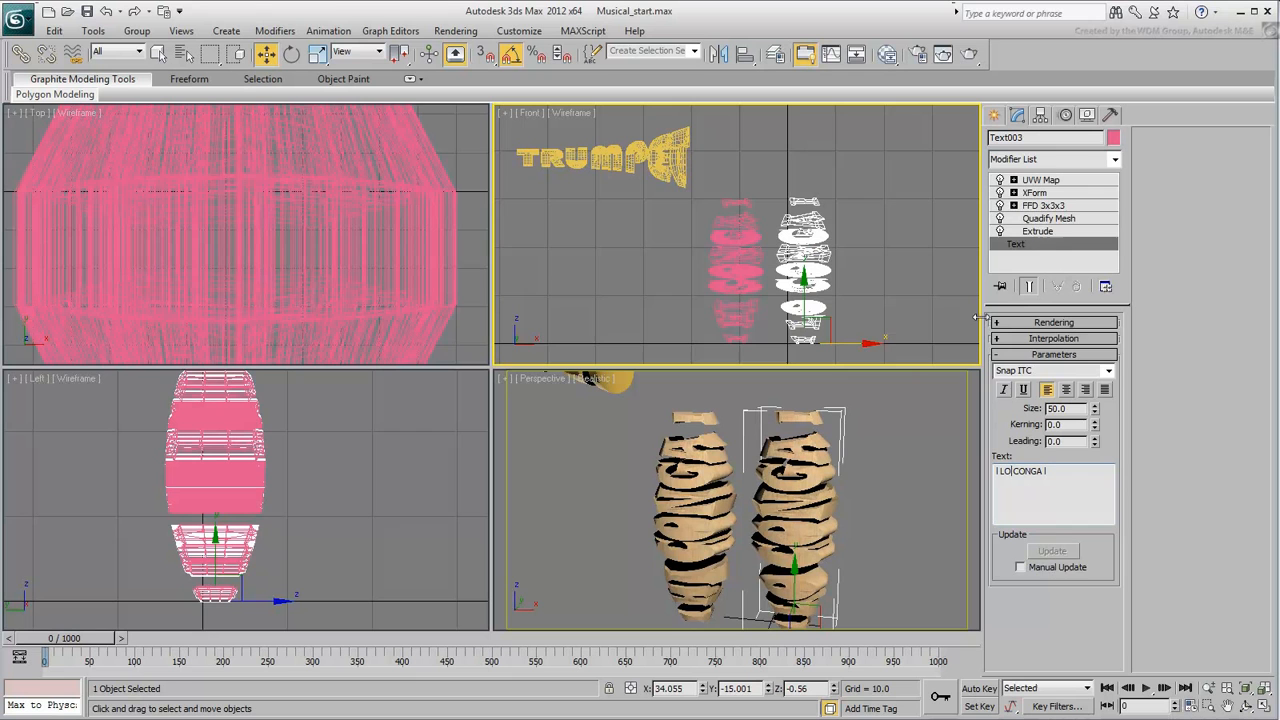
# Reshape the copy's FFD 3x3x3 lattice by moving its control points.
pyautogui.click(1043, 205)
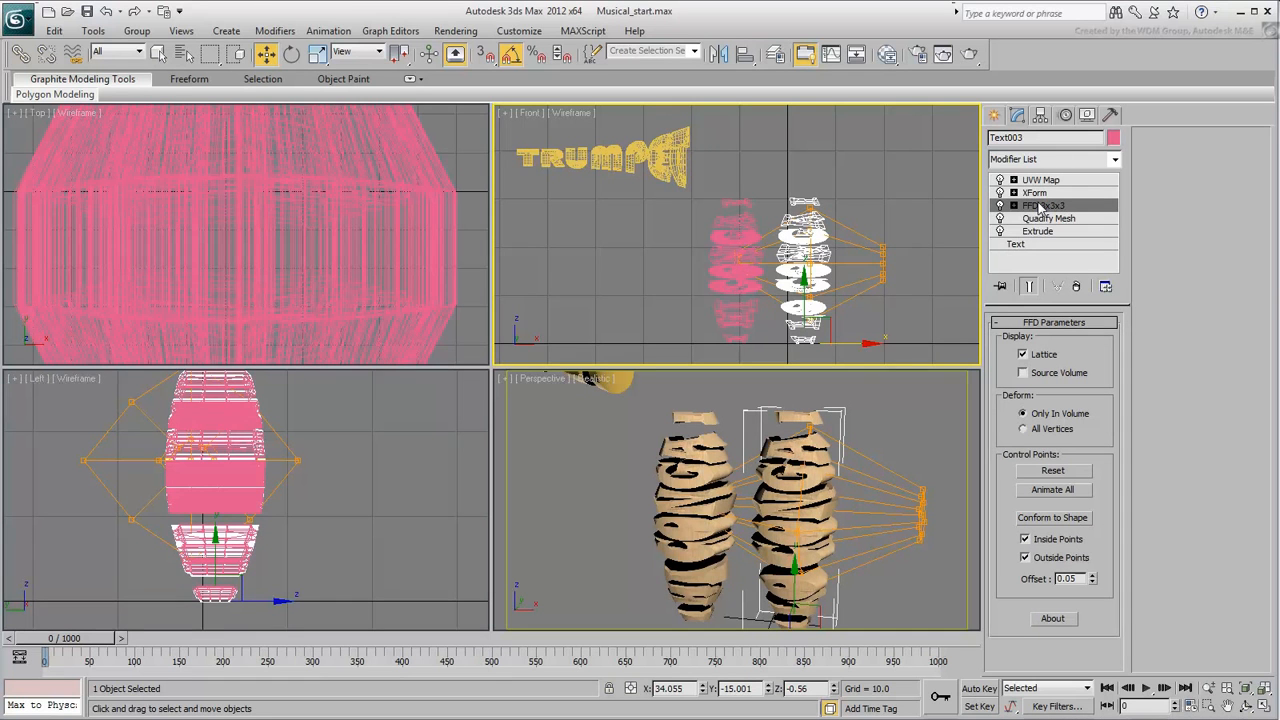
pyautogui.click(1000, 205)
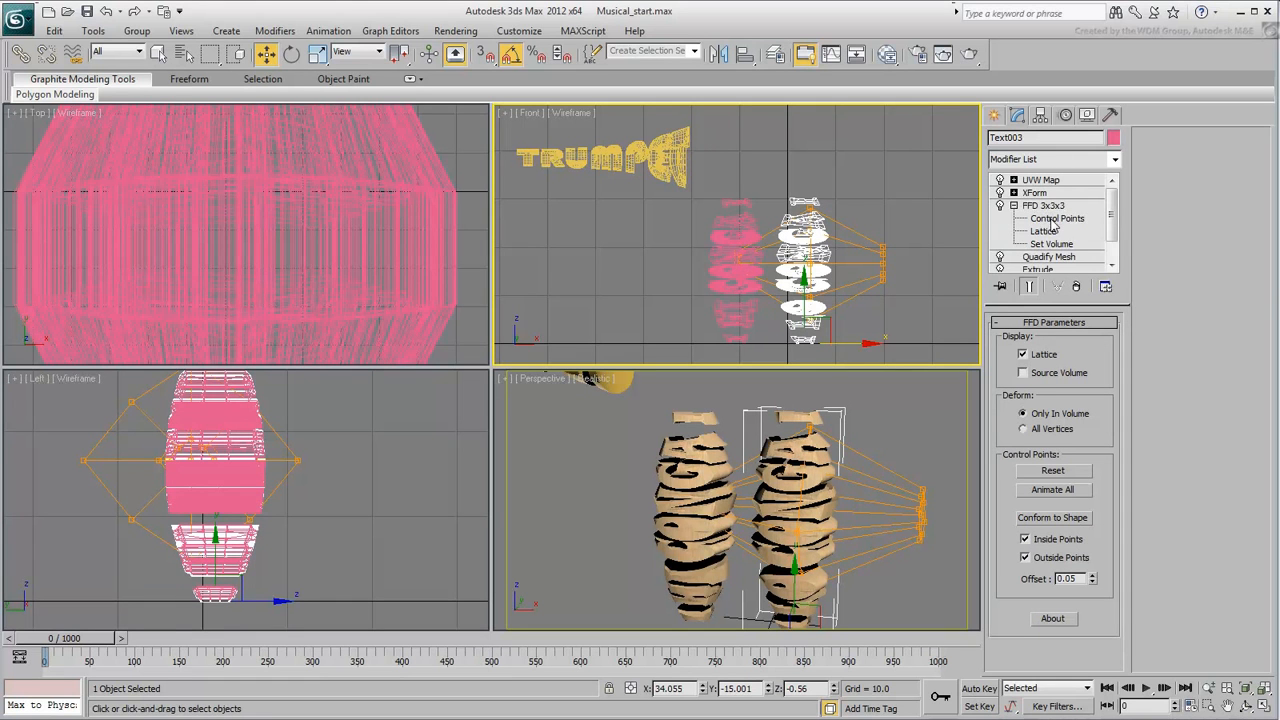
pyautogui.click(1057, 218)
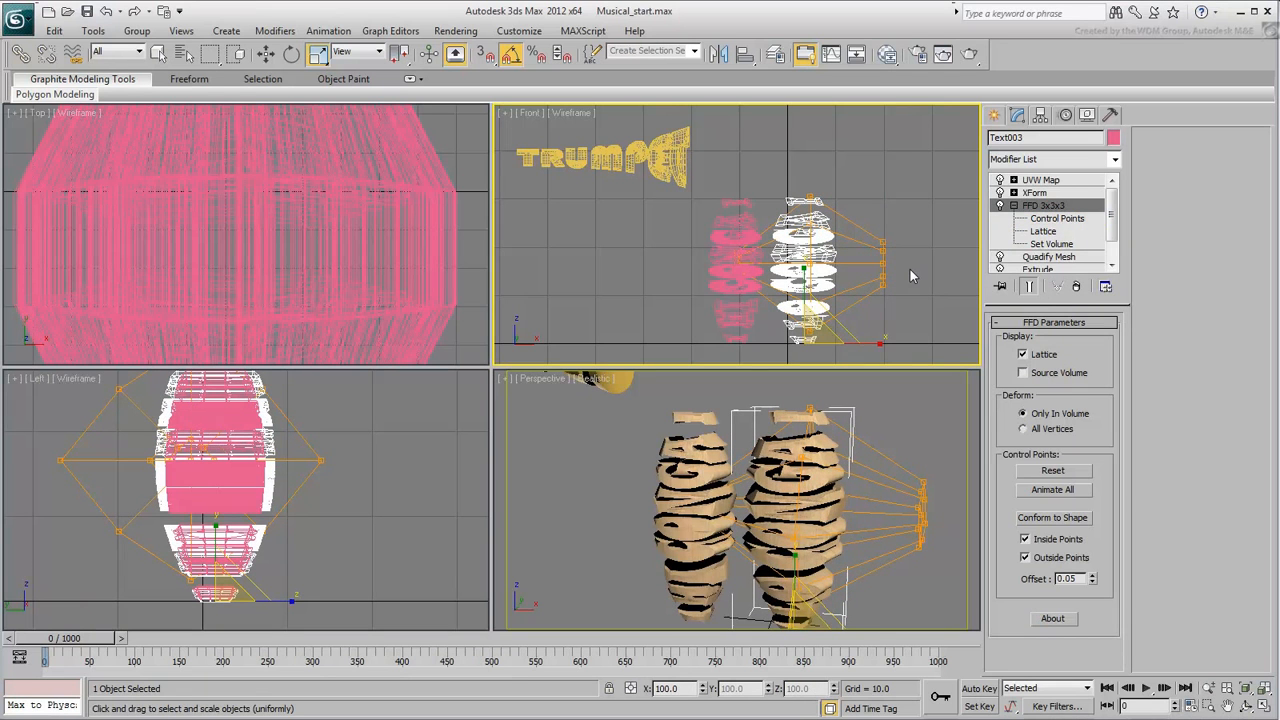
pyautogui.click(1042, 179)
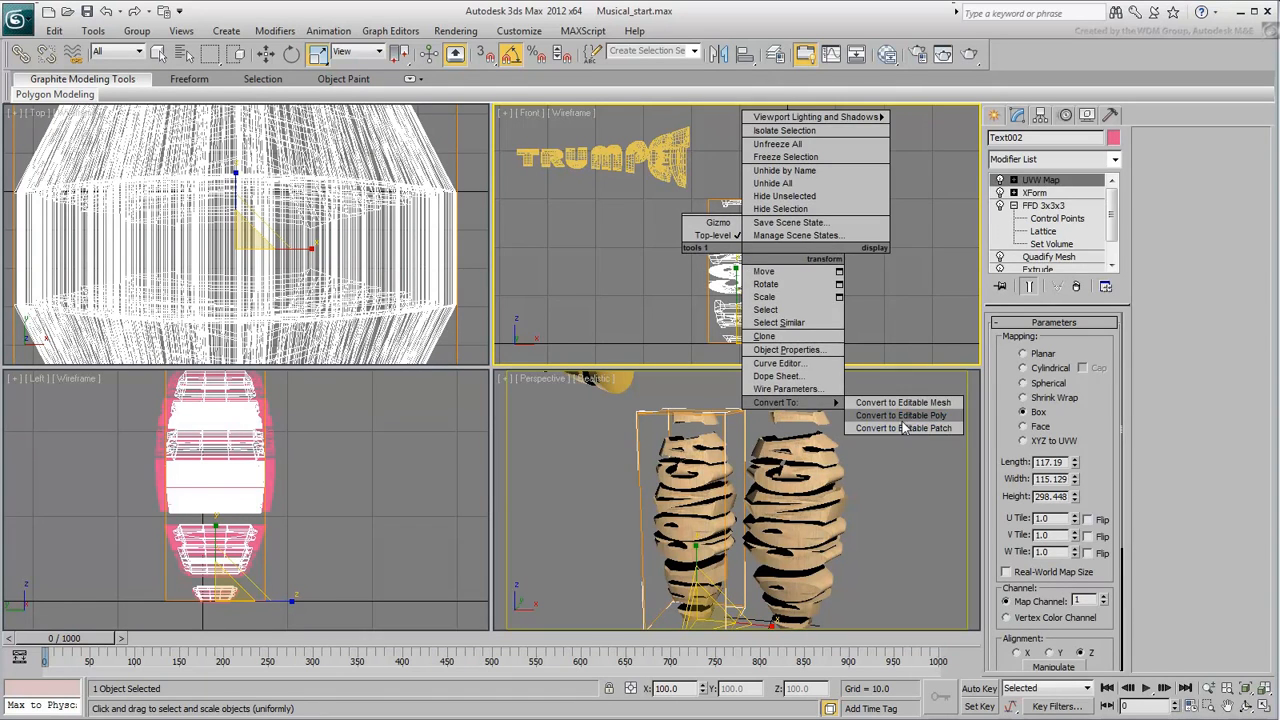
# Convert the original HI CONGA drum, Text002, to an Editable Poly.
pyautogui.click(899, 415)
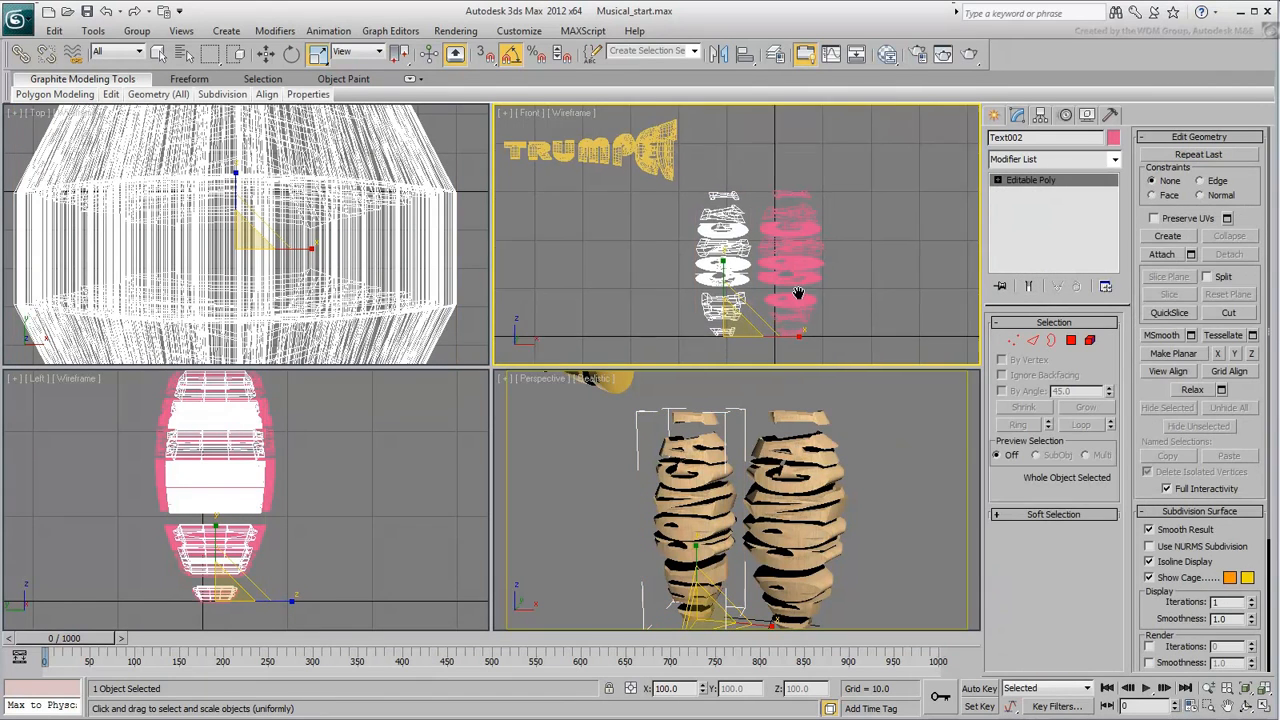